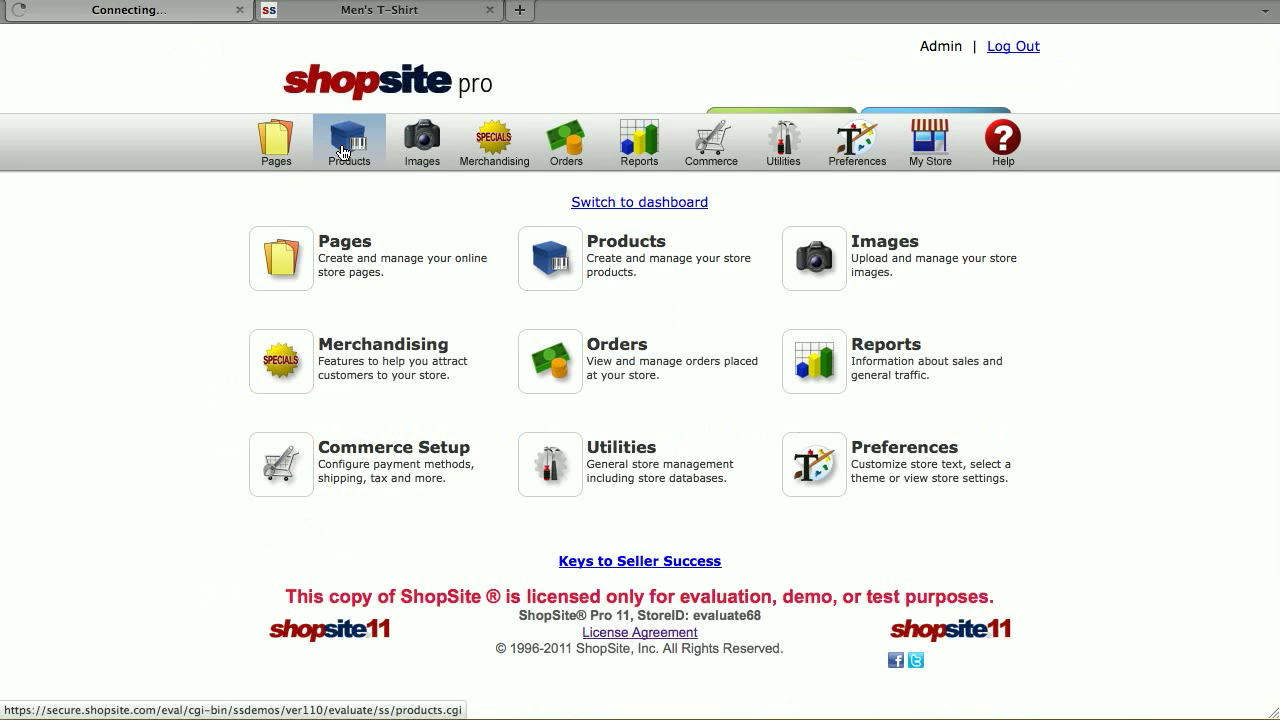
Step: Open the Light Blue Crew Neck T-Shirt ($14.99) from Products in Edit Product Info
left_click(348, 140)
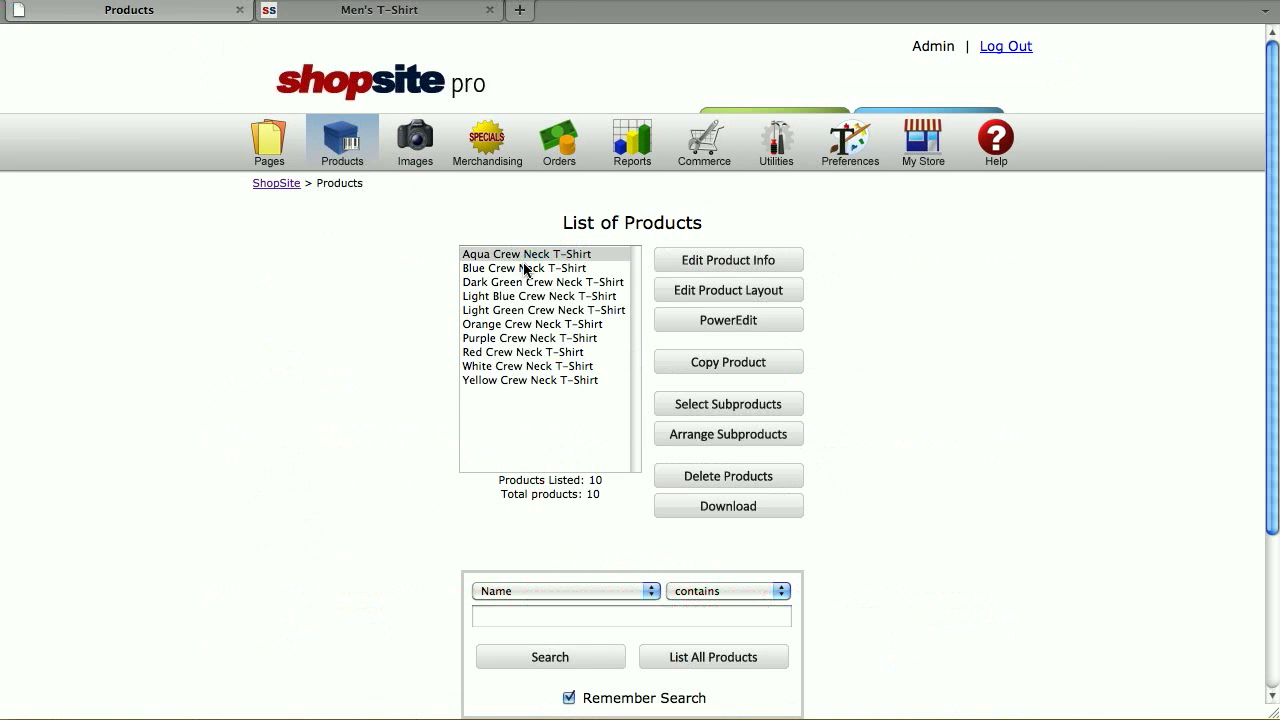
left_click(539, 296)
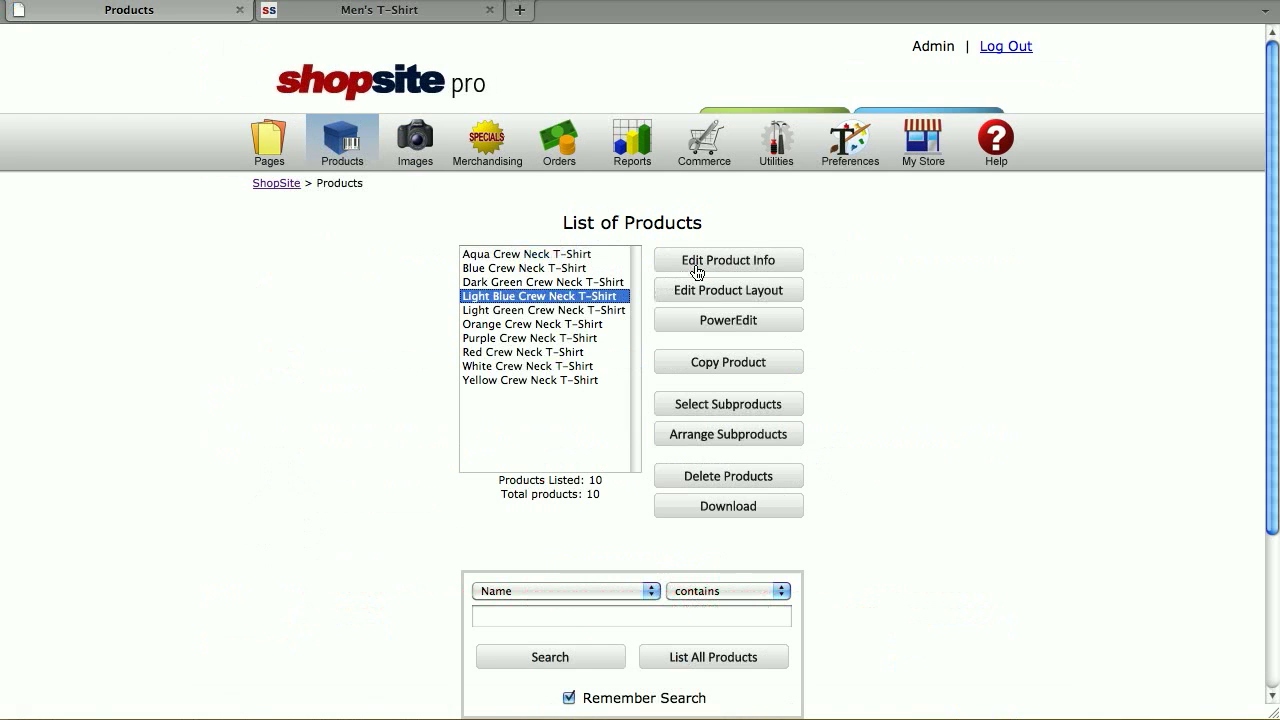
left_click(728, 259)
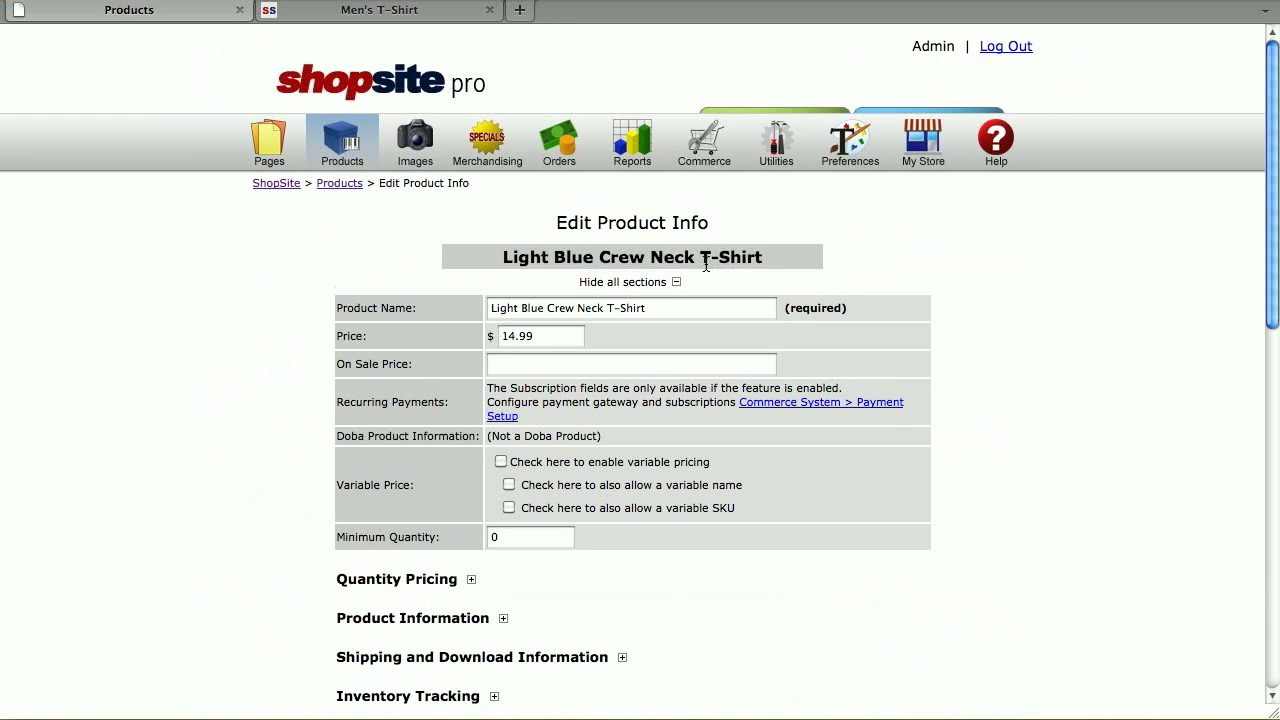
Step: Enter pull-down options Blue, Light Blue, Aqua and Small, Medium, Large, and save
scroll("down", 3)
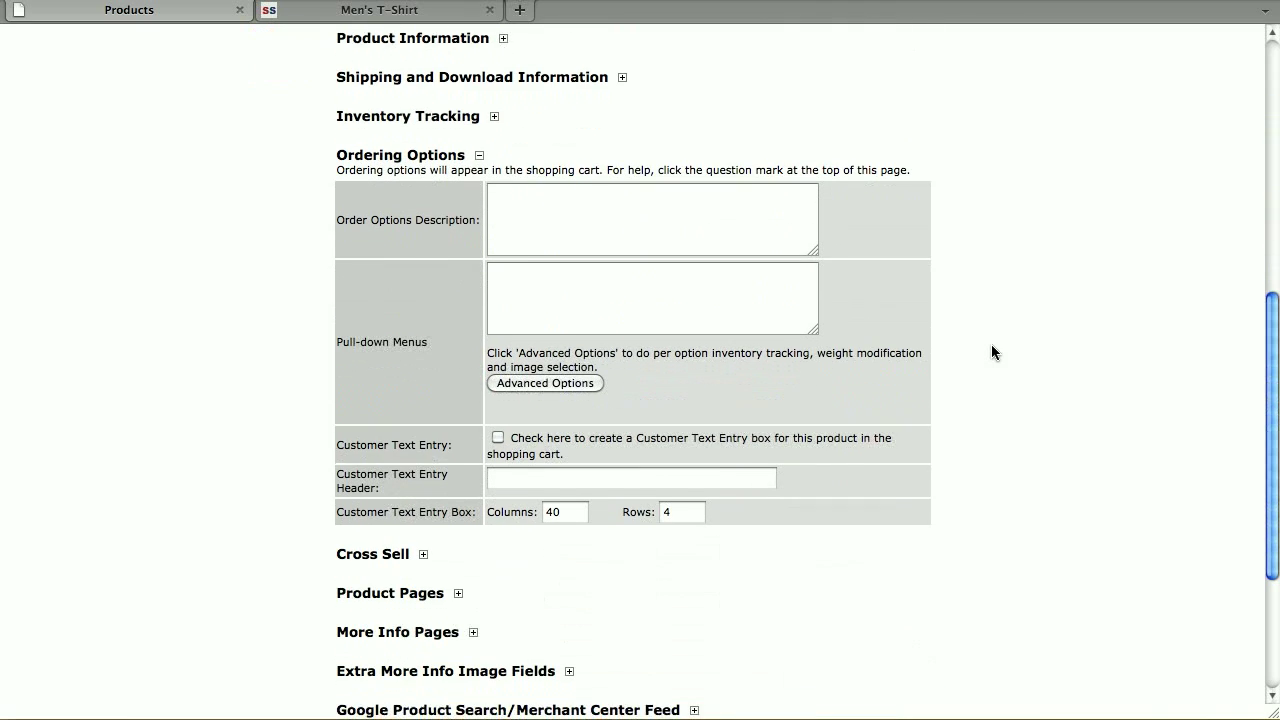
mouse_move(378, 209)
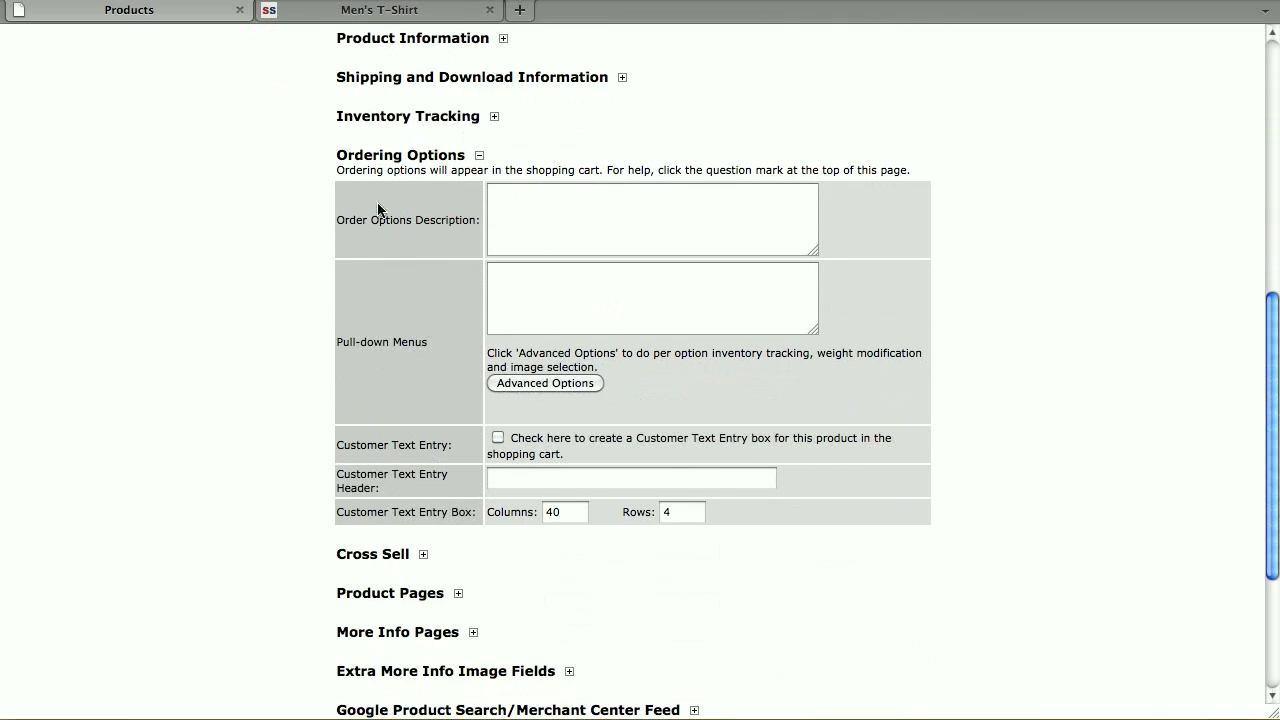
left_click(652, 298)
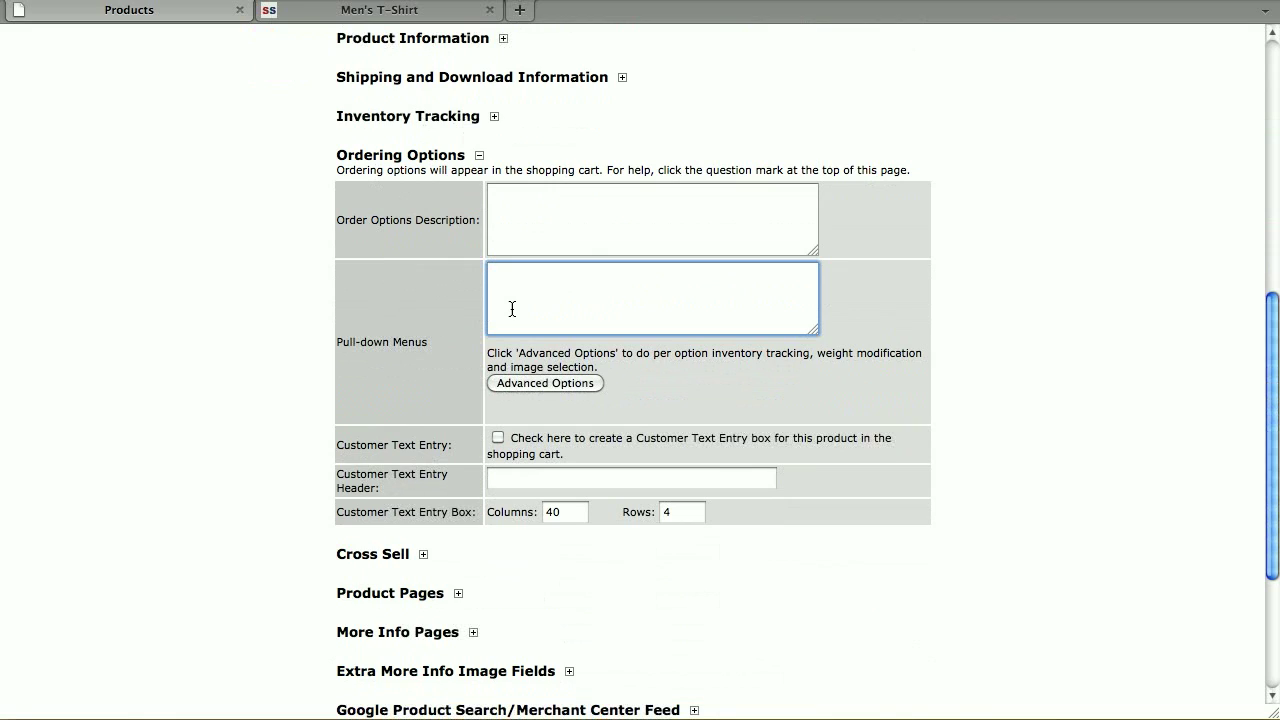
type("B")
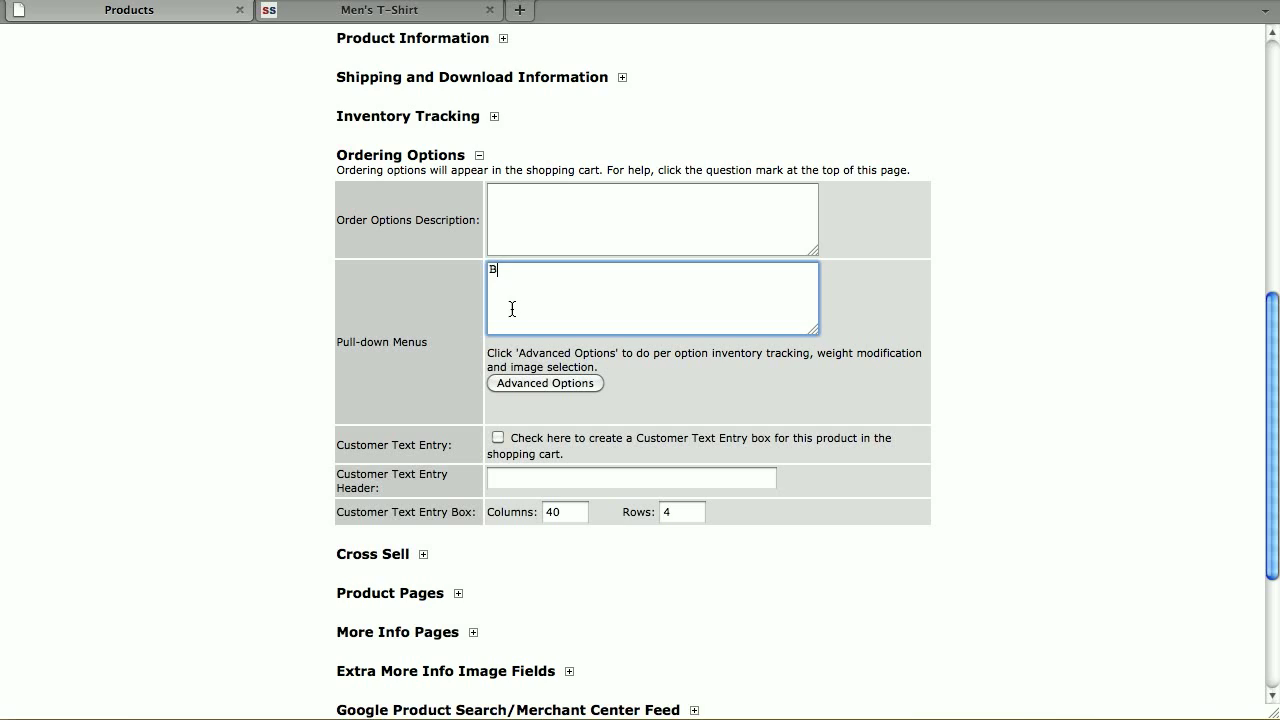
type("lue")
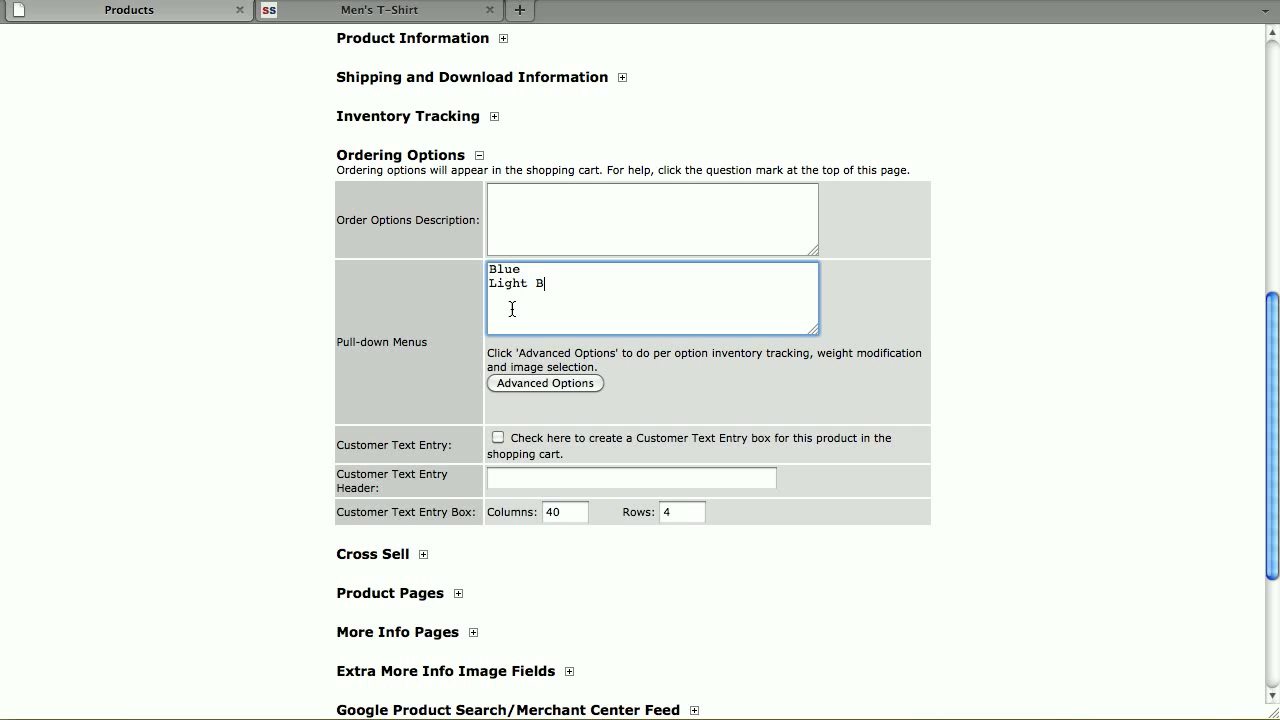
type("lue")
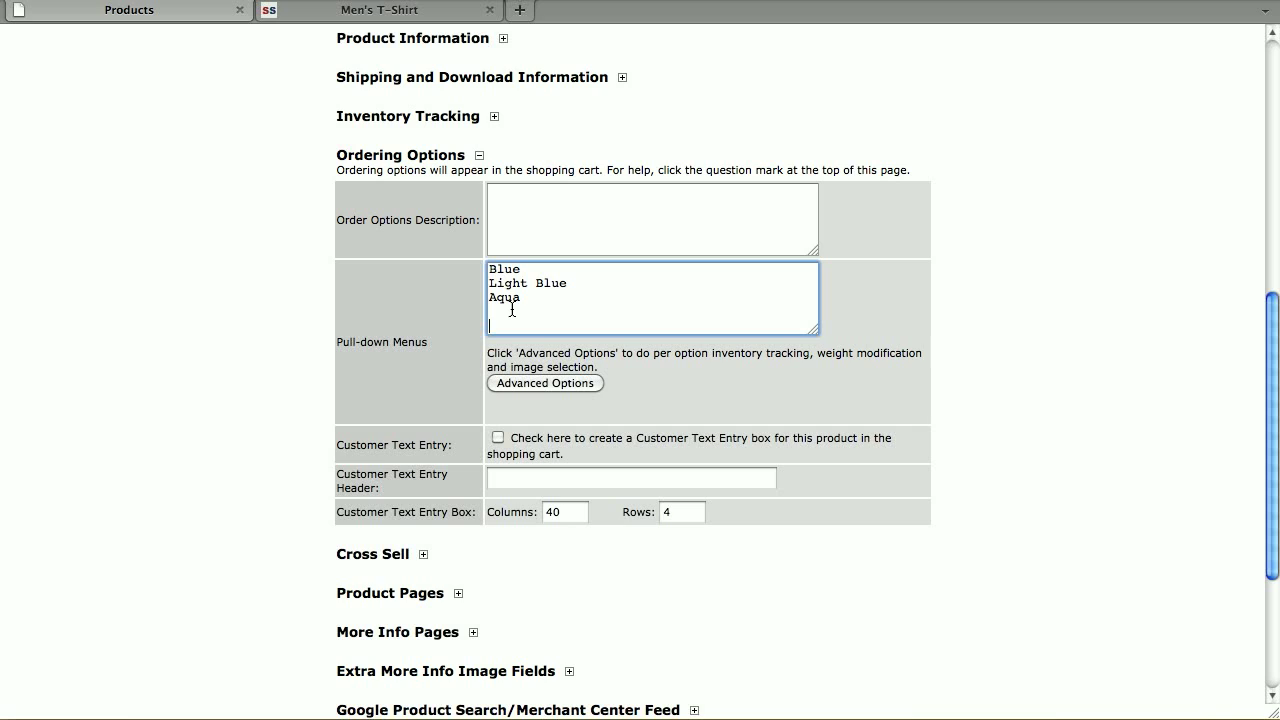
type("Small")
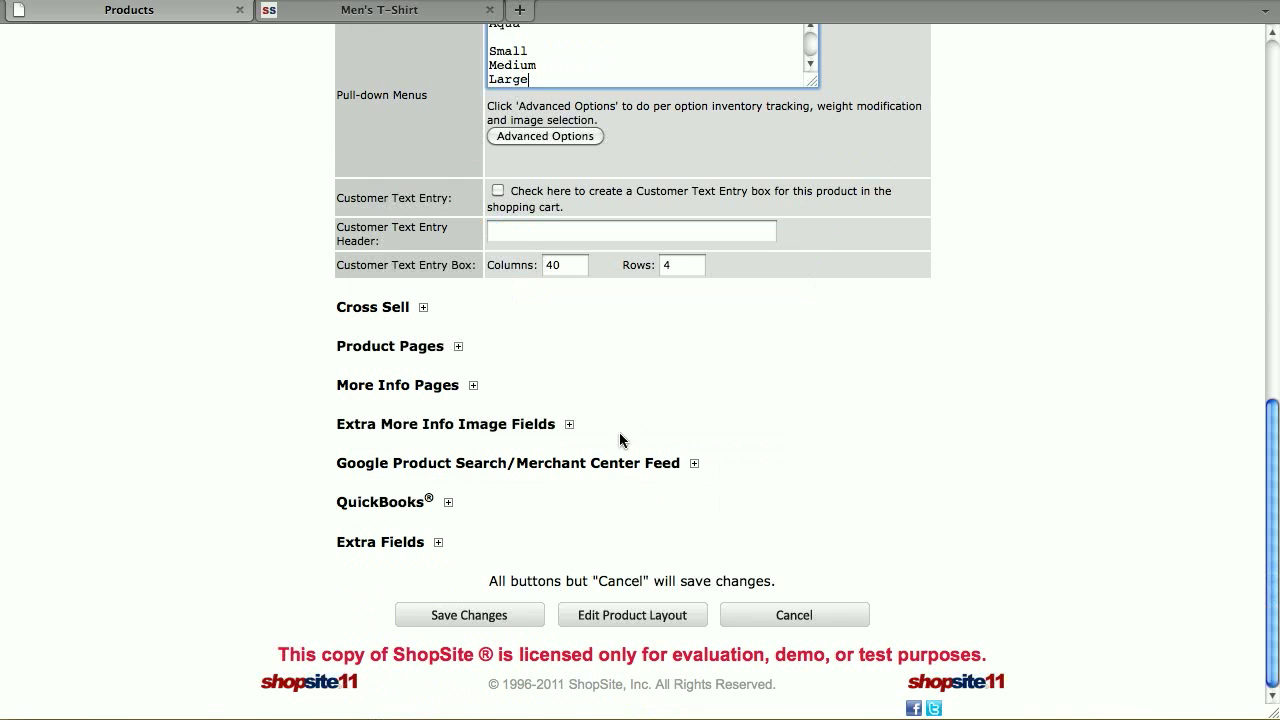
left_click(468, 615)
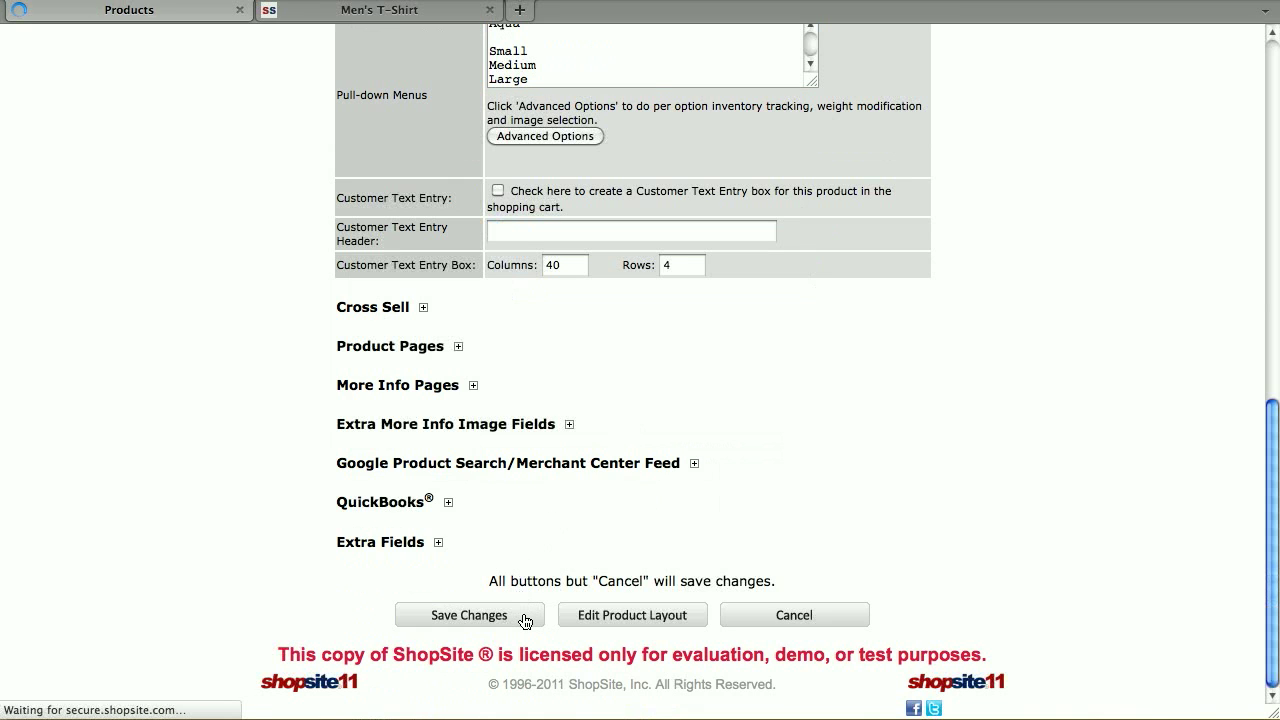
left_click(468, 615)
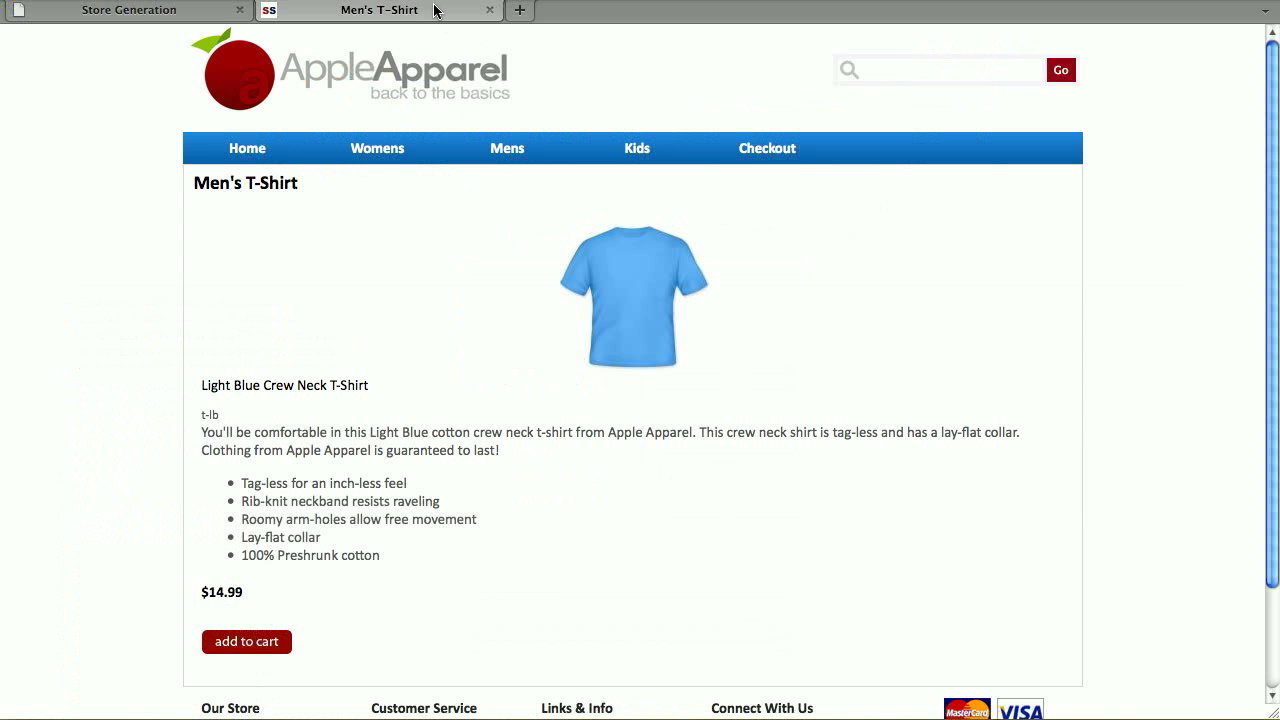
mouse_move(370, 518)
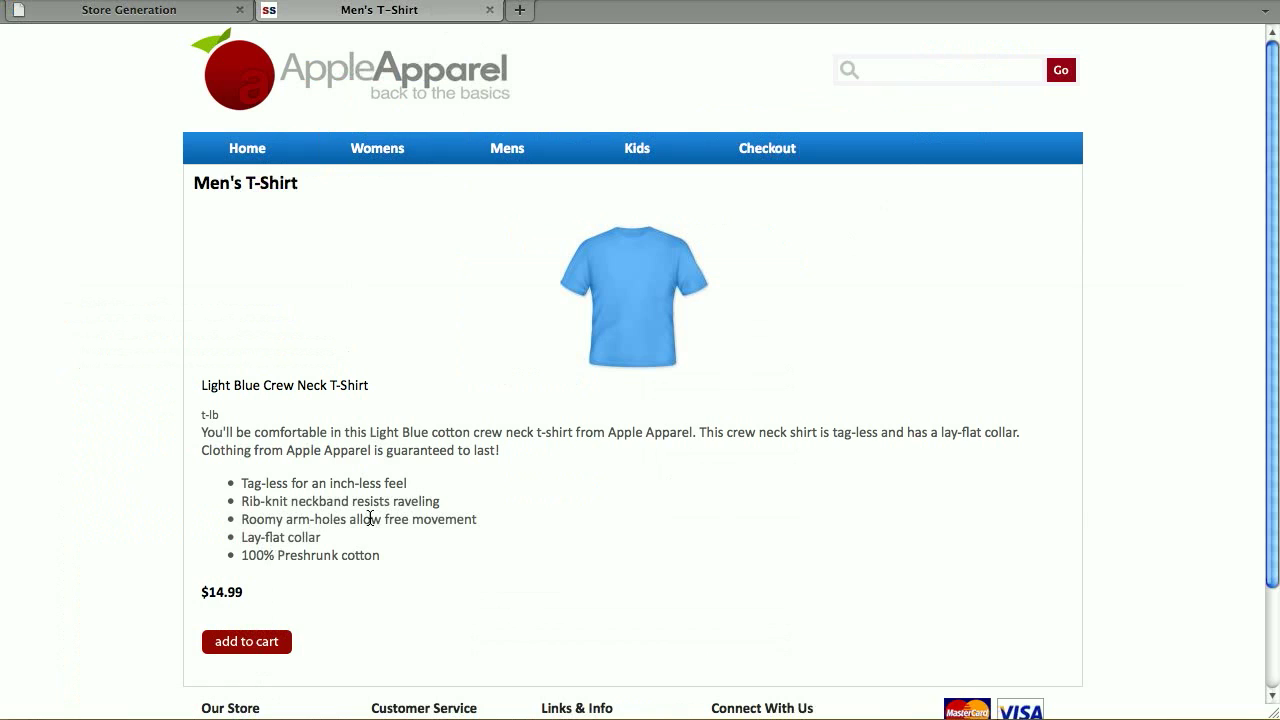
mouse_move(246, 648)
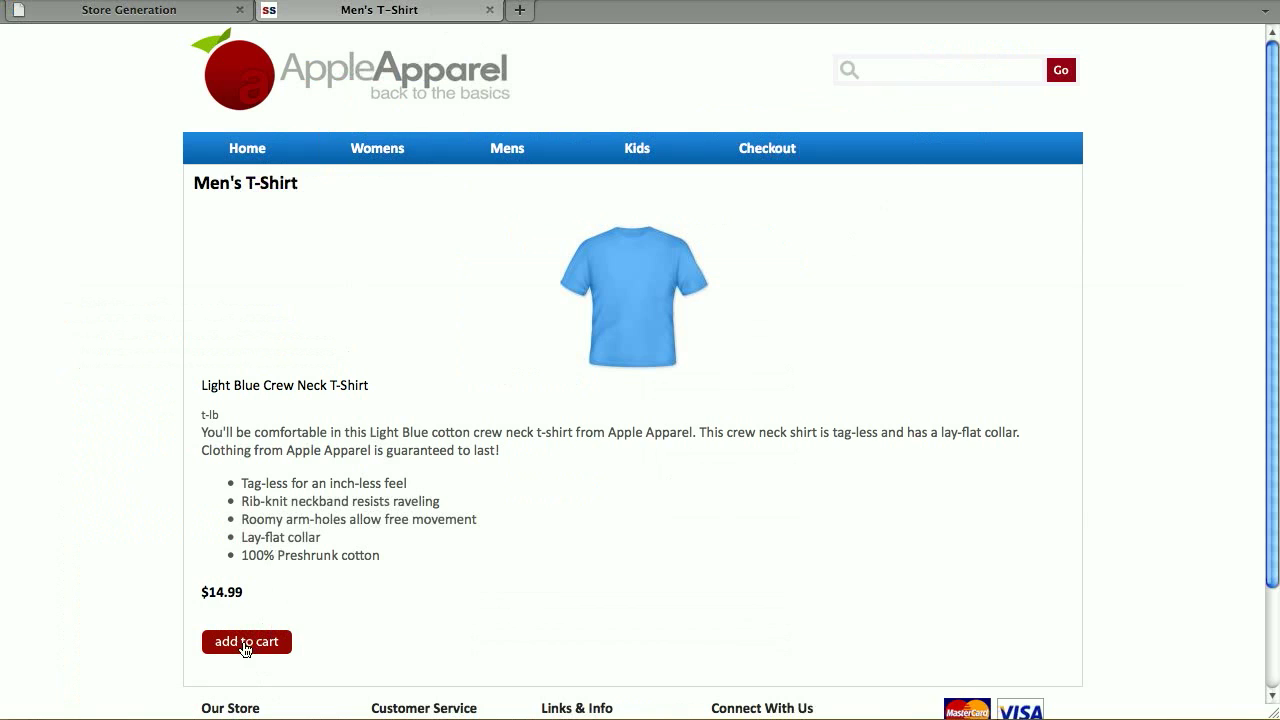
Step: Add the Light Blue Crew Neck T-Shirt to the cart and check its colour menu
left_click(246, 641)
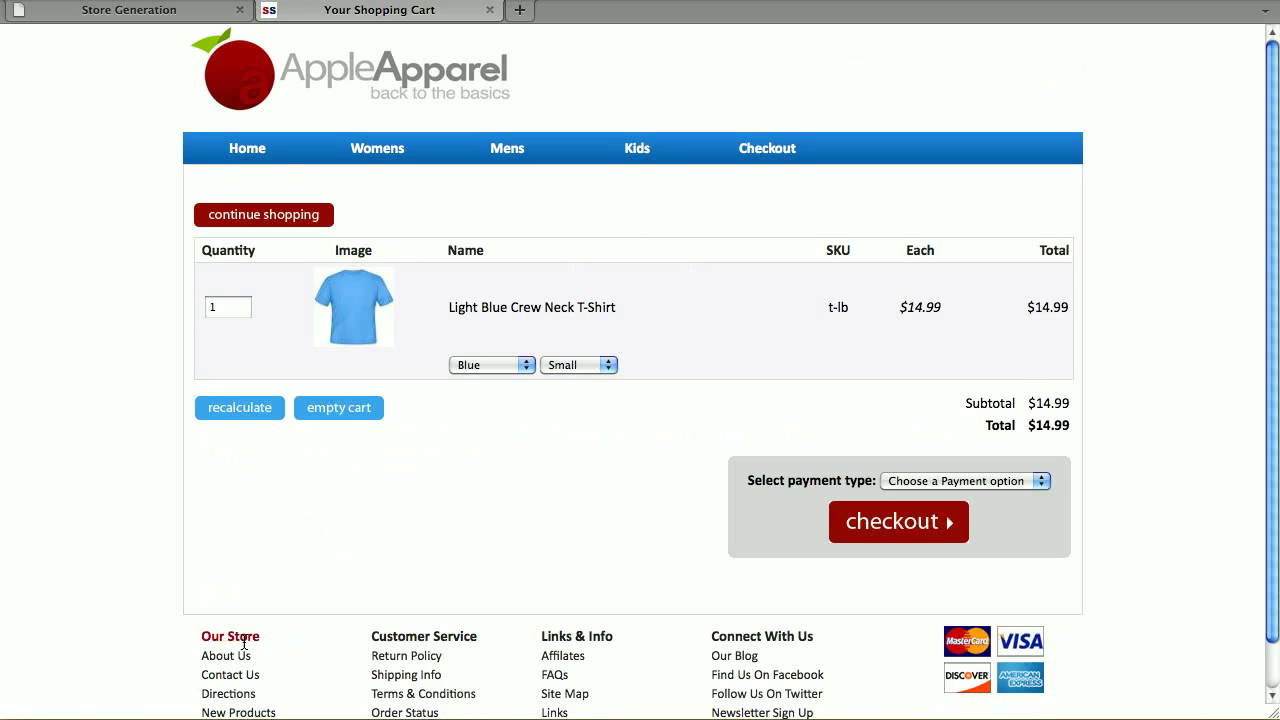
left_click(490, 364)
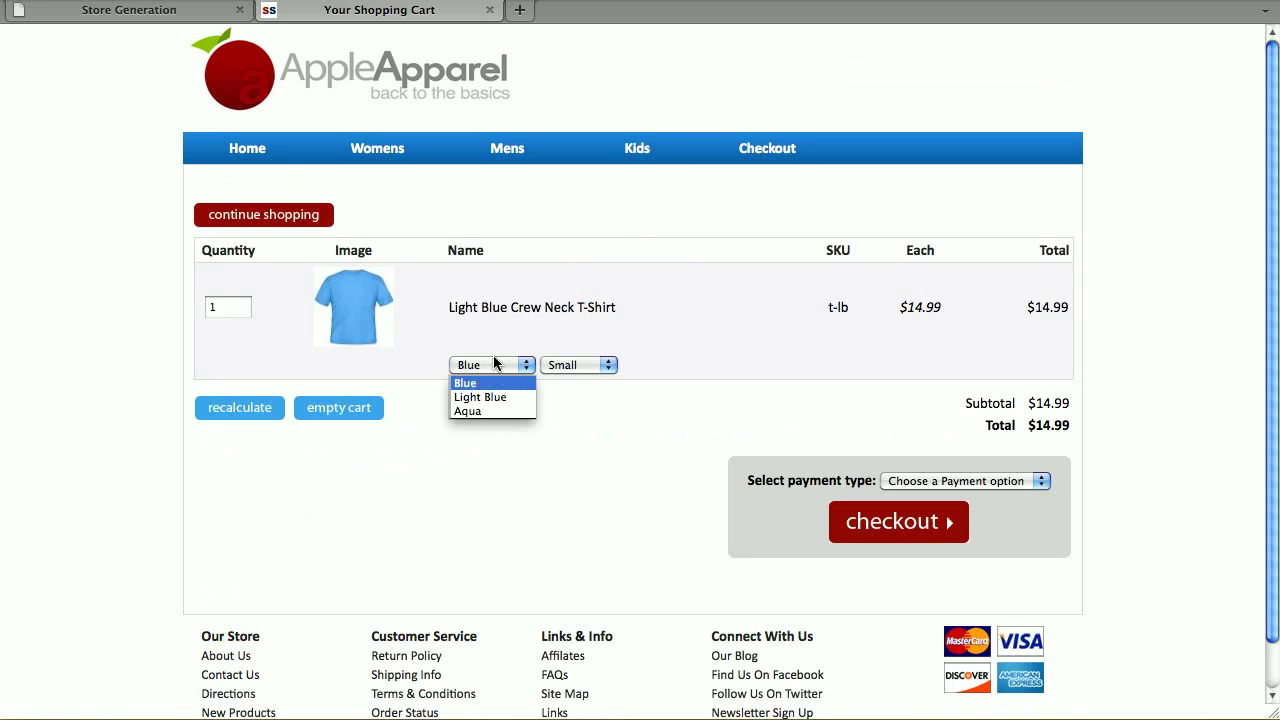
left_click(491, 364)
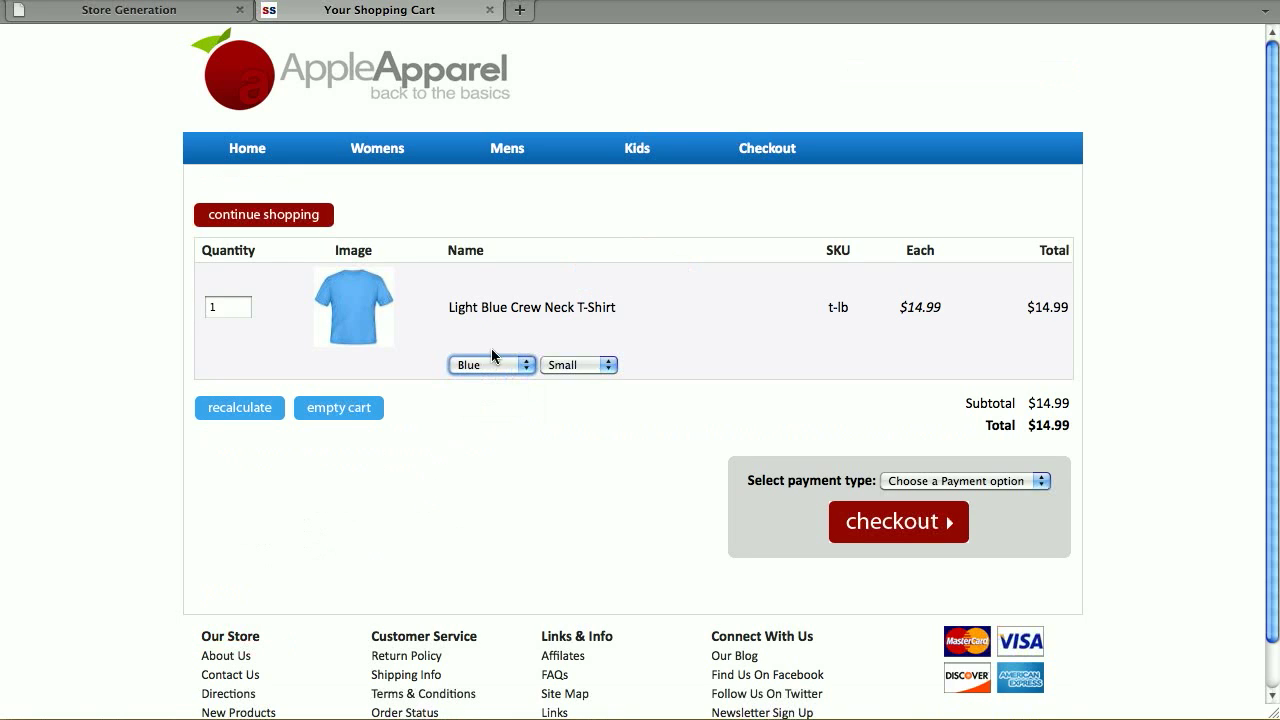
Step: Browse Mens to the Blue Crew Neck T-Shirt page and preview its colour photos
left_click(507, 148)
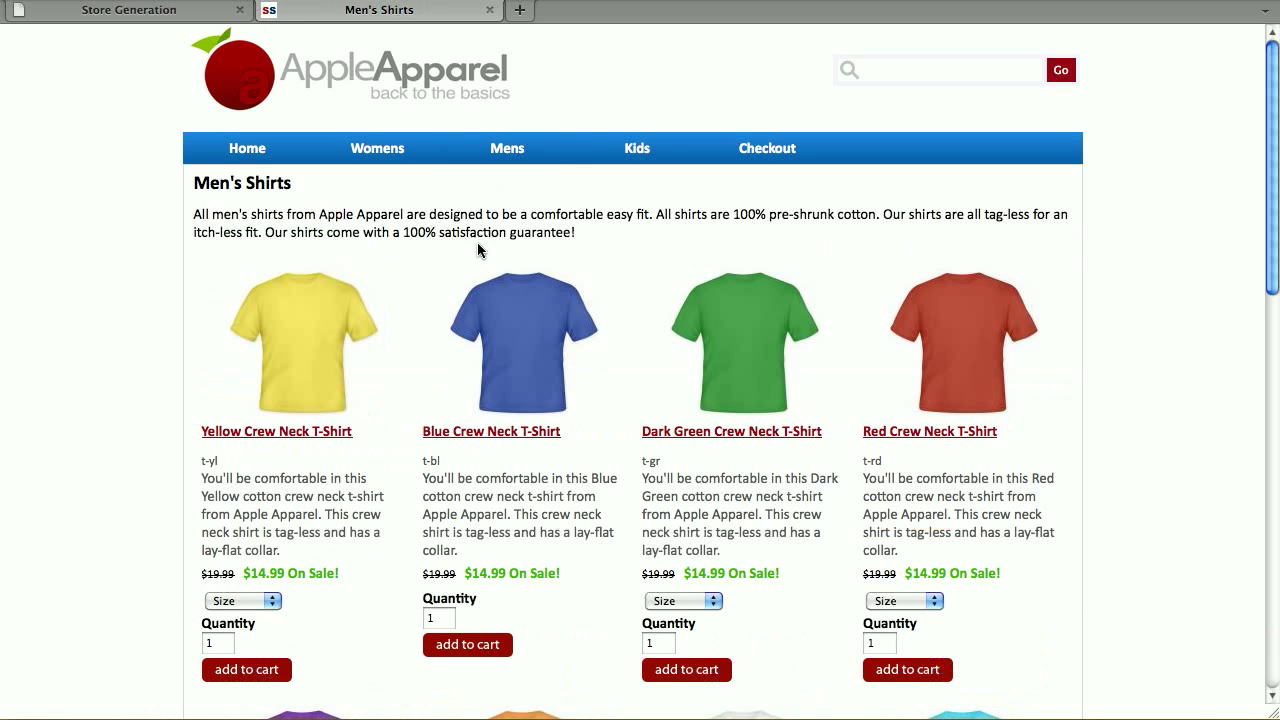
mouse_move(509, 360)
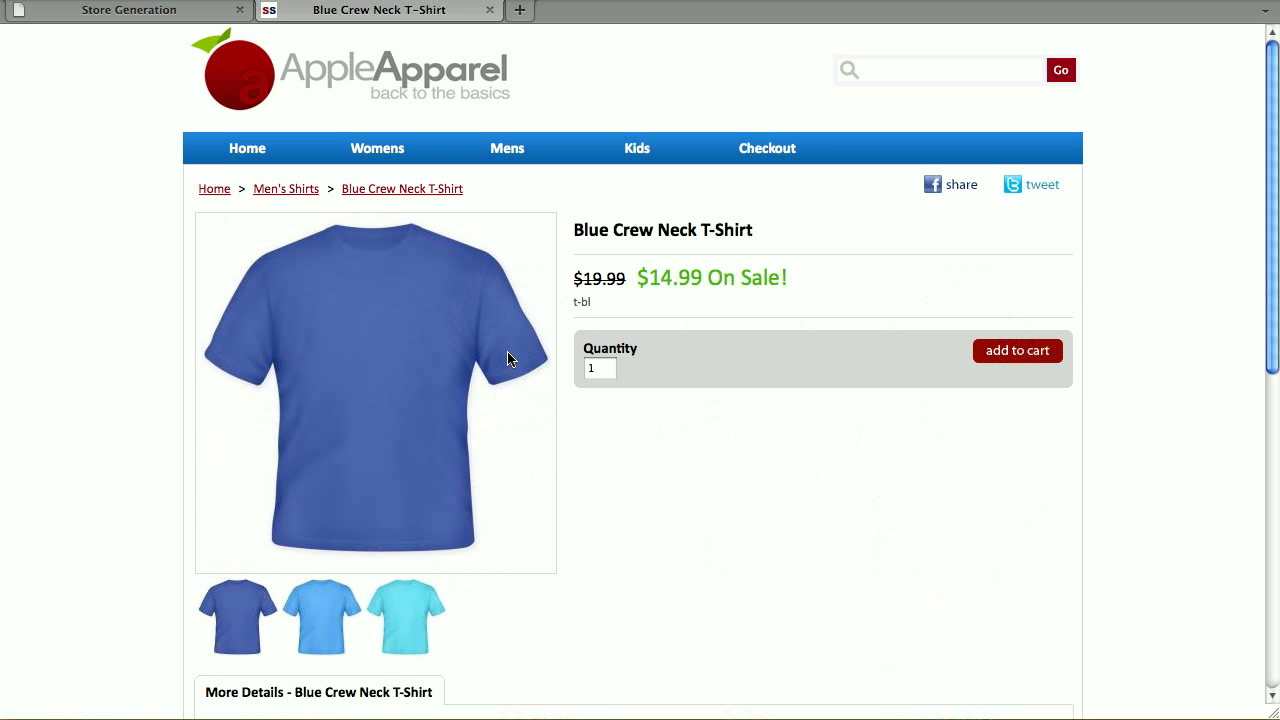
mouse_move(633, 373)
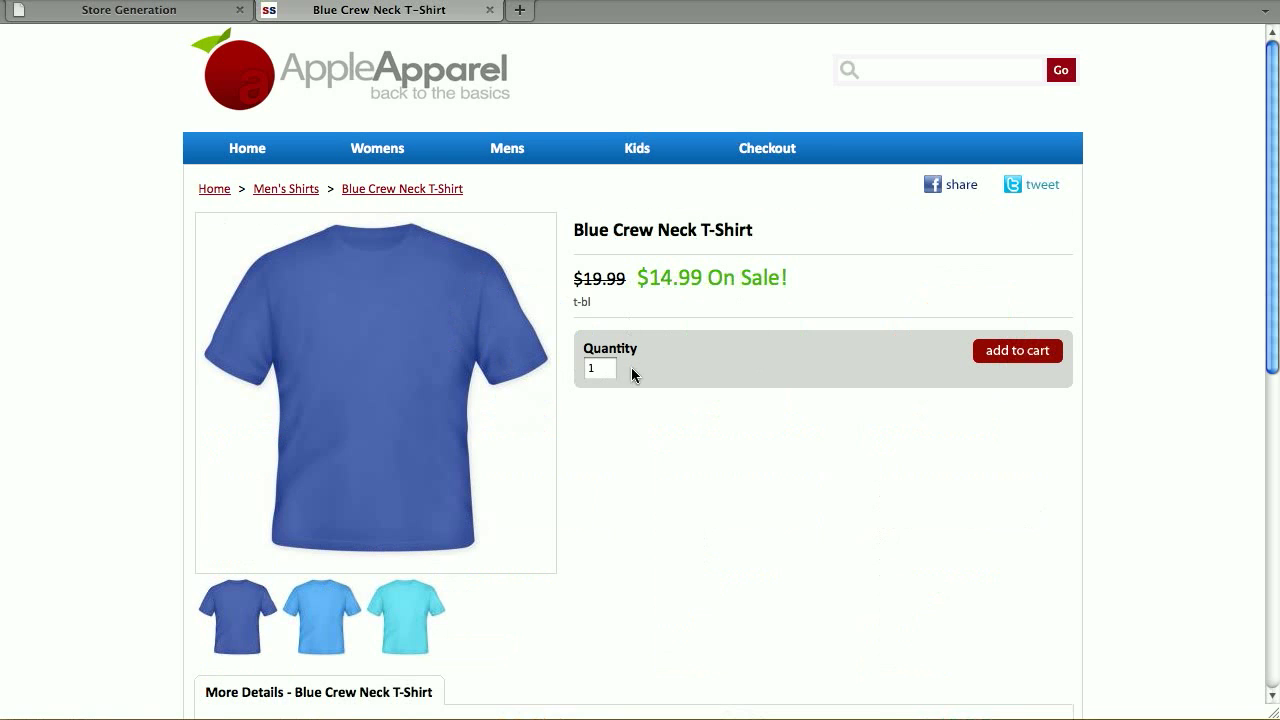
scroll("down", 3)
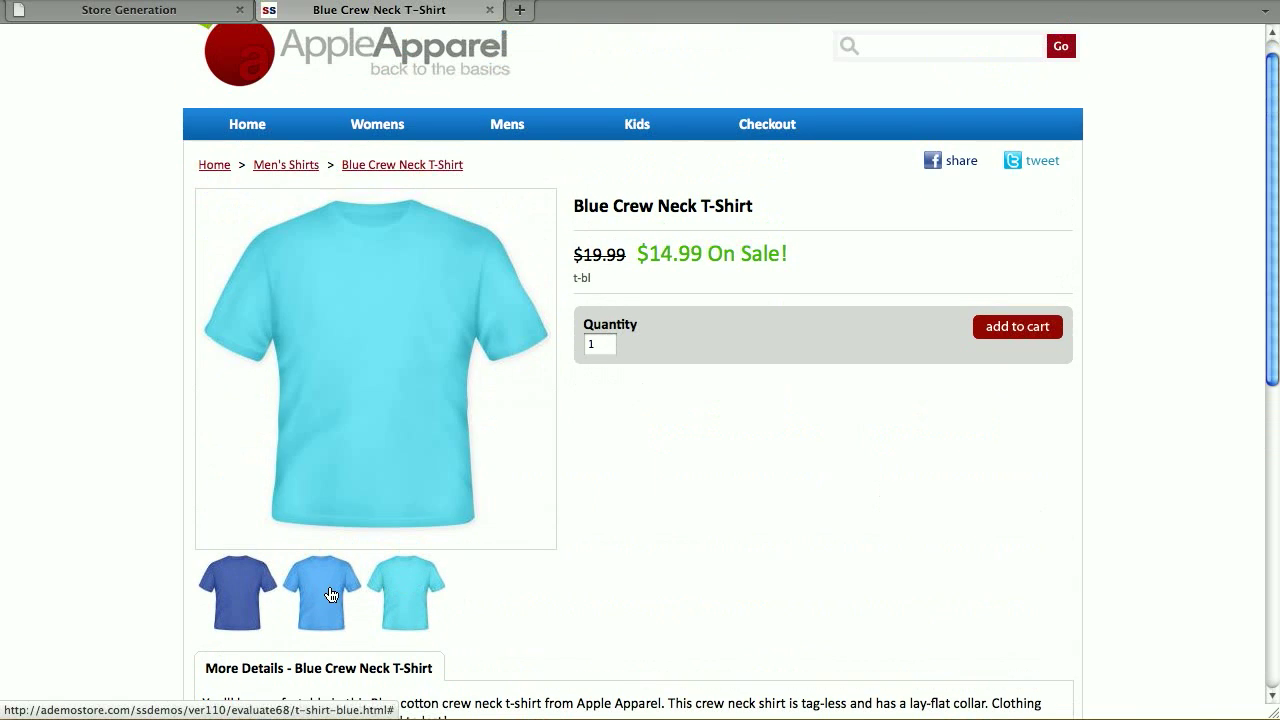
left_click(237, 593)
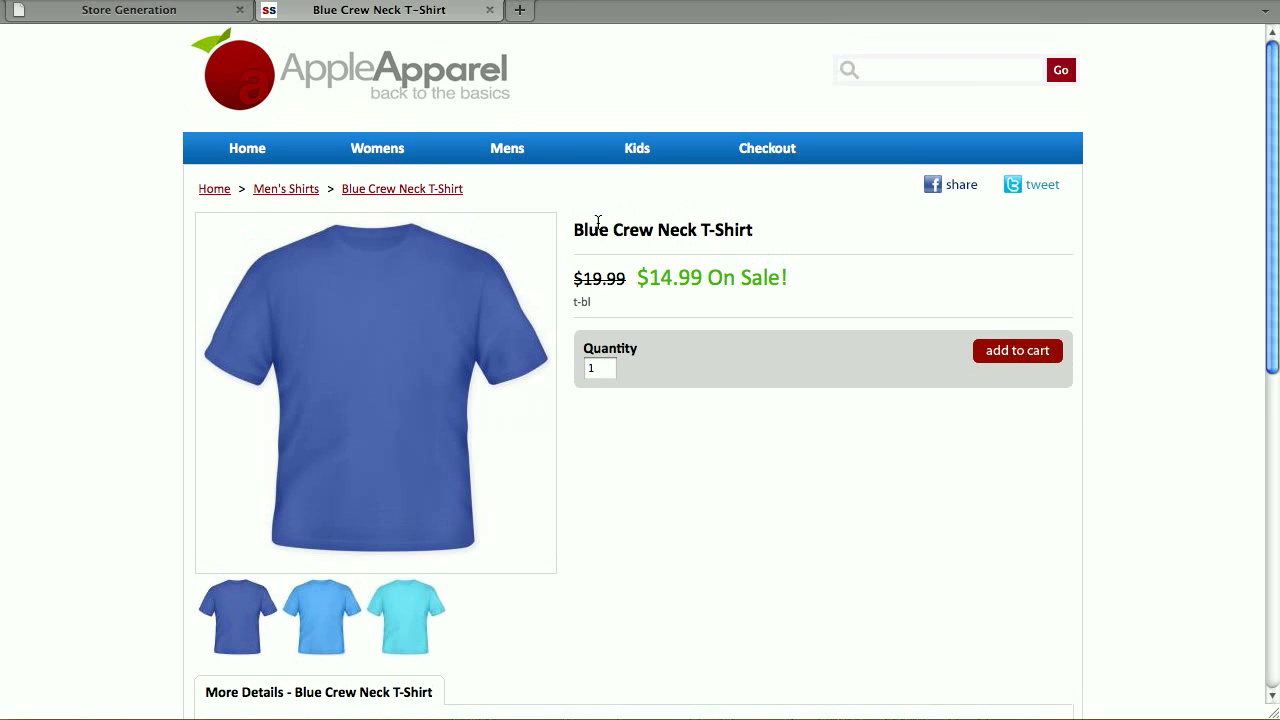
Step: In the admin, open the Blue Crew Neck T-Shirt ($19.99, sale $14.99) for editing
left_click(127, 10)
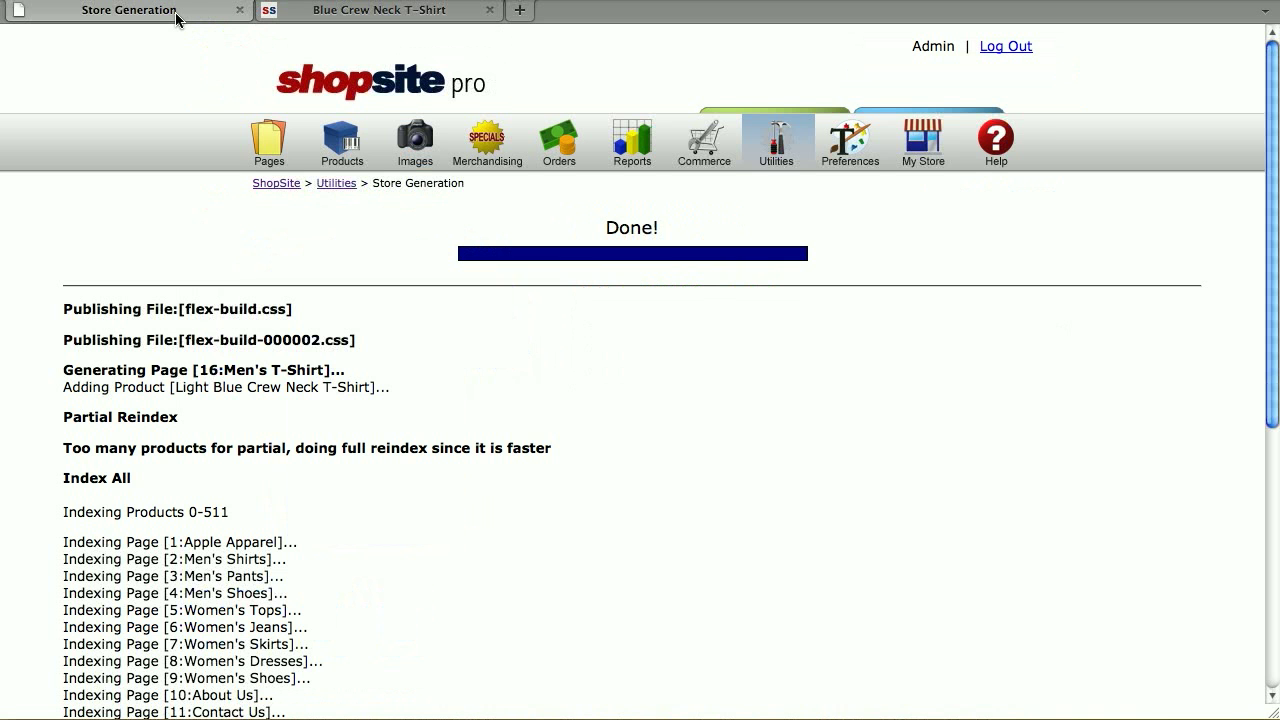
left_click(341, 140)
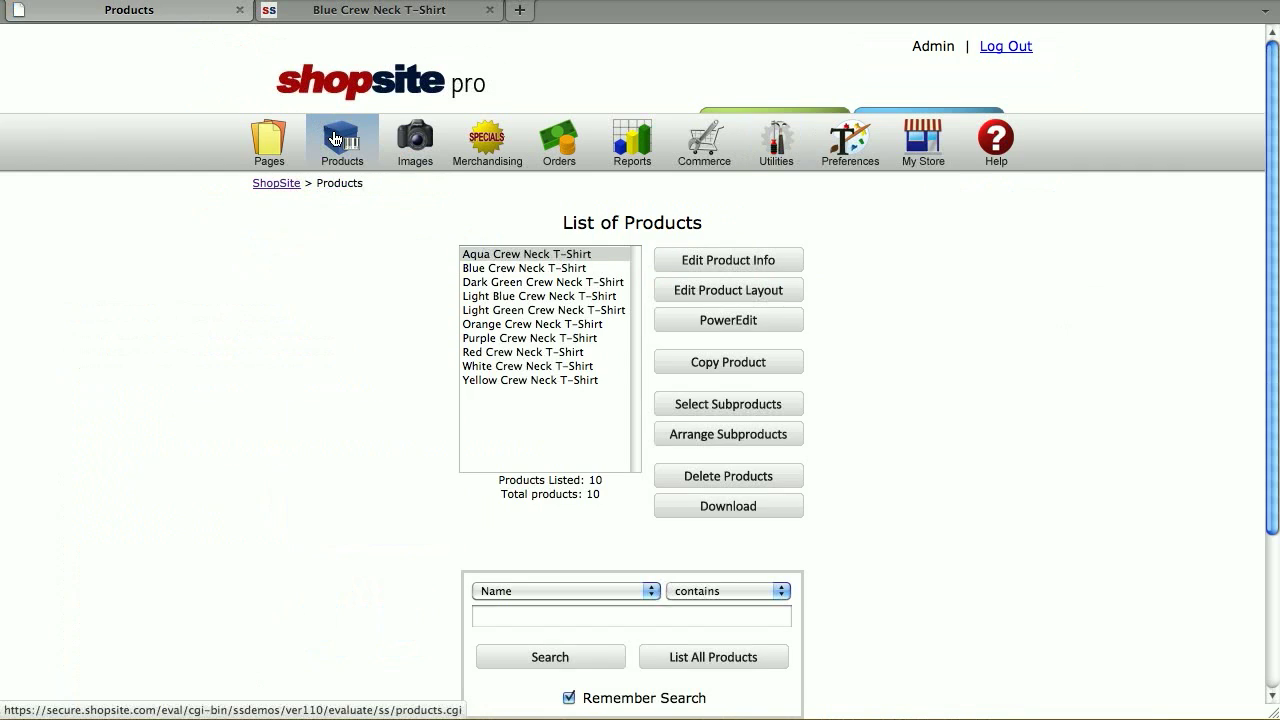
left_click(524, 268)
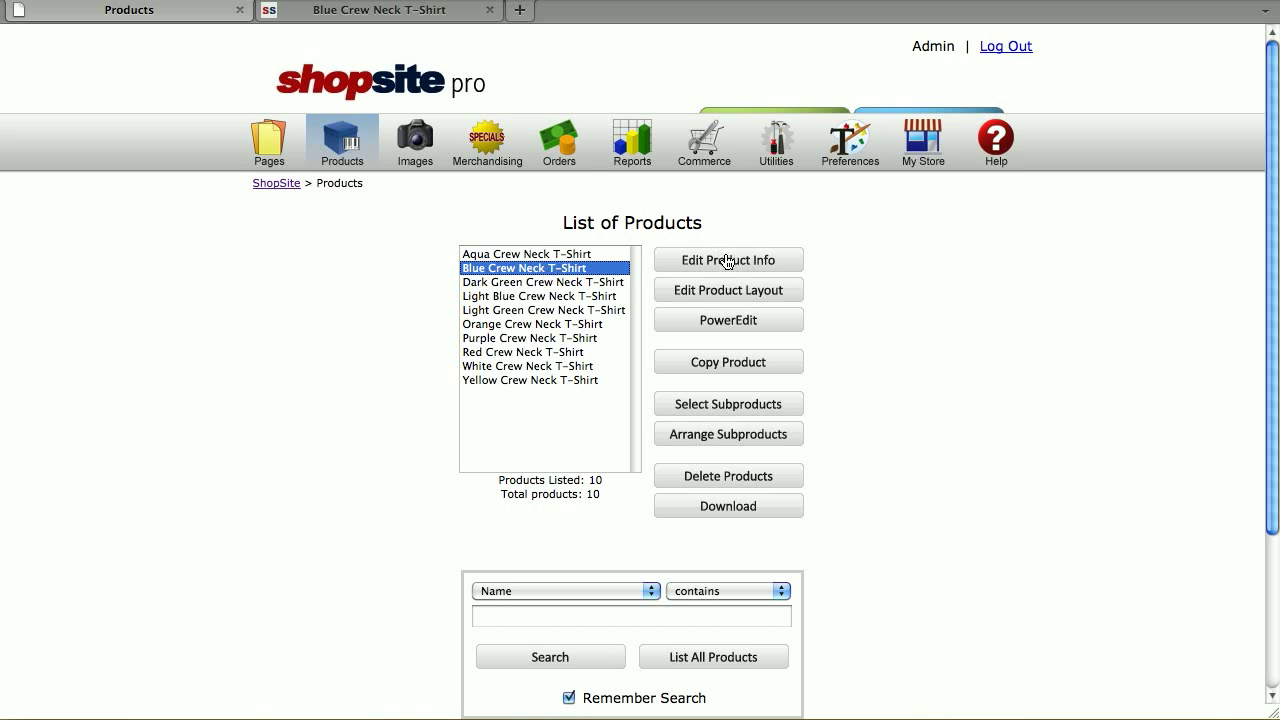
left_click(728, 260)
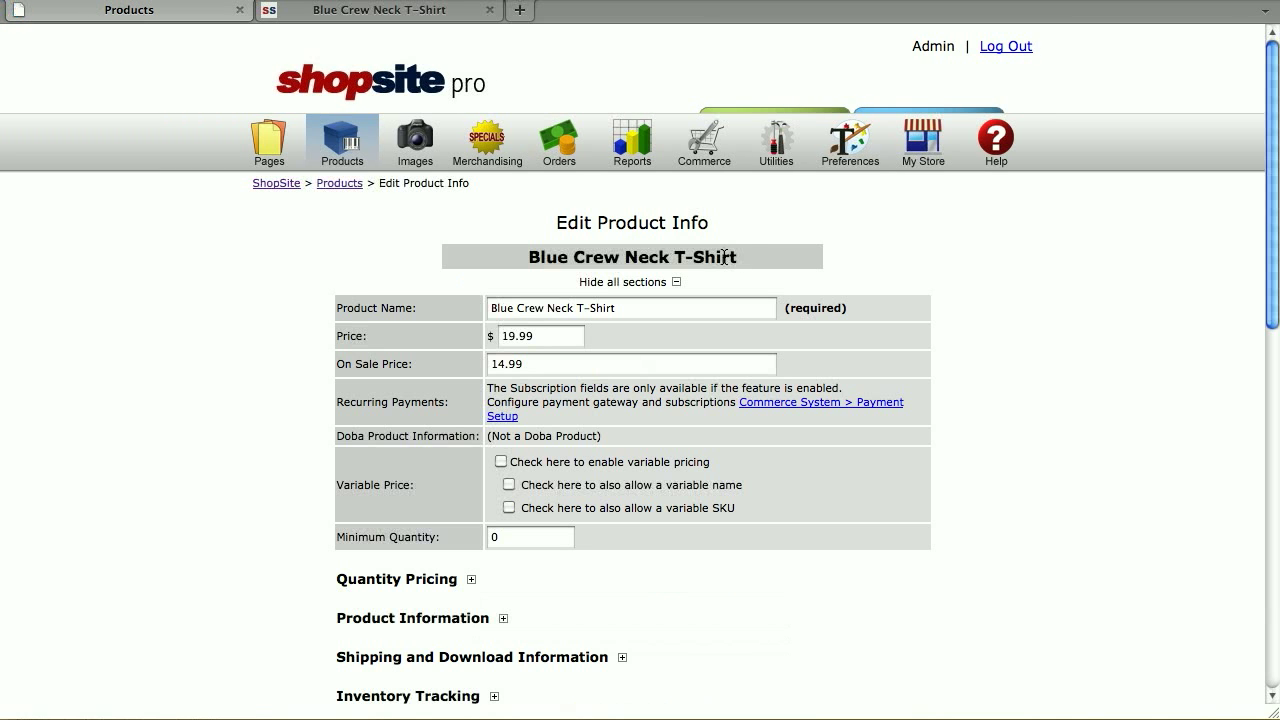
Step: Type a 'Color;n' menu with Blue, Light Blue, Aqua, then a Size menu starting Small, Medium
scroll("down", 3)
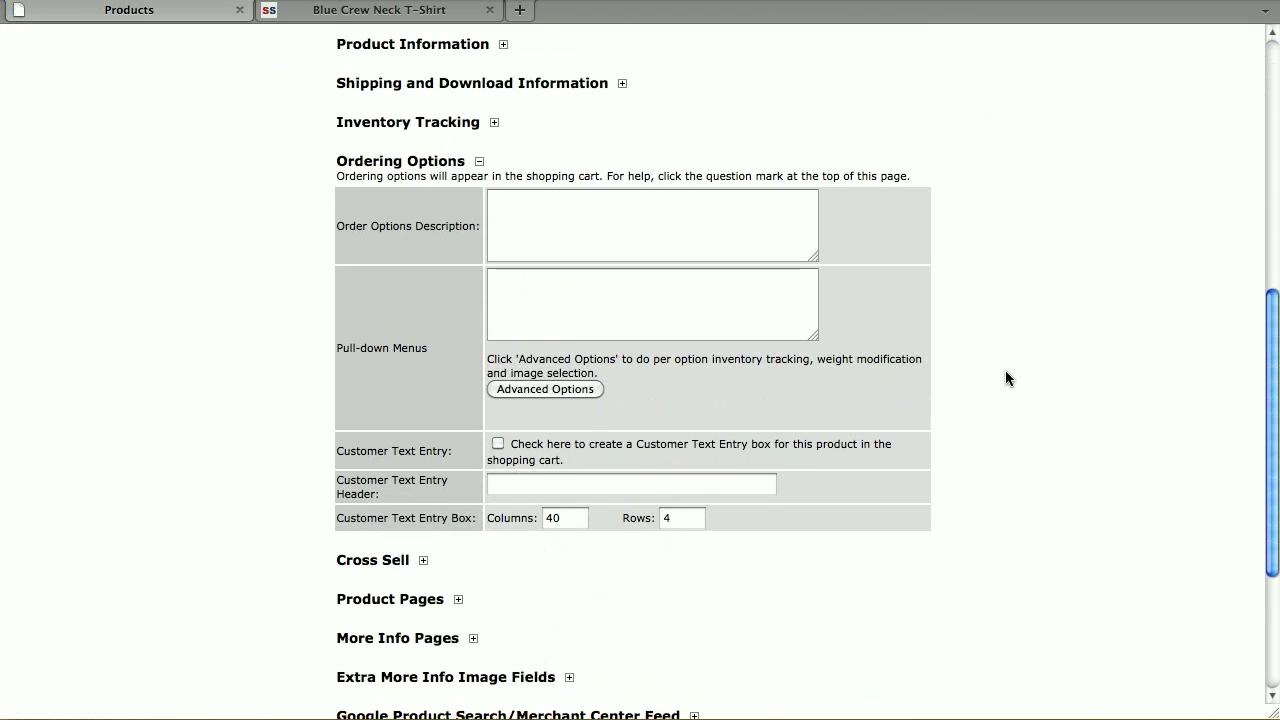
left_click(651, 304)
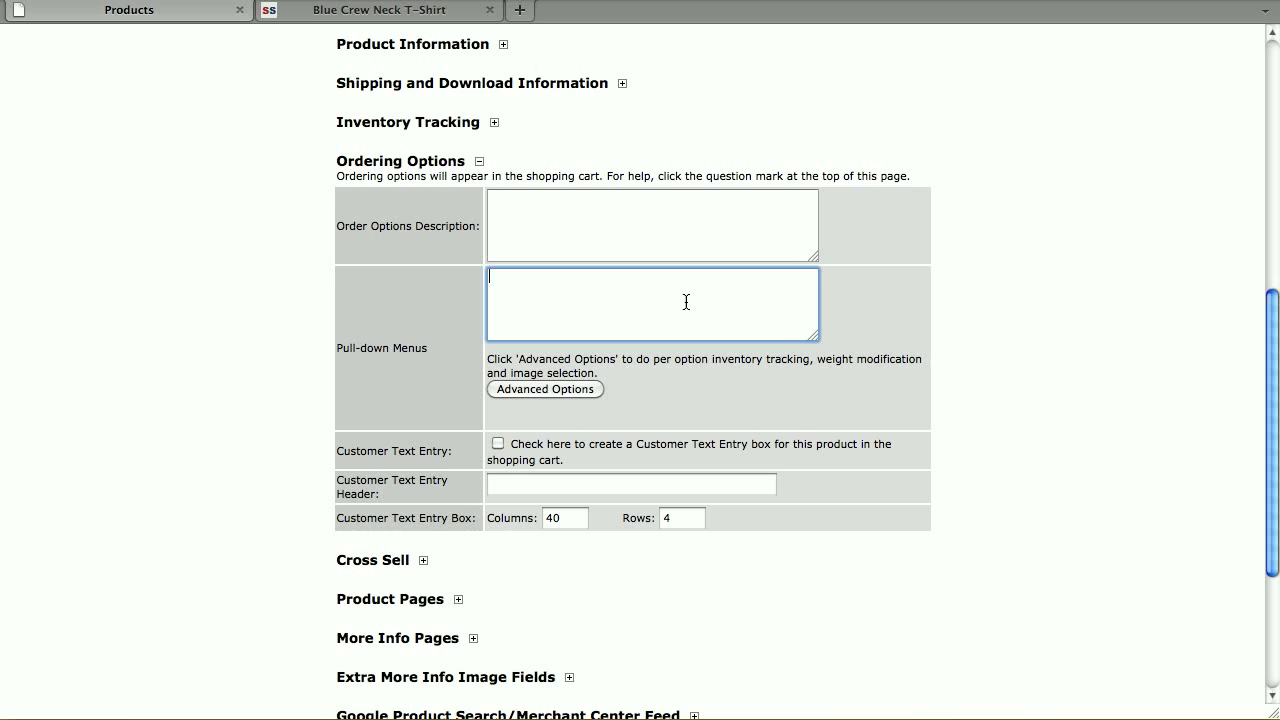
type("Co1")
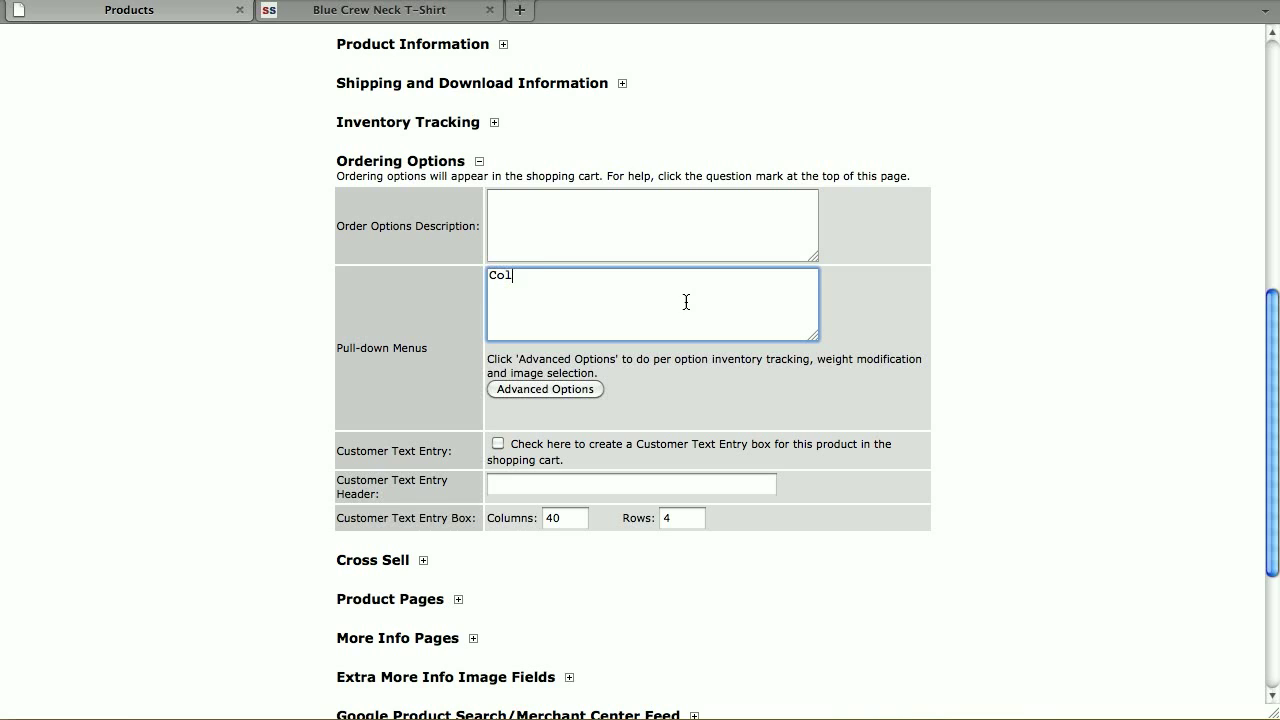
type("lor;n")
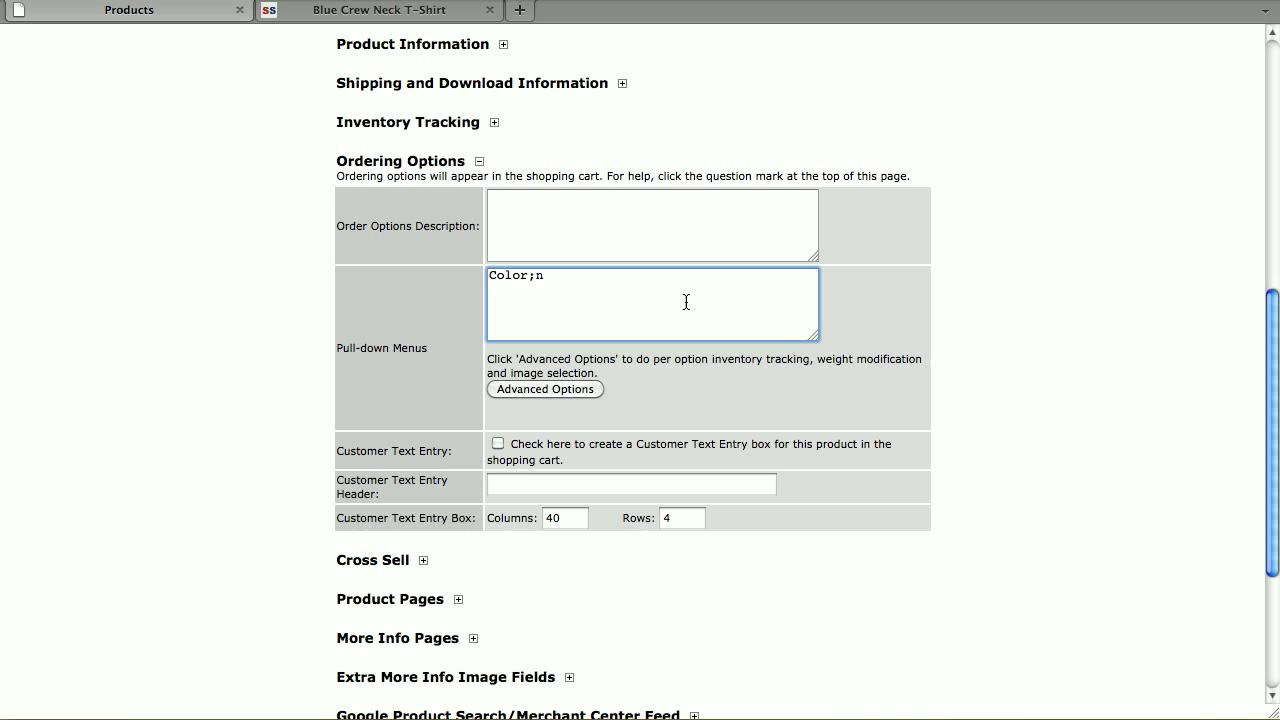
key("Enter")
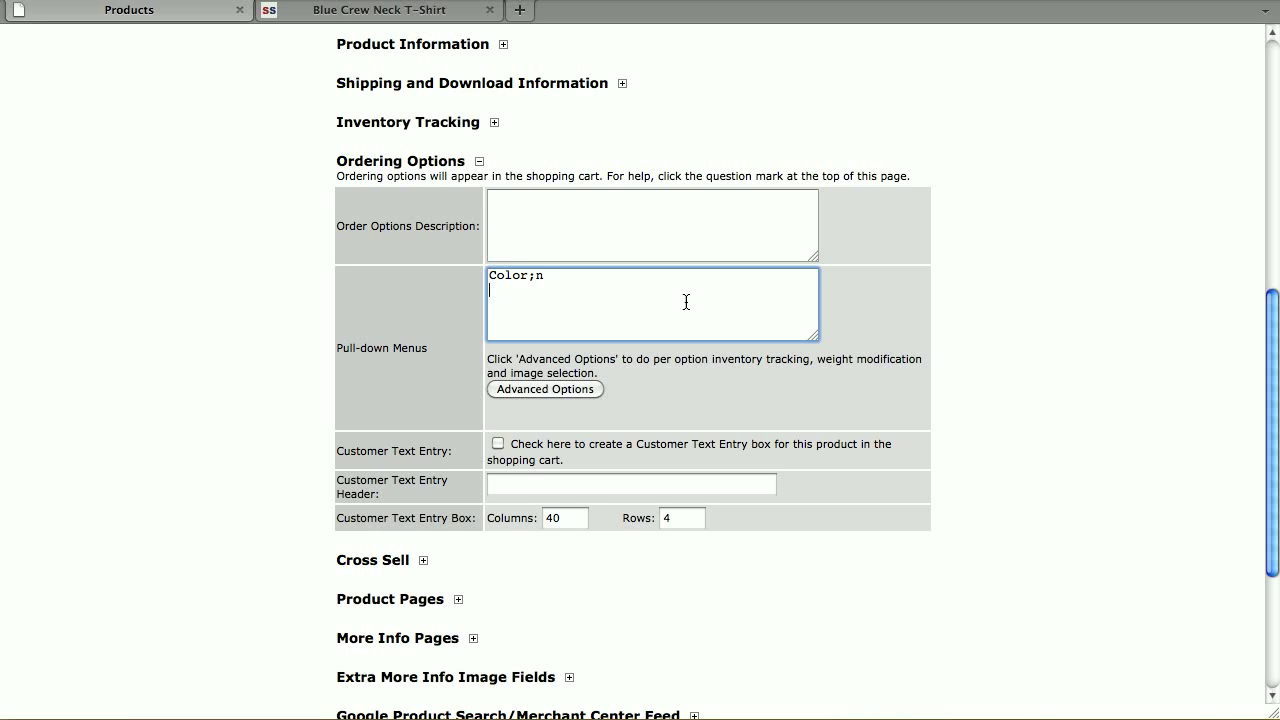
type("Blue")
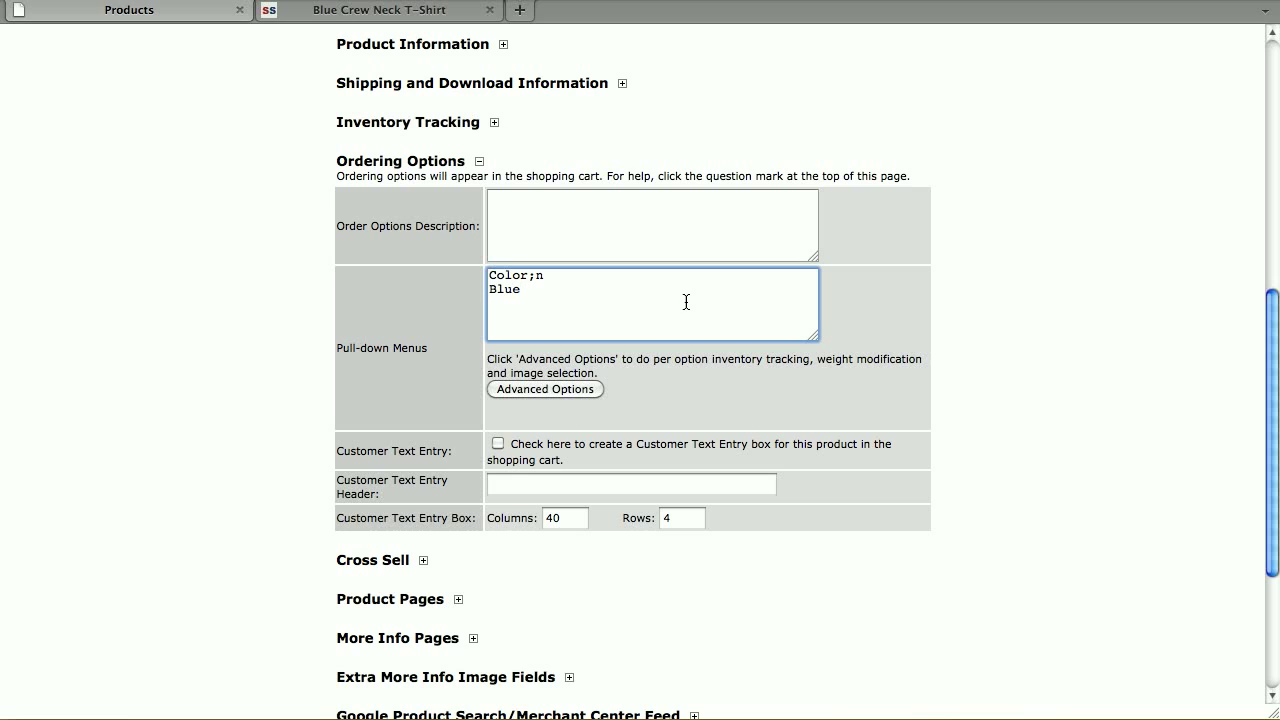
type("Light Blue")
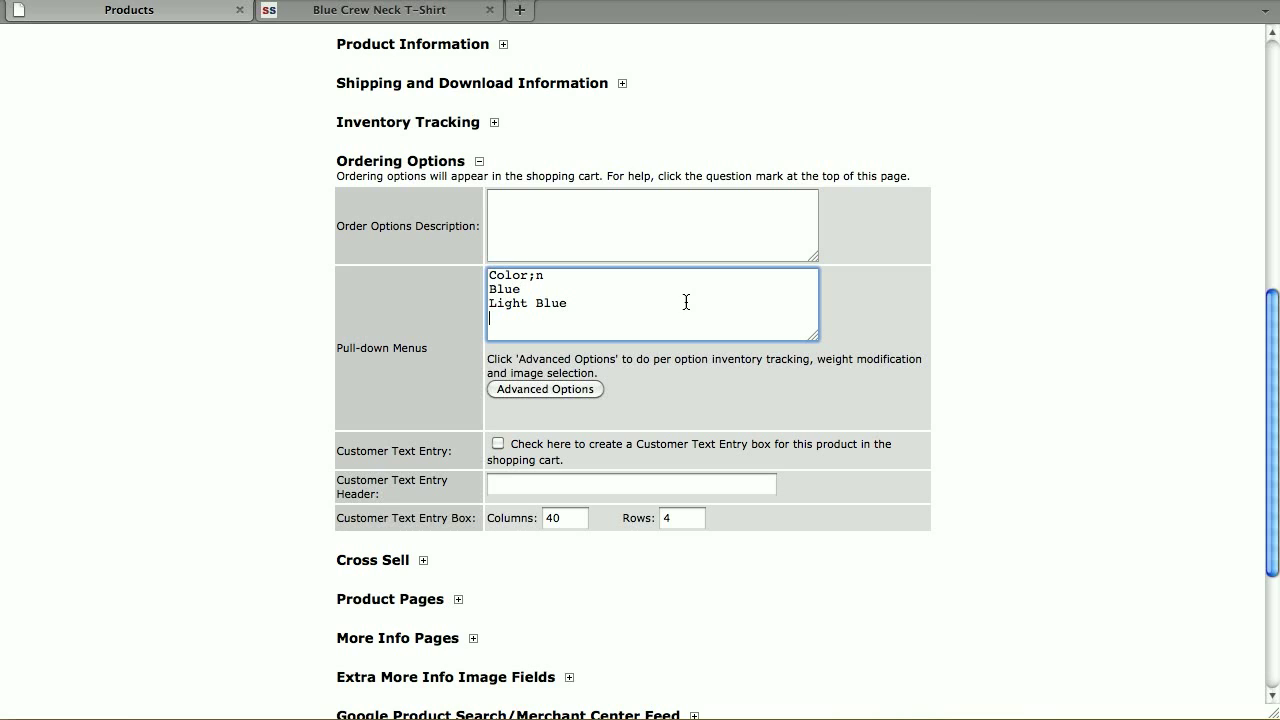
type("Aqua")
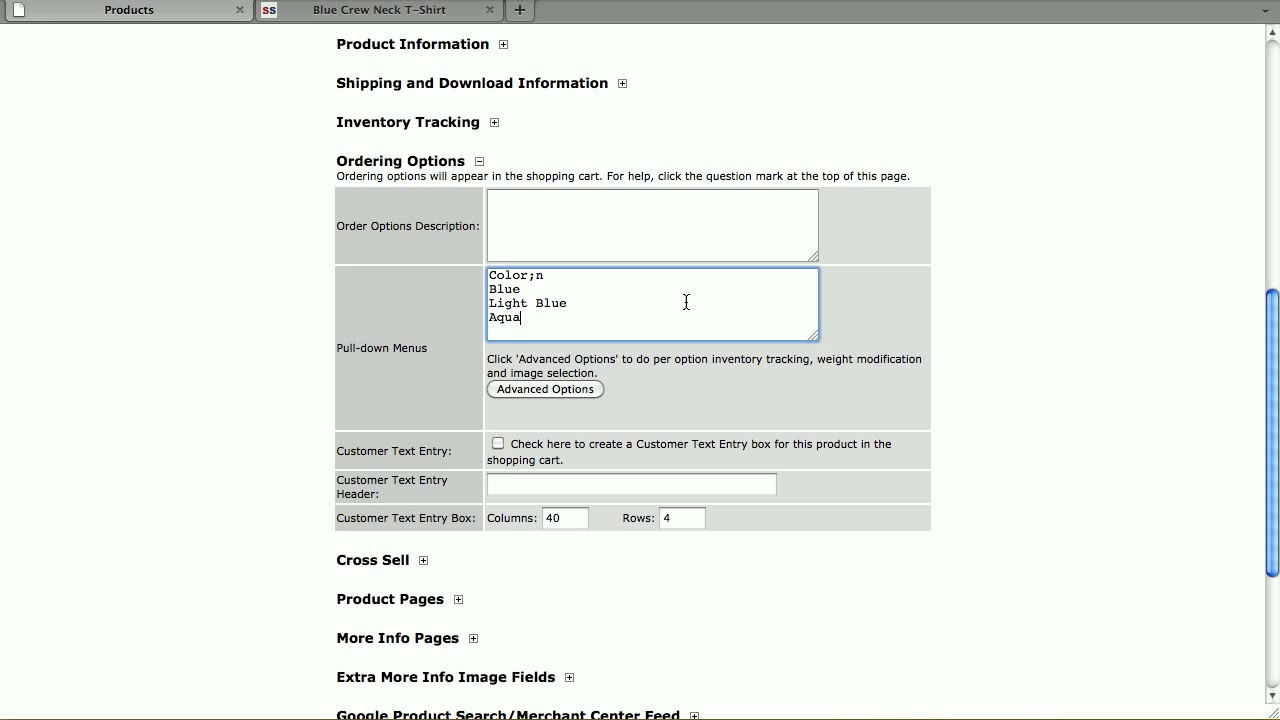
type("Size;n")
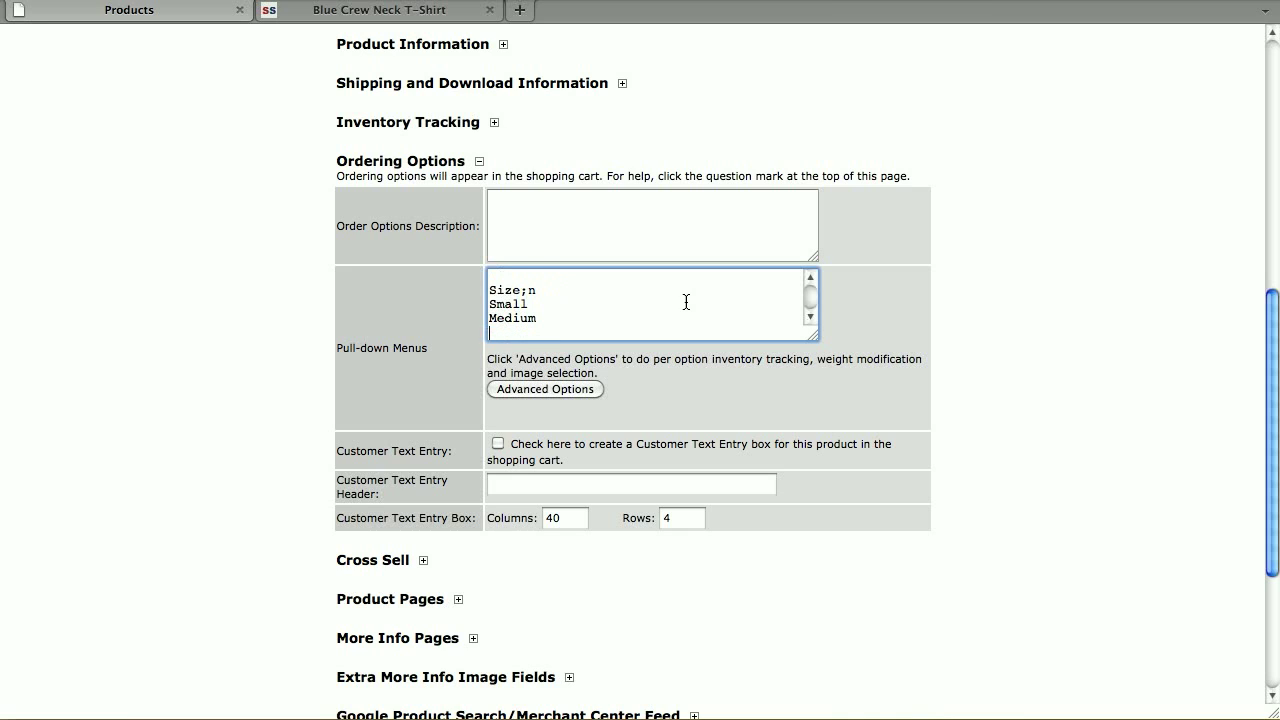
Step: Add sizes Large and 'X-Large (adds $2);+2' to the Size menu and save
type("Large")
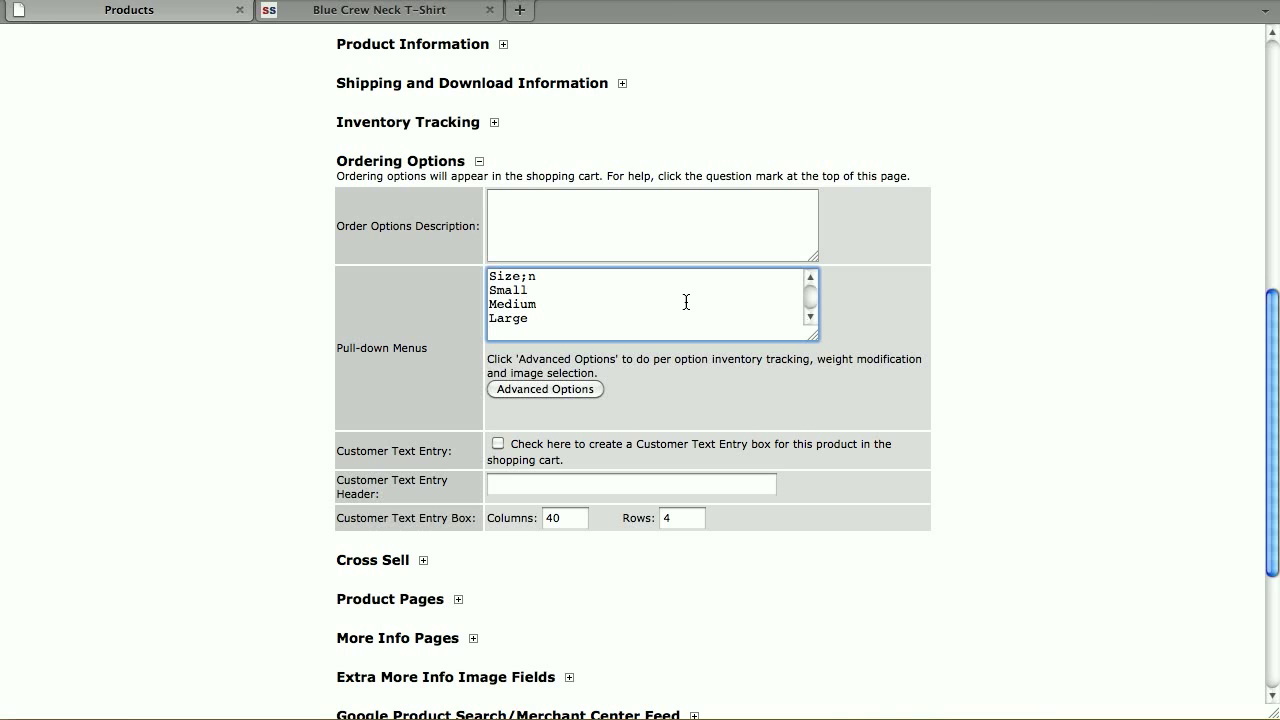
left_click(650, 333)
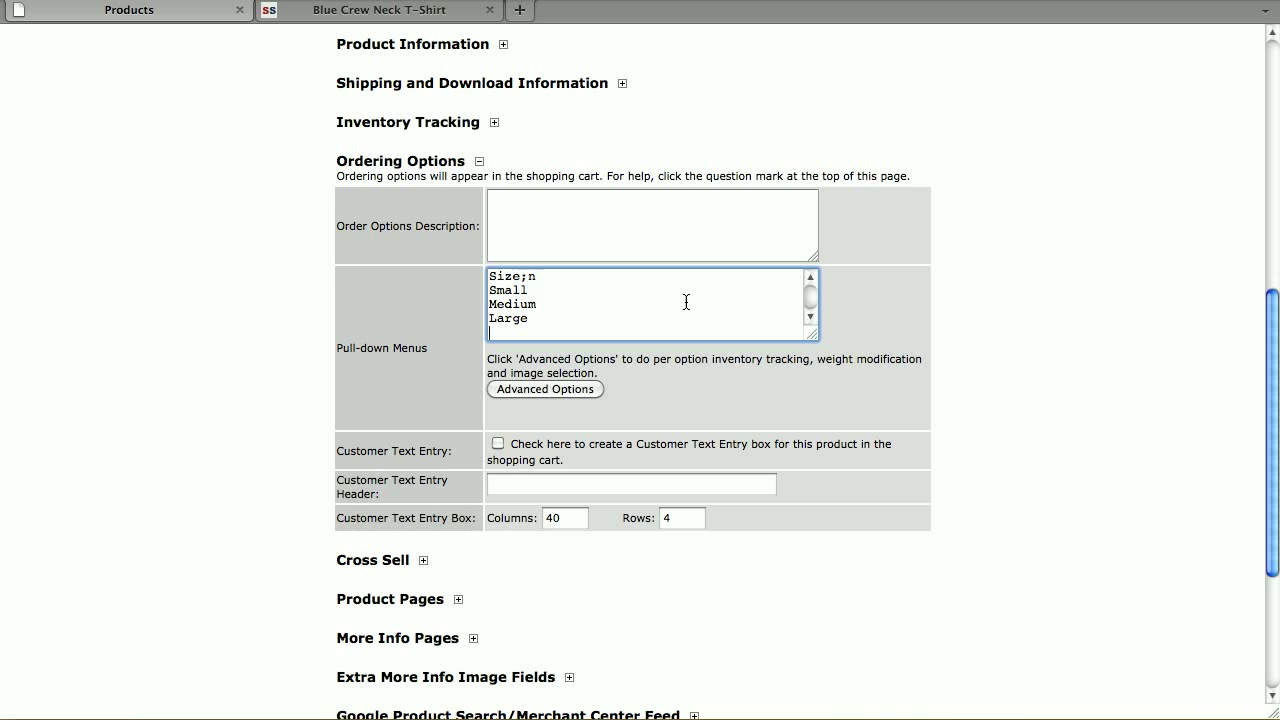
type("X-Large")
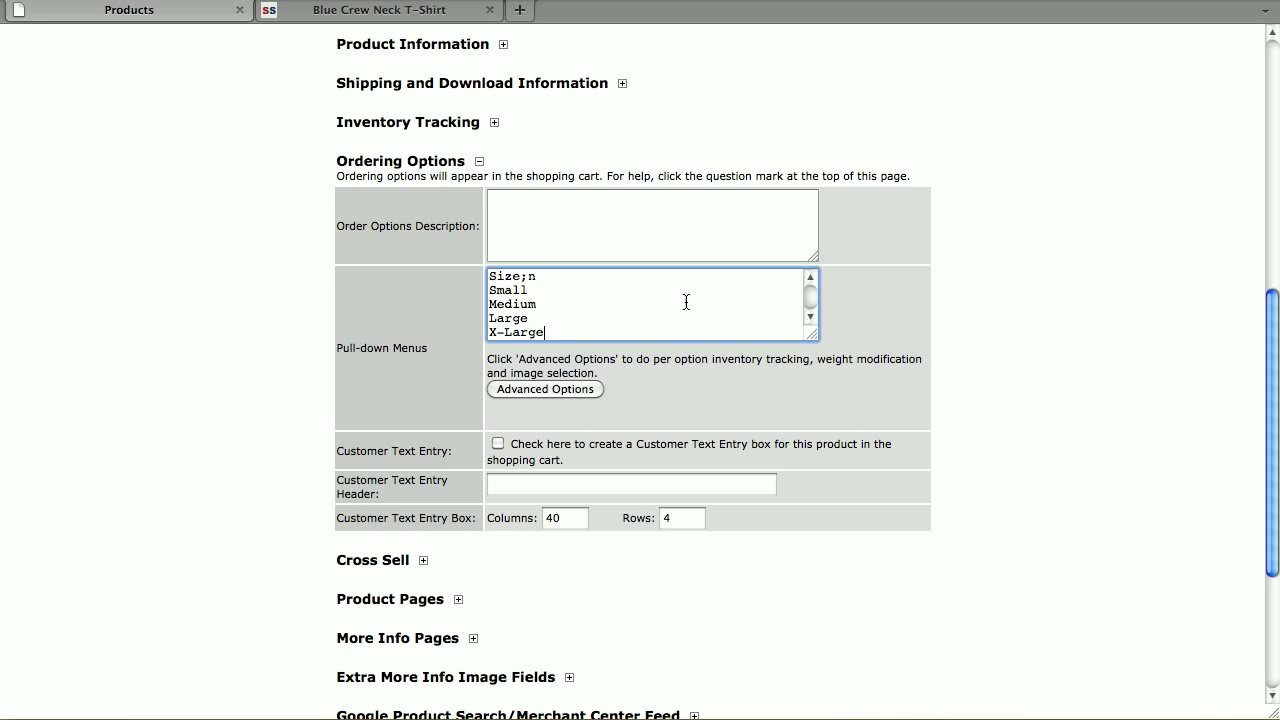
type("(adds")
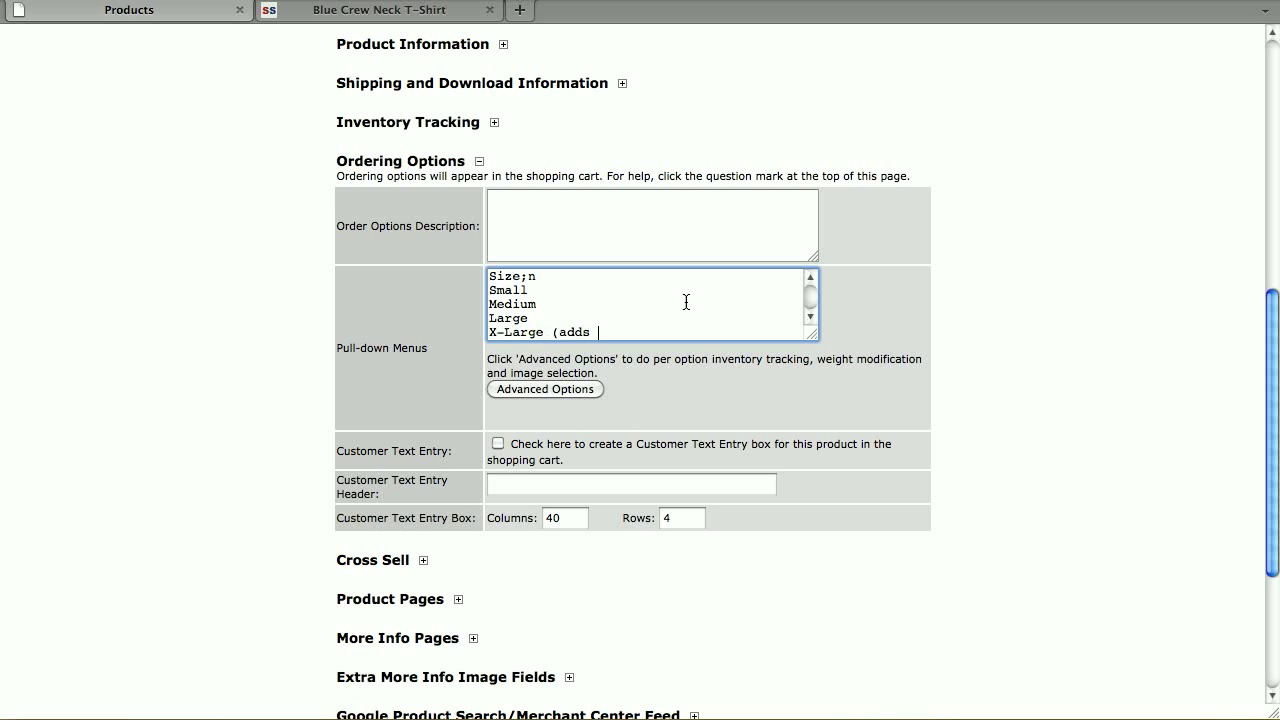
type("$2)")
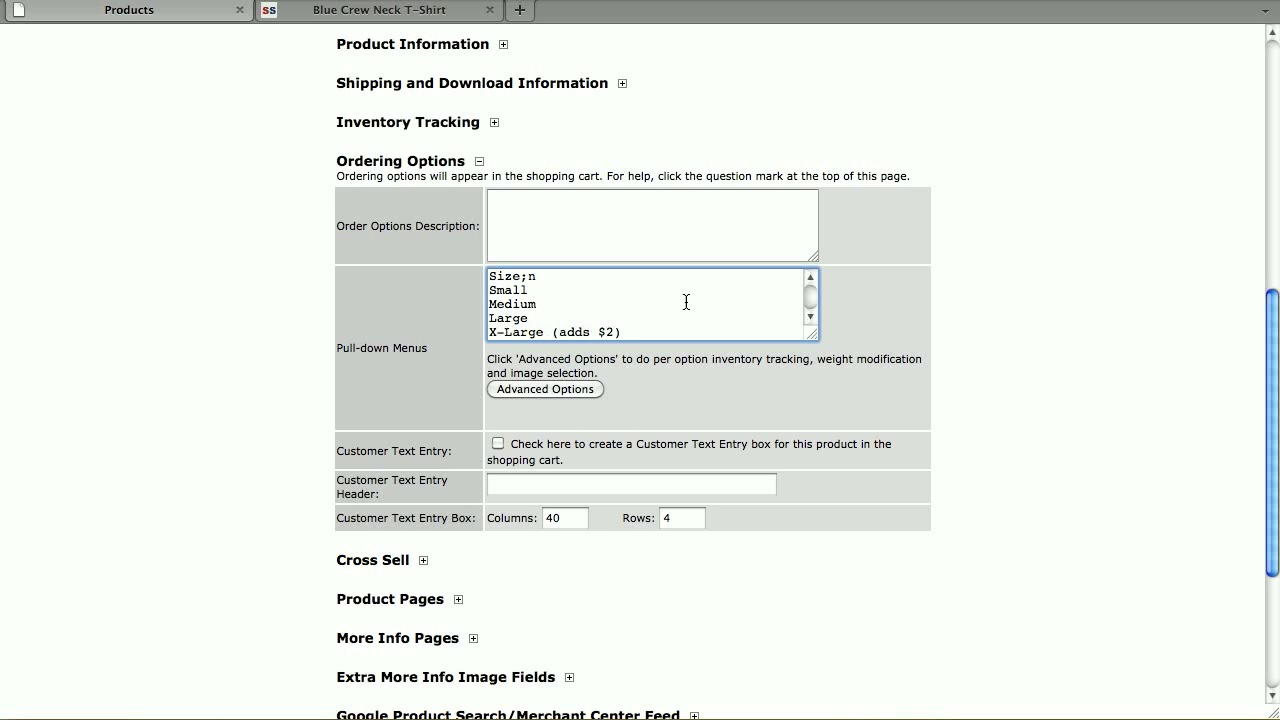
type(";+2")
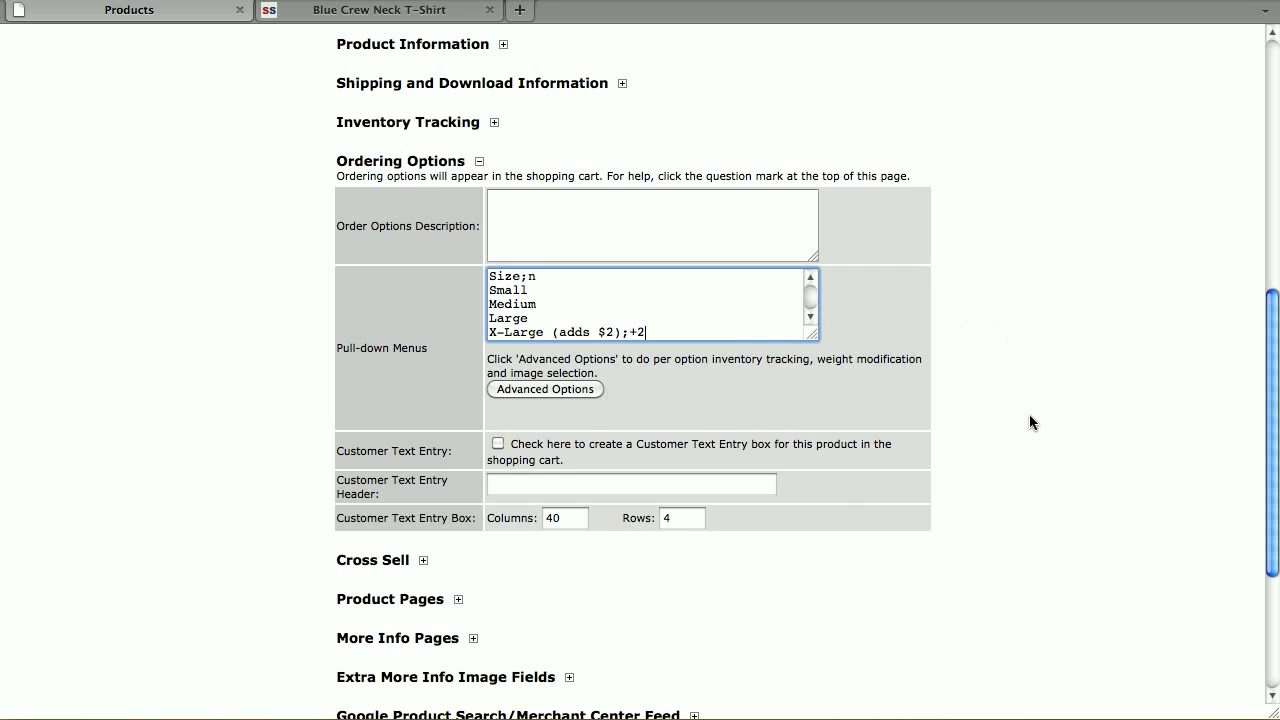
left_click(469, 614)
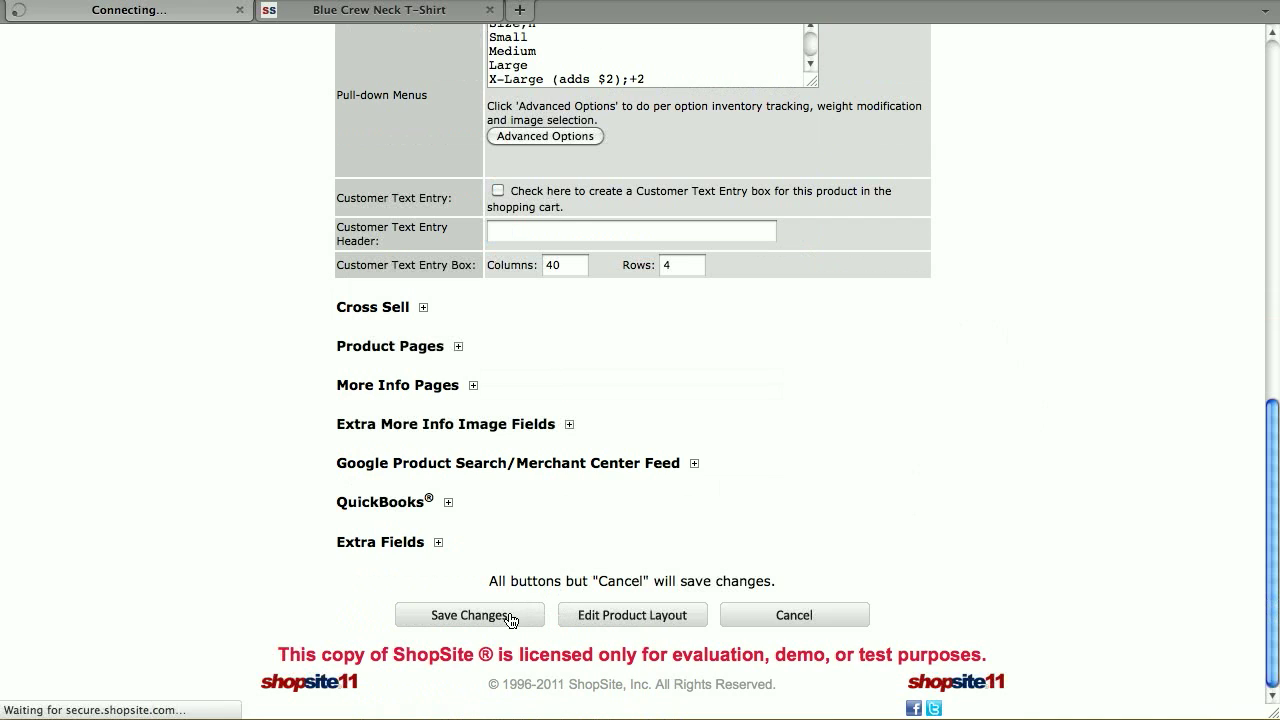
left_click(469, 614)
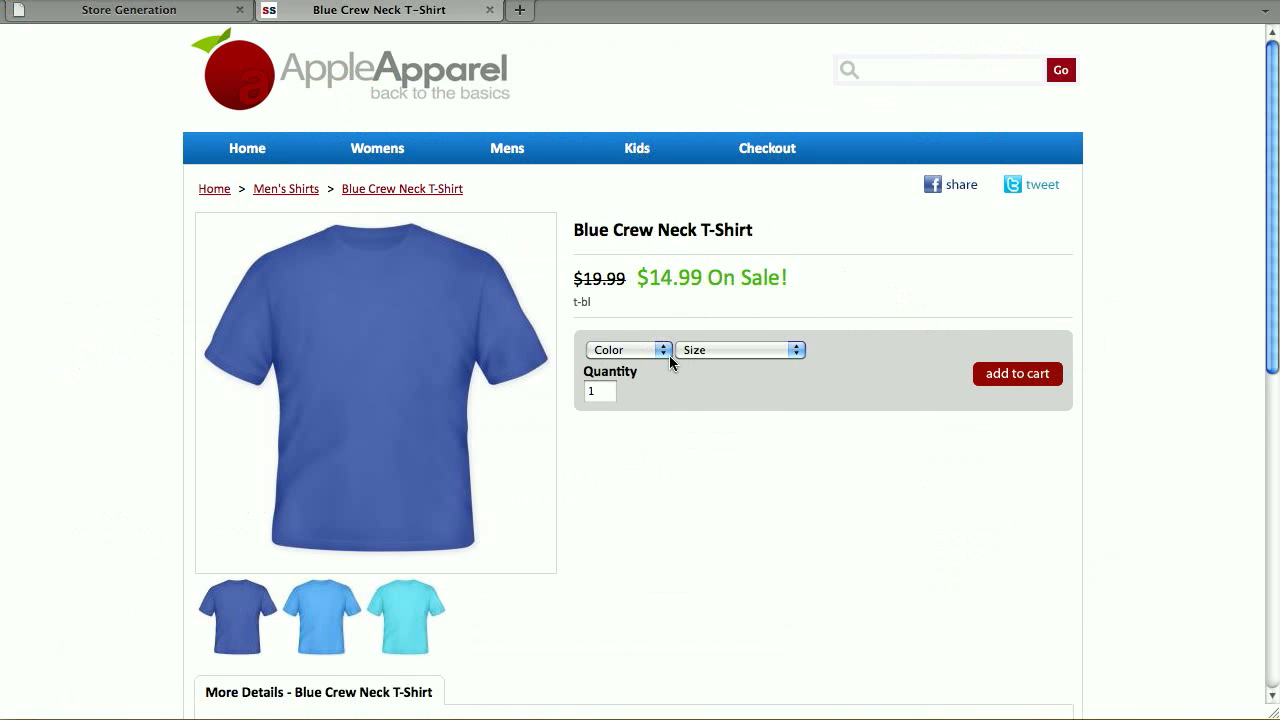
Step: Choose Light Blue and X-Large (adds $2) on the storefront page and add to cart
left_click(628, 349)
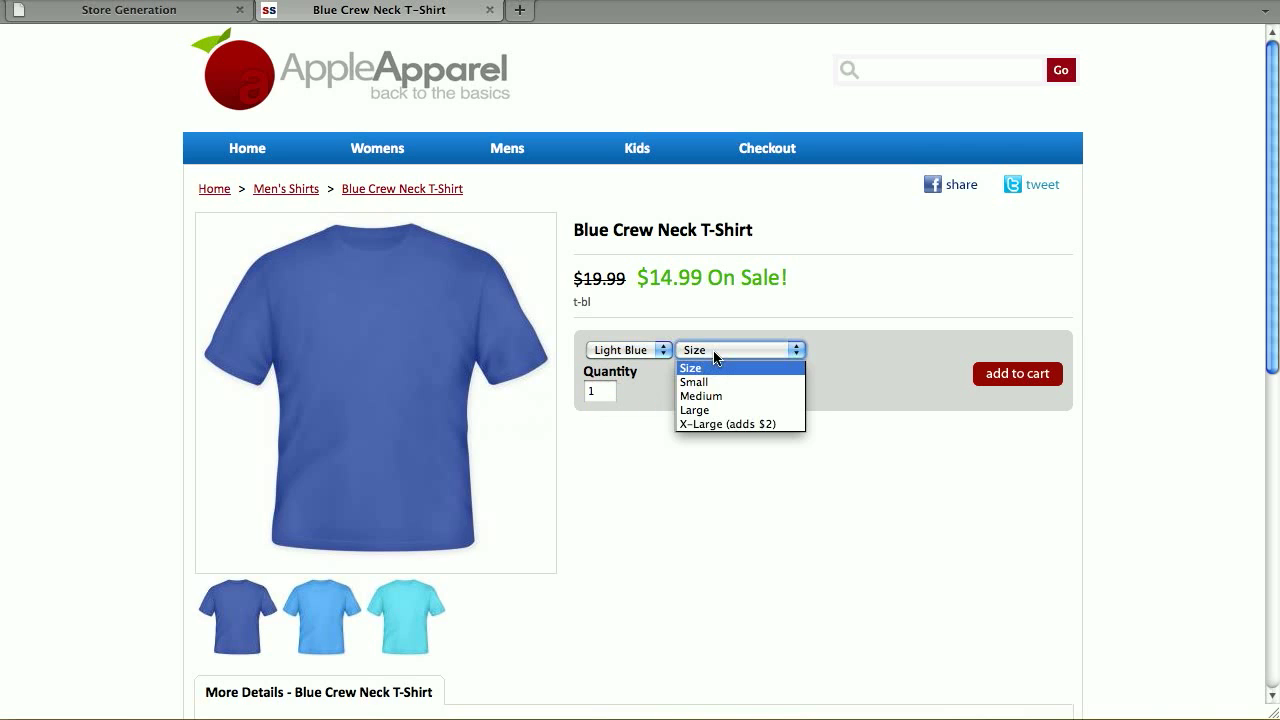
left_click(729, 423)
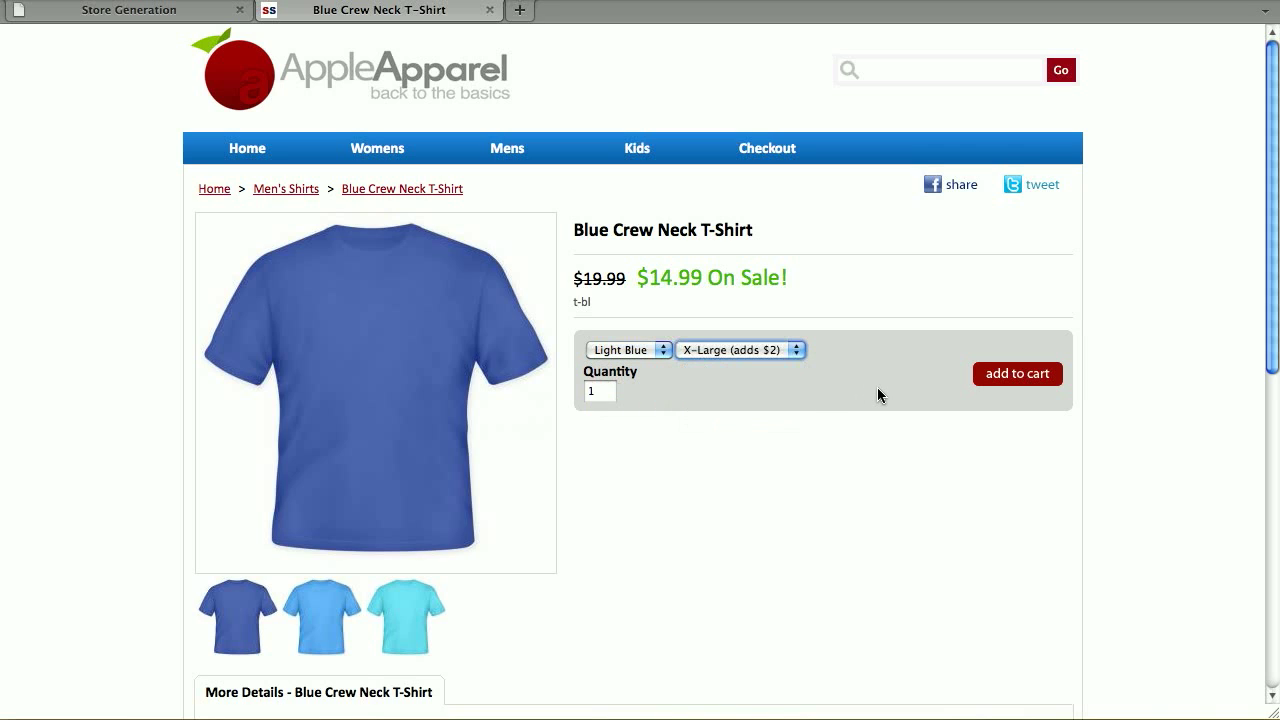
left_click(1016, 373)
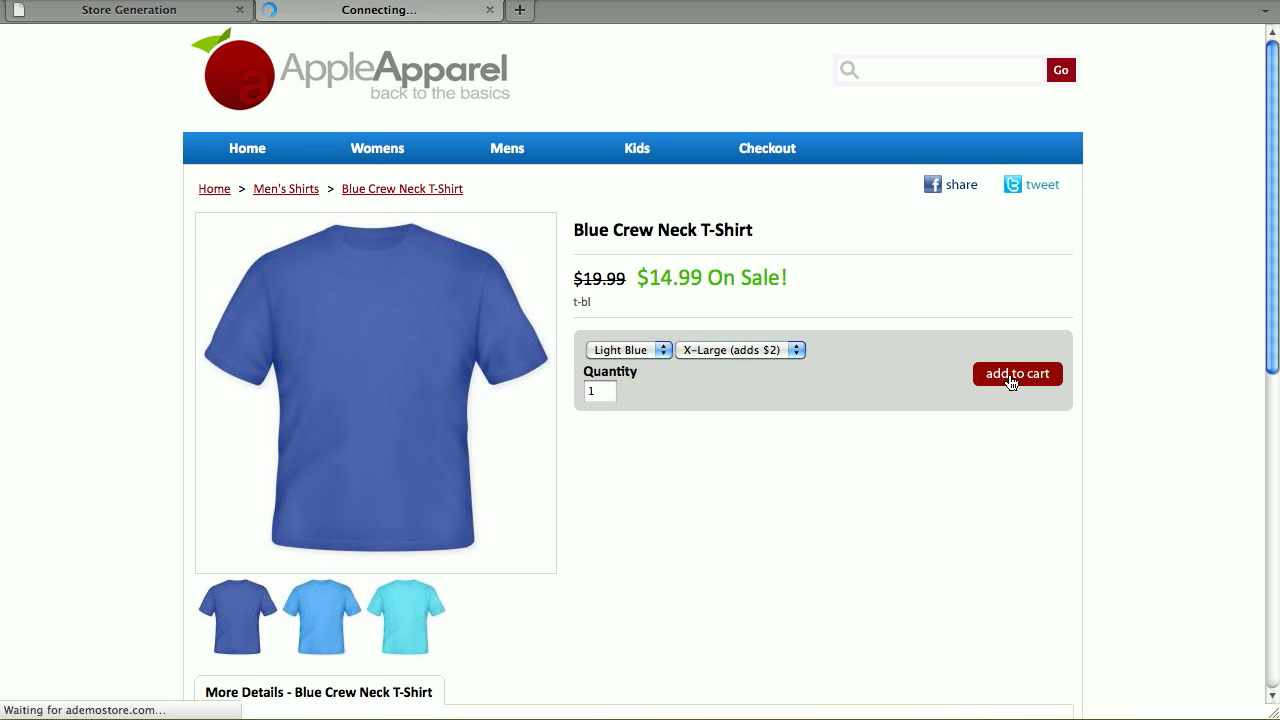
left_click(1016, 373)
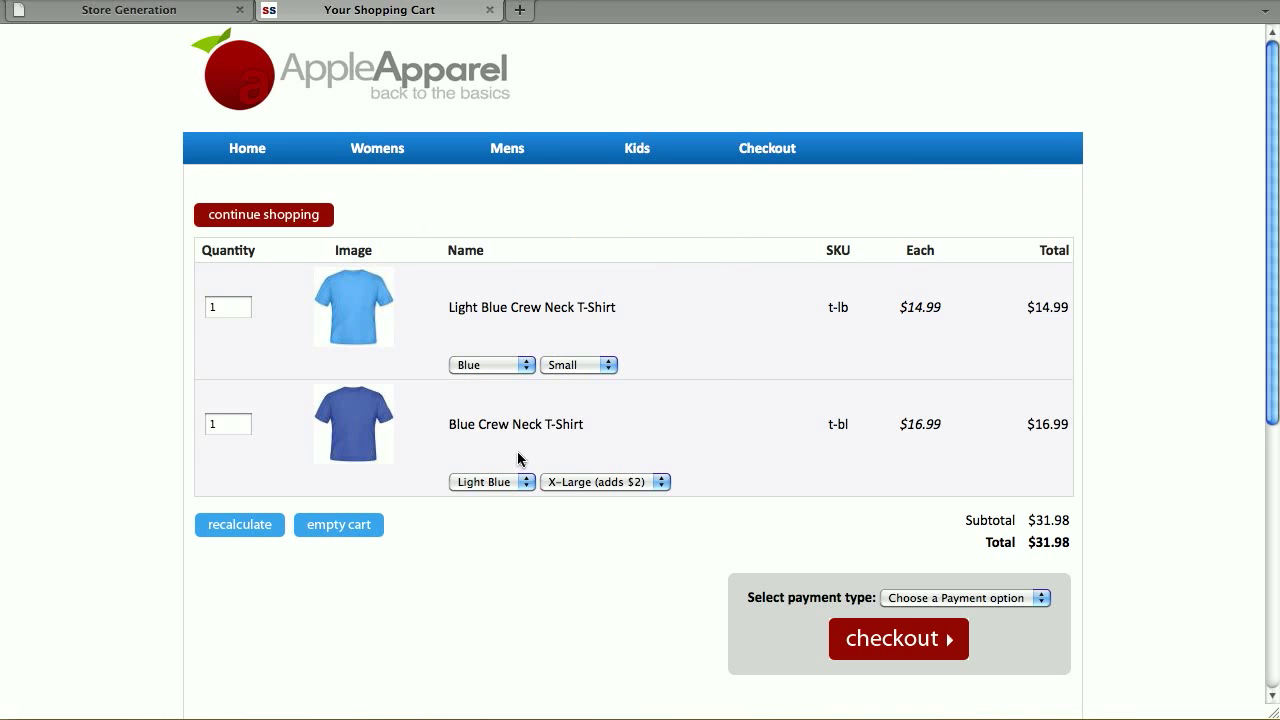
mouse_move(557, 507)
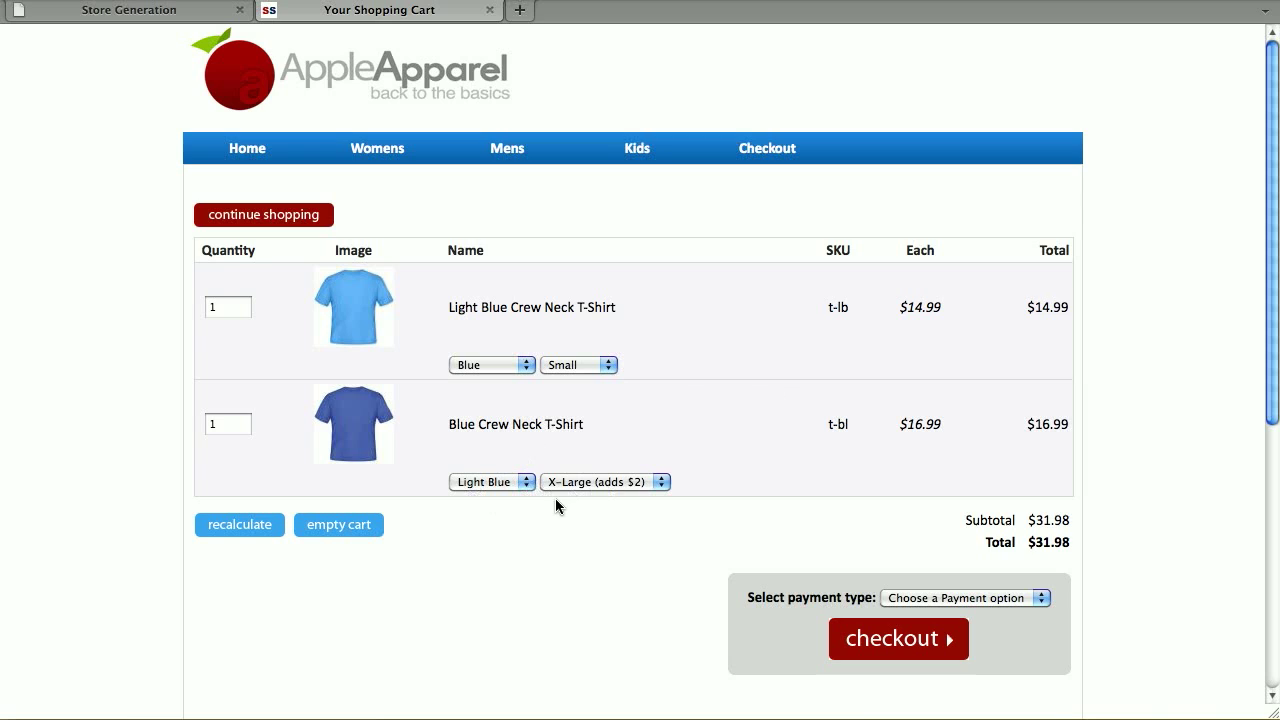
mouse_move(905, 435)
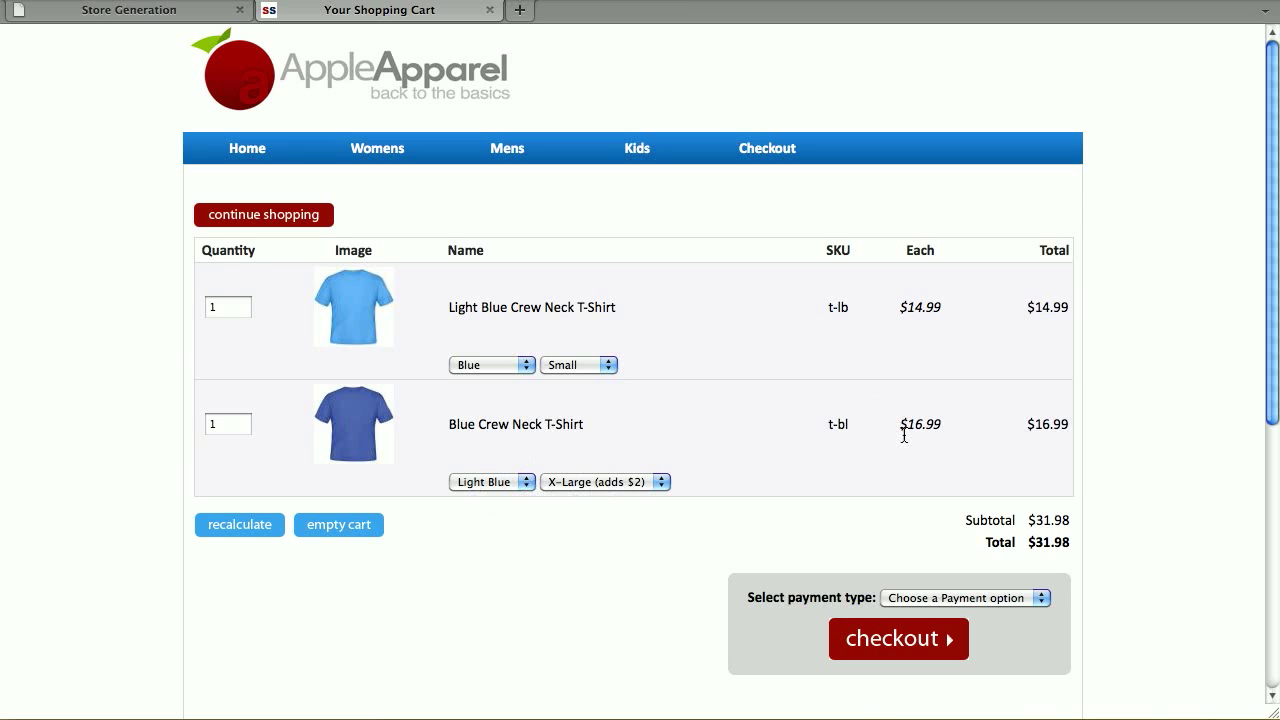
mouse_move(918, 342)
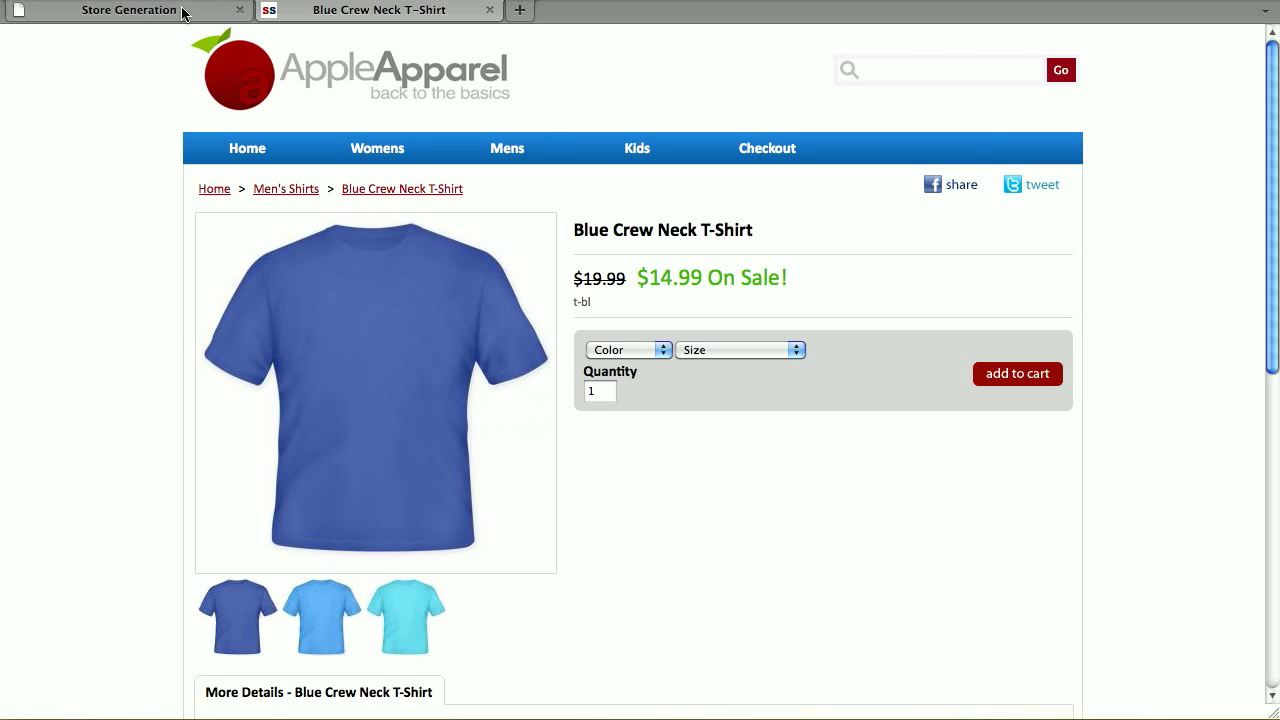
Step: Reopen the Blue Crew Neck T-Shirt for editing and scroll to its Color and Size menus
left_click(127, 10)
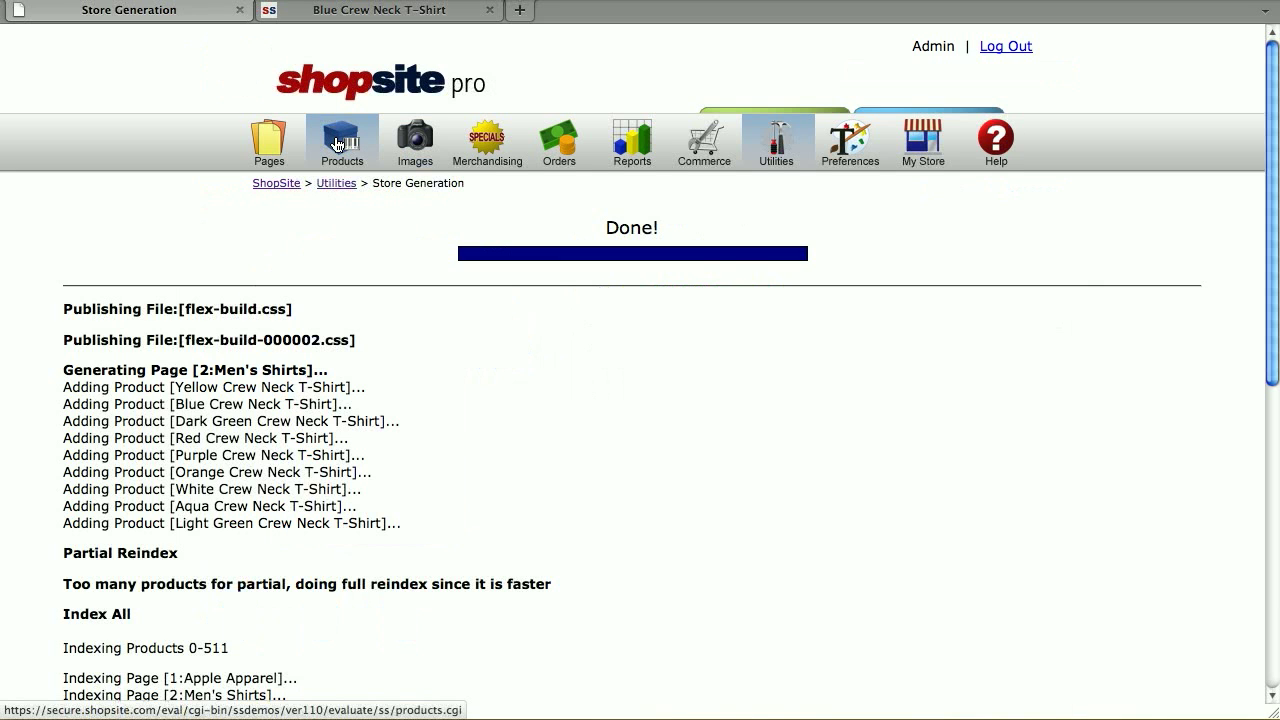
left_click(342, 140)
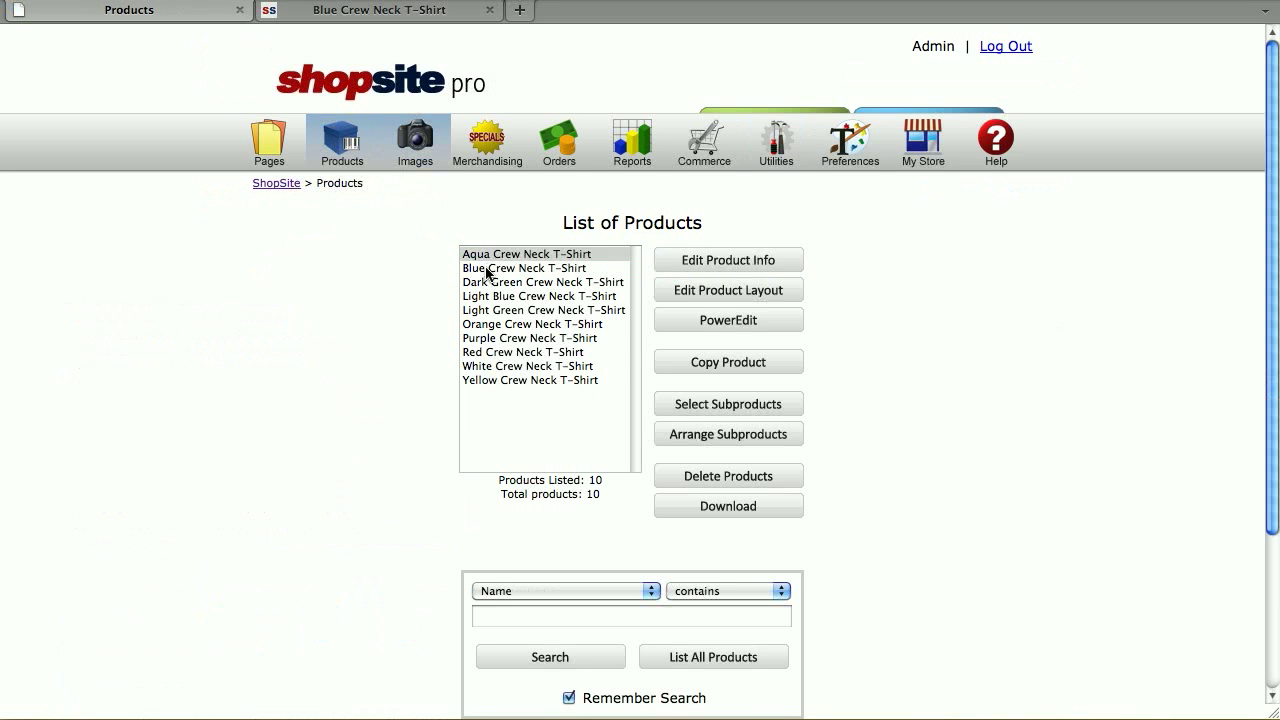
left_click(525, 267)
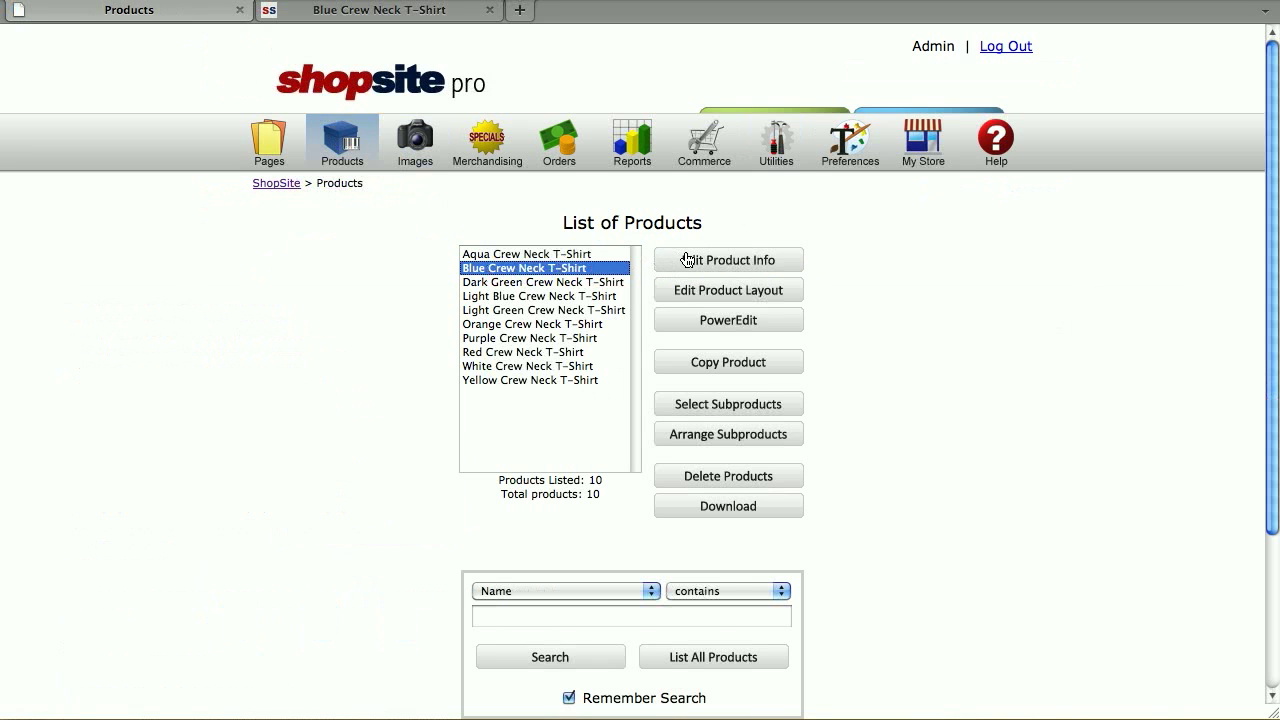
left_click(727, 259)
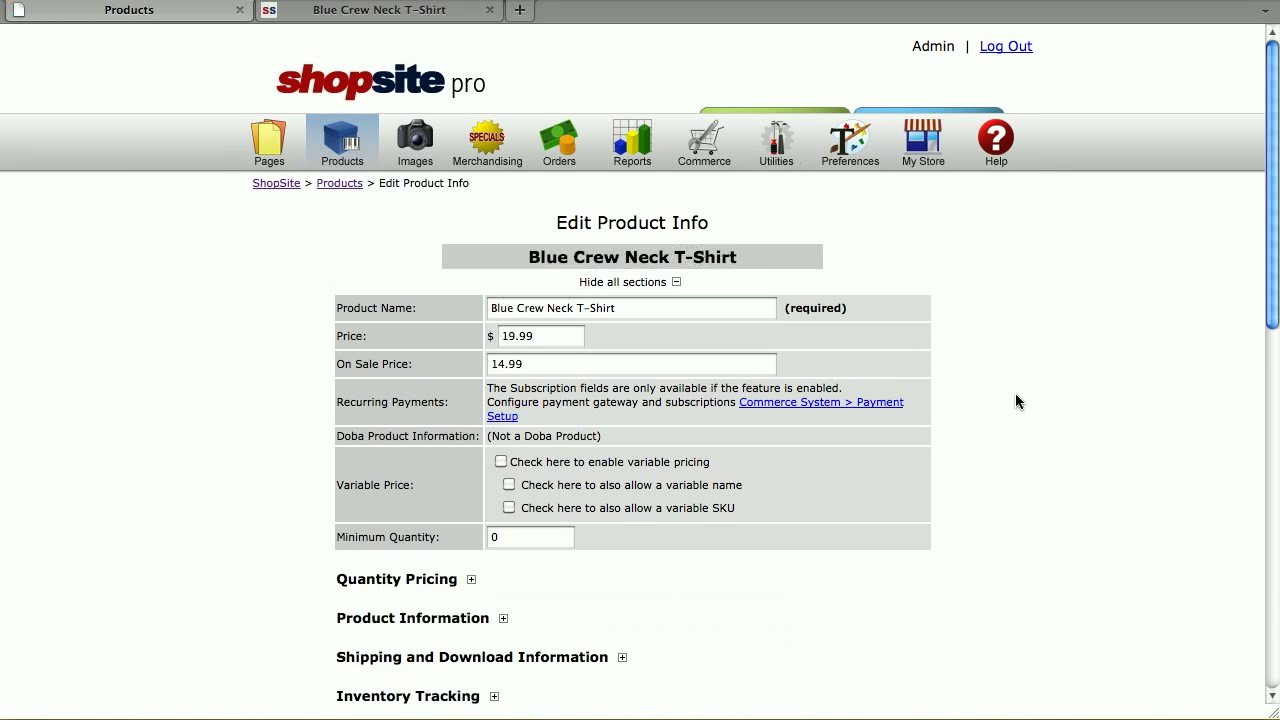
scroll("down", 3)
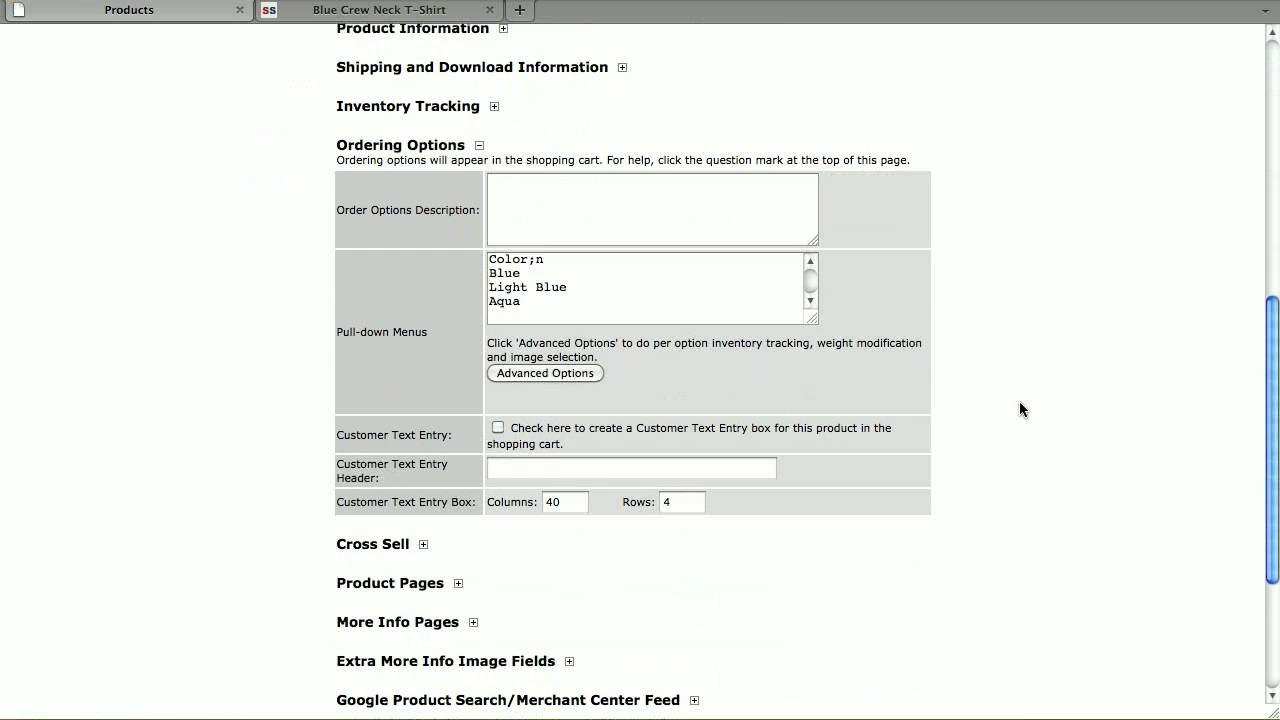
mouse_move(700, 388)
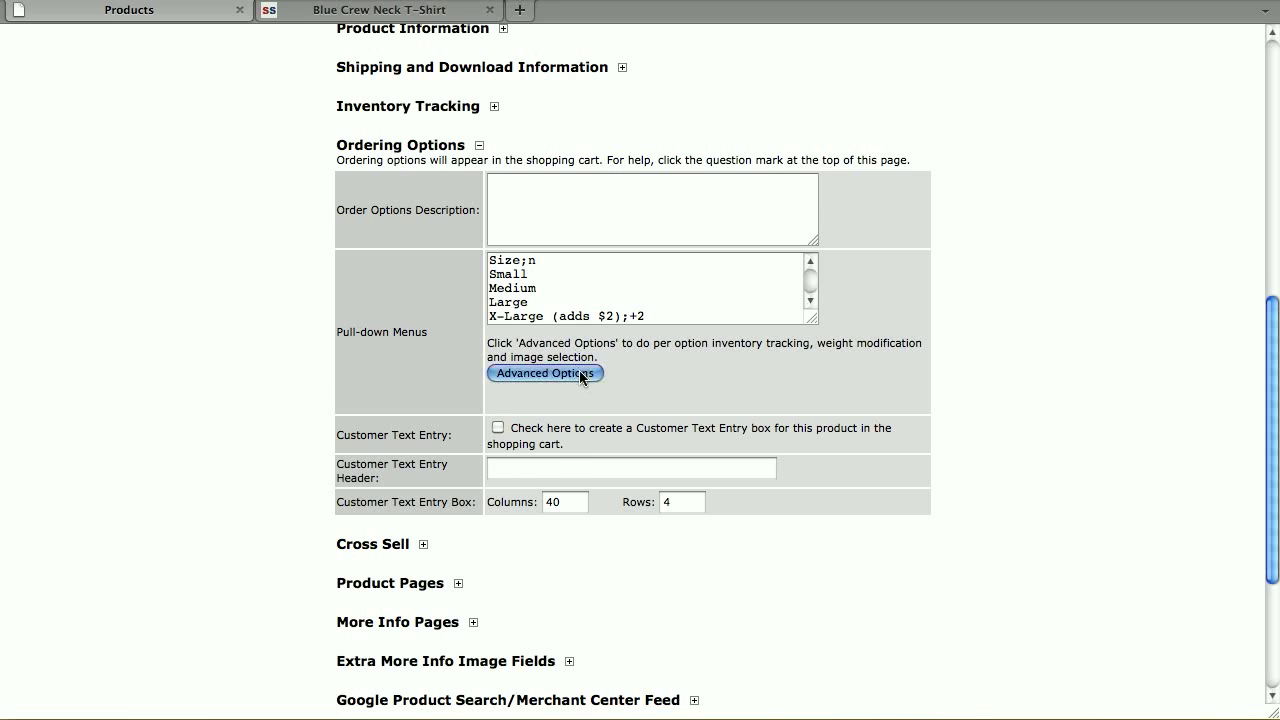
Step: Show Advanced Options' twelve colour-size combinations and enable Use Cascading Menus
left_click(545, 373)
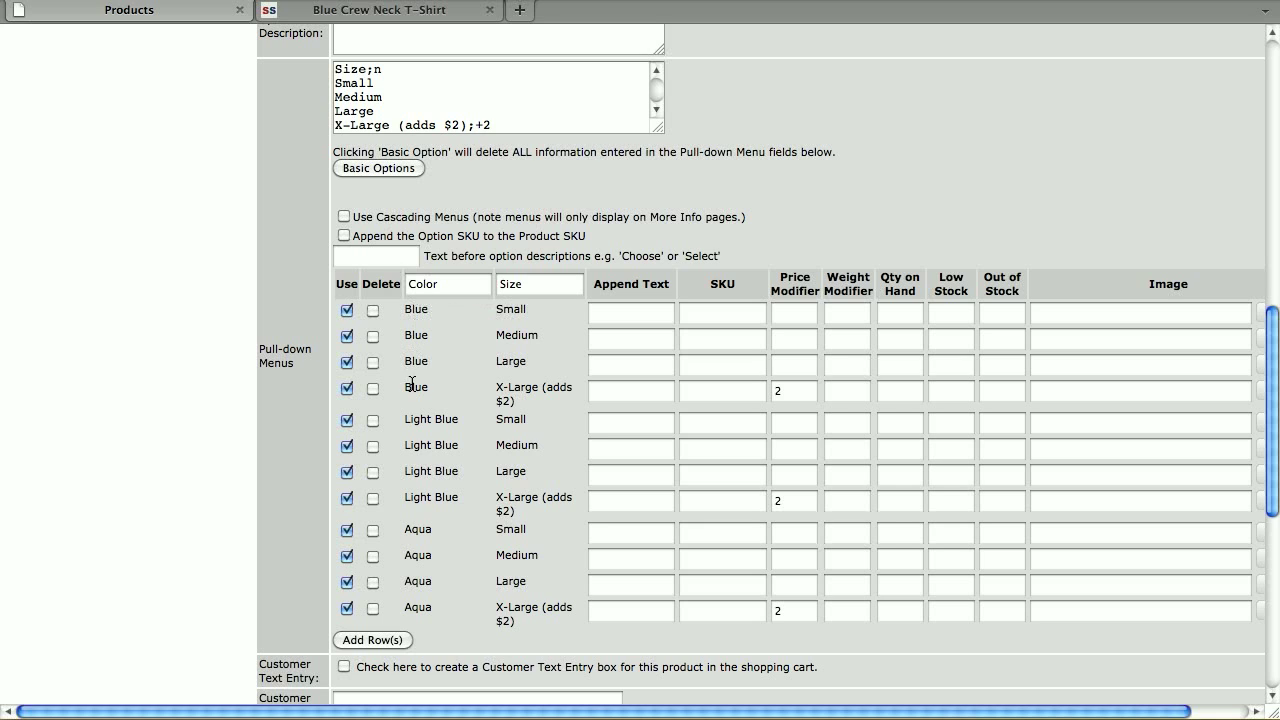
mouse_move(432, 460)
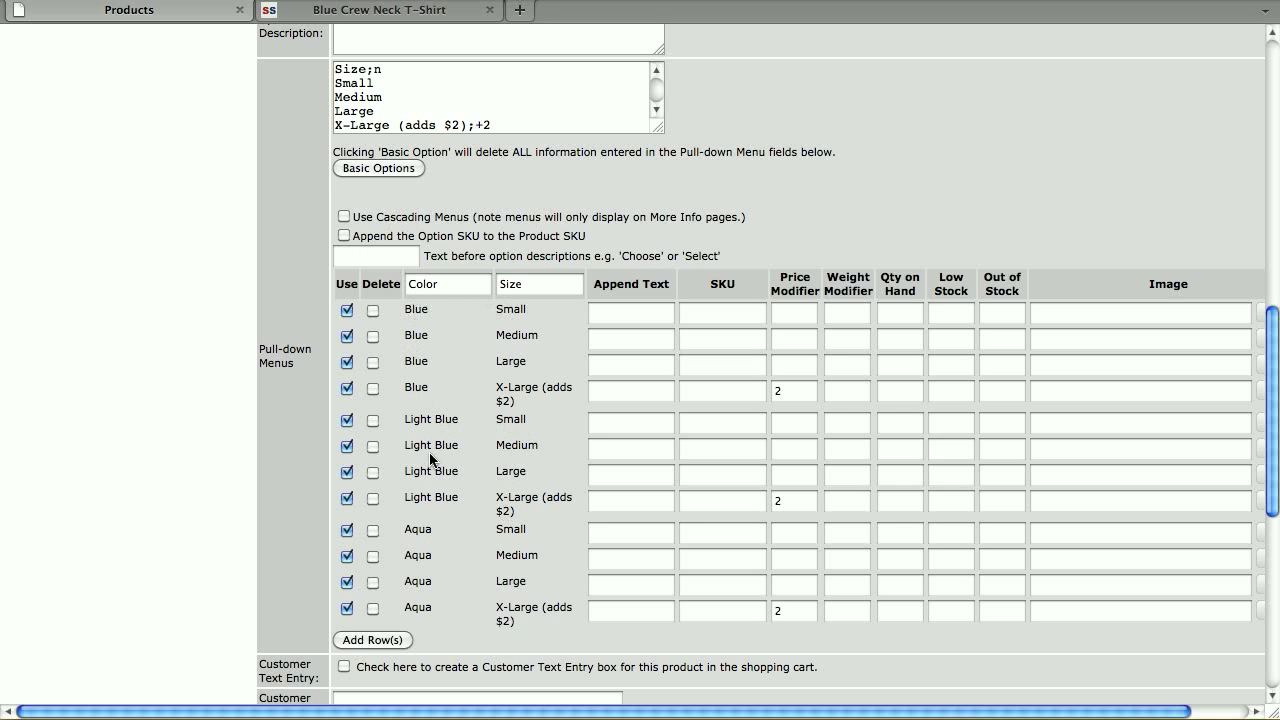
mouse_move(505, 525)
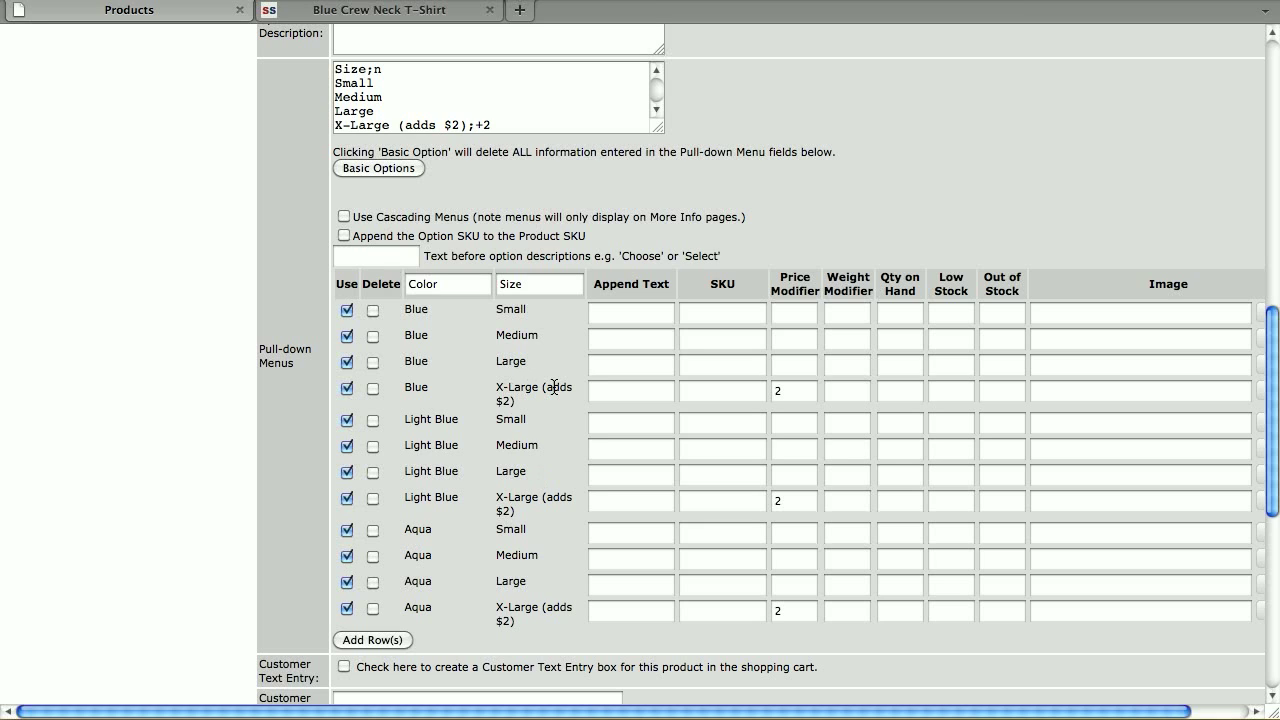
mouse_move(788, 294)
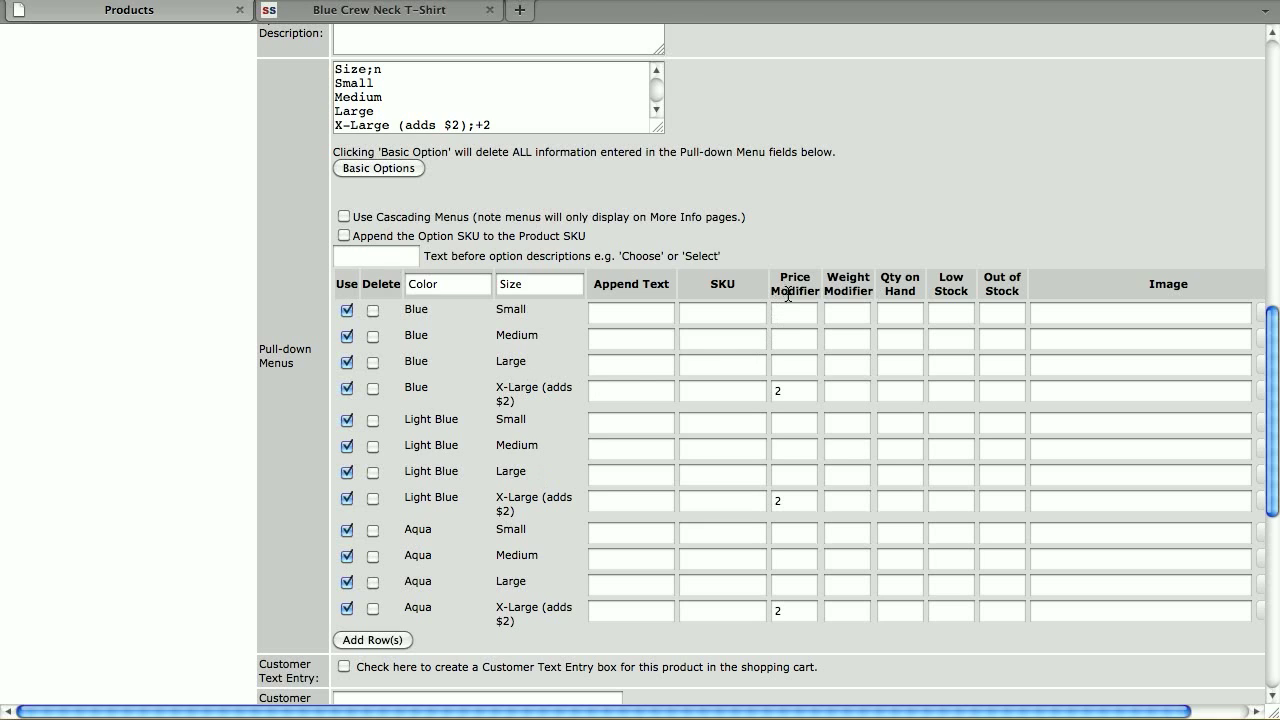
mouse_move(784, 491)
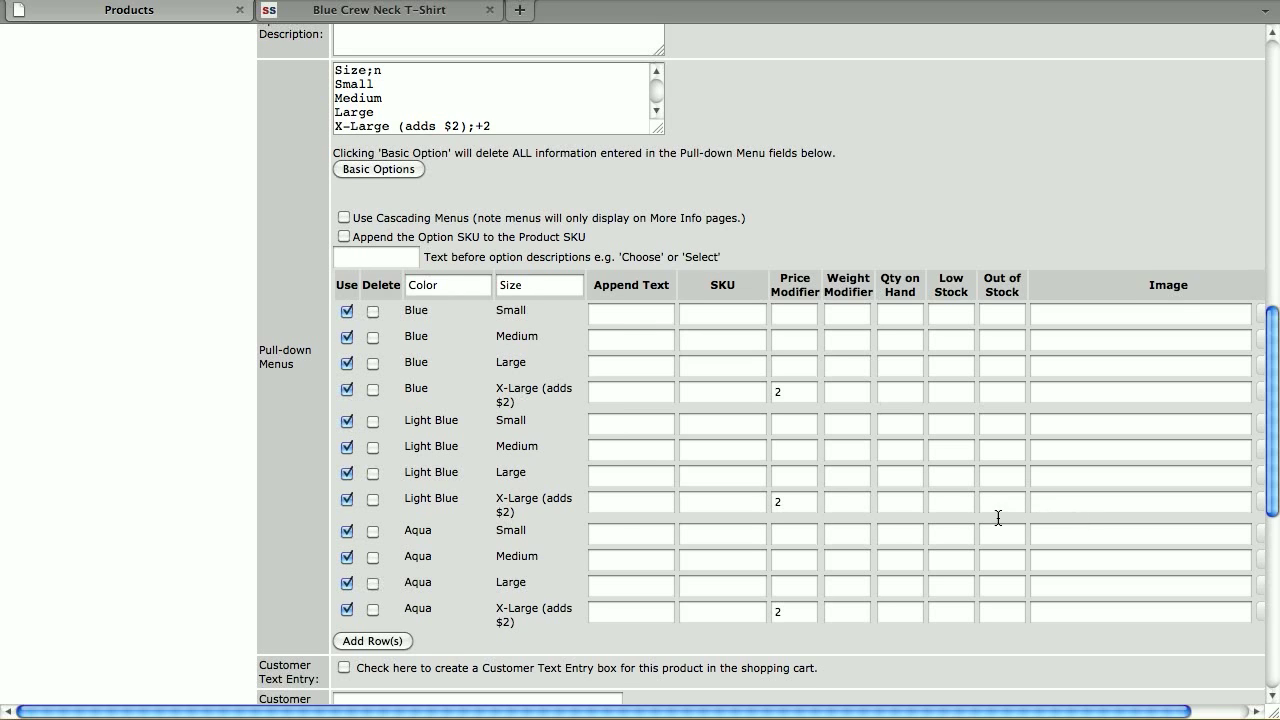
left_click(344, 238)
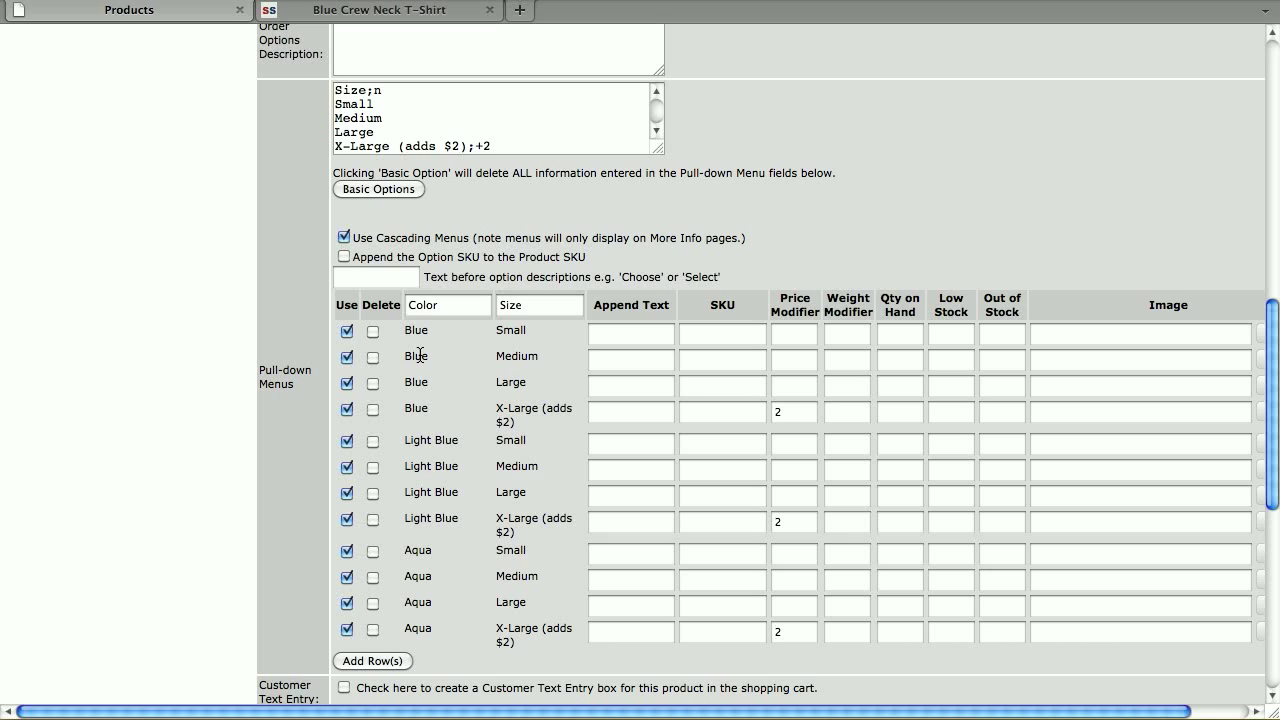
mouse_move(521, 366)
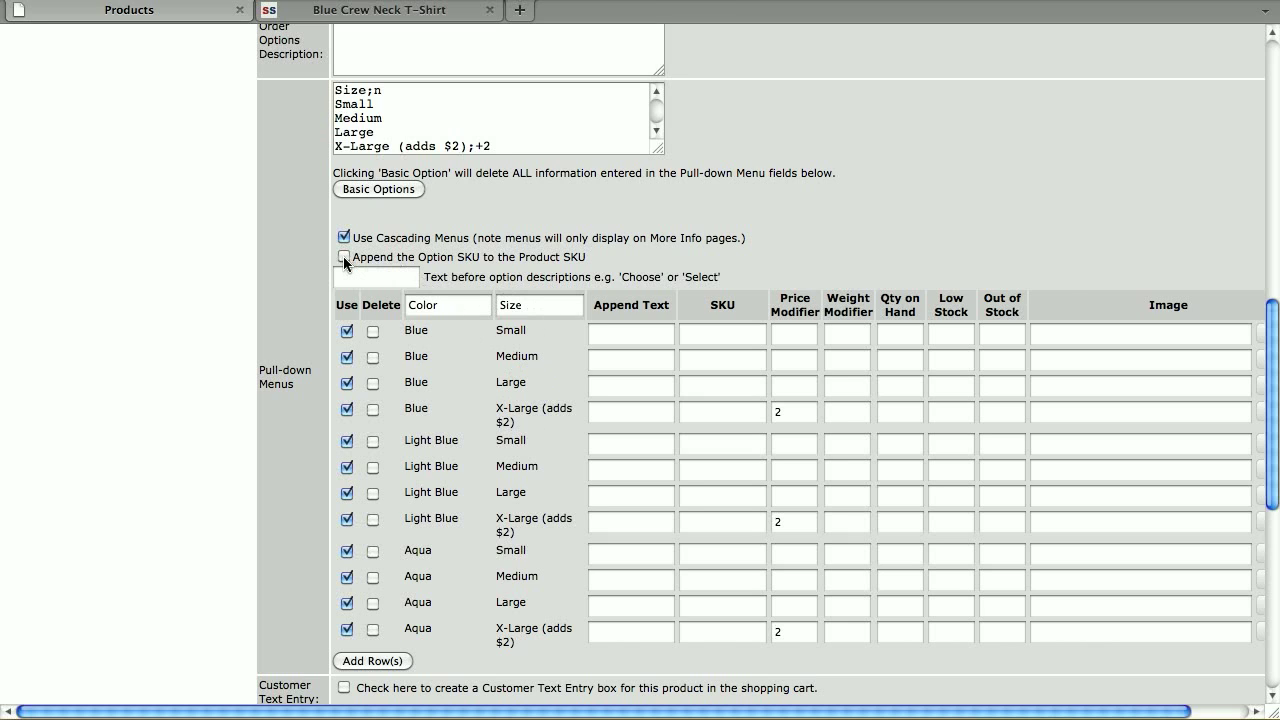
Step: Enable appending option SKUs and enter size suffixes -s, -m, -l, -xl for each colour
left_click(344, 257)
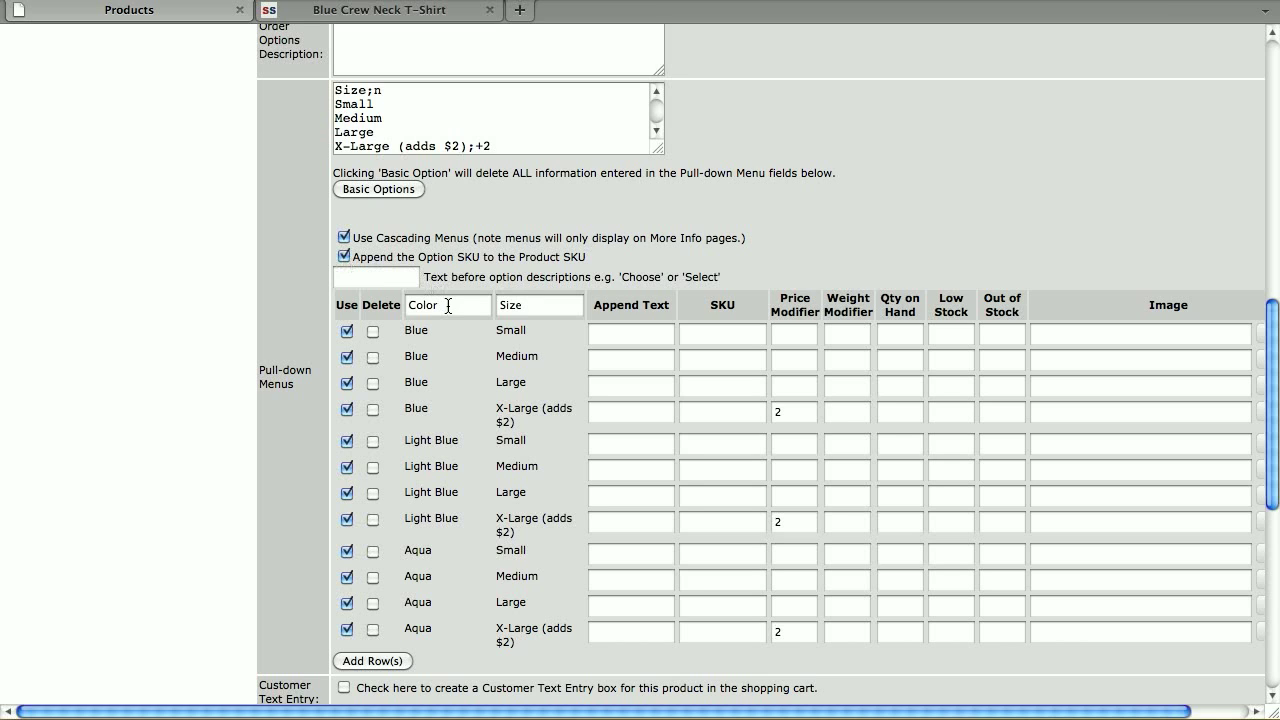
mouse_move(715, 598)
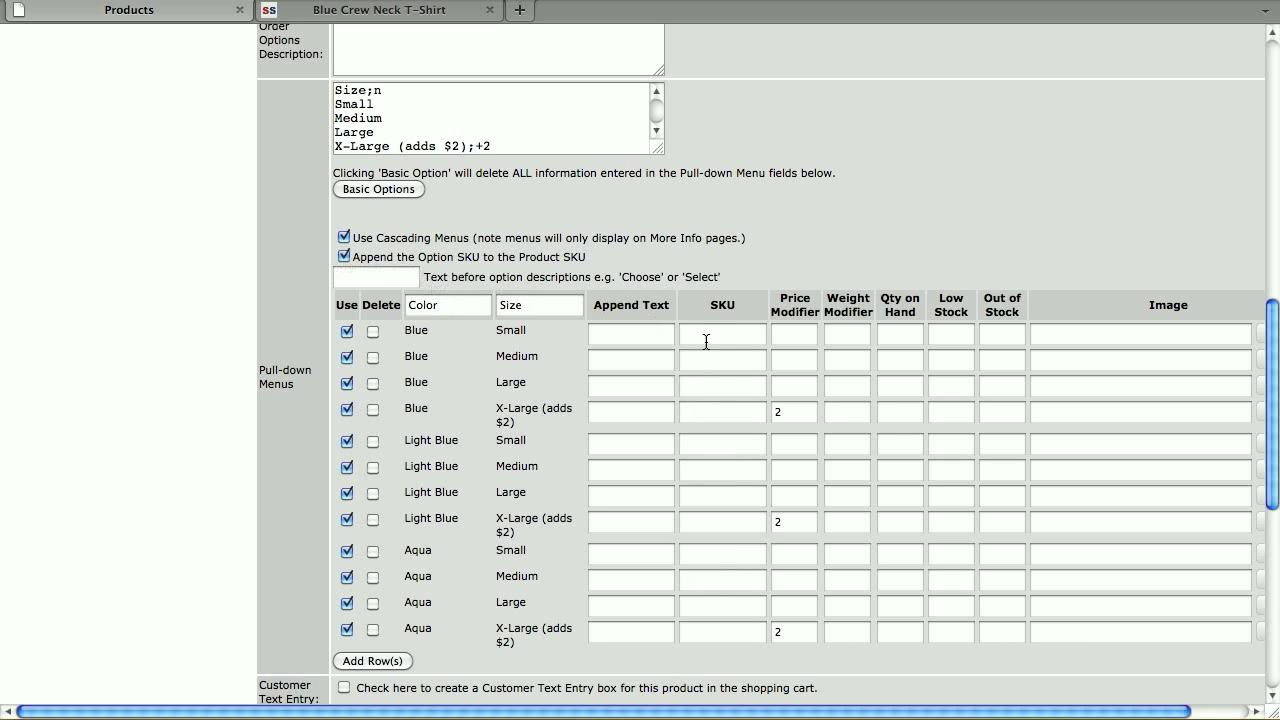
type("-s")
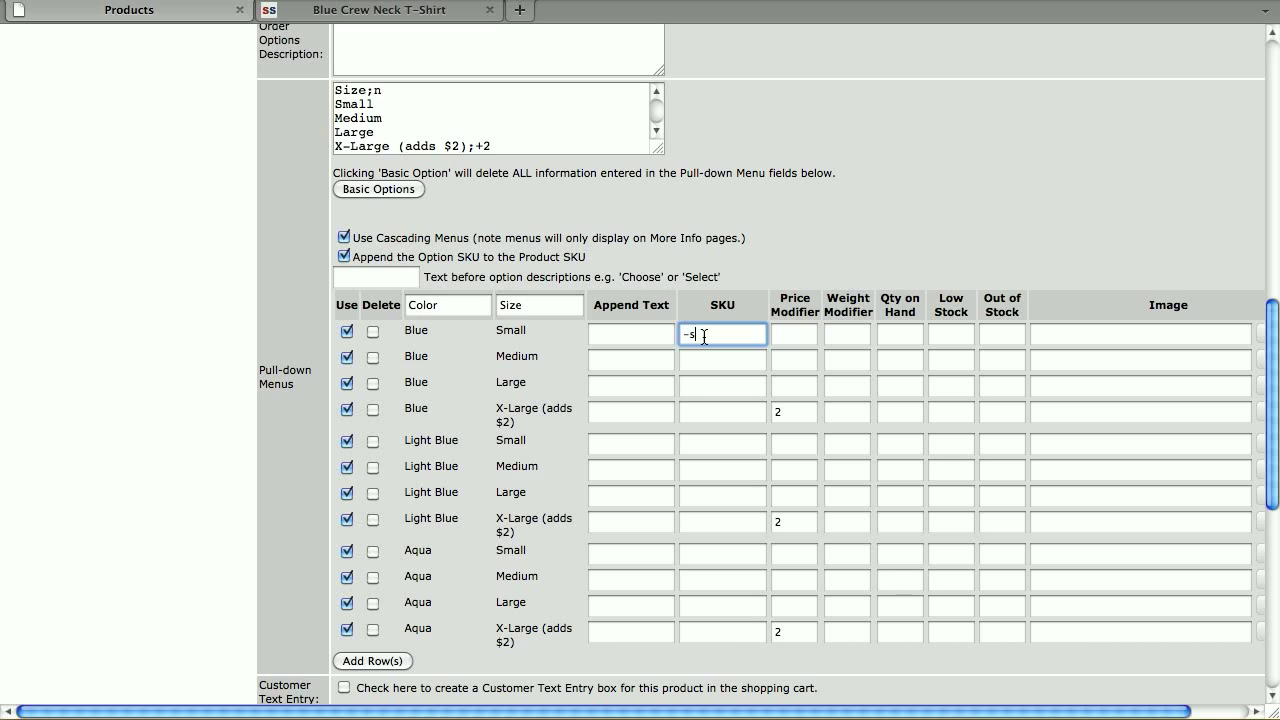
type("-m")
left_click(723, 385)
type("-l")
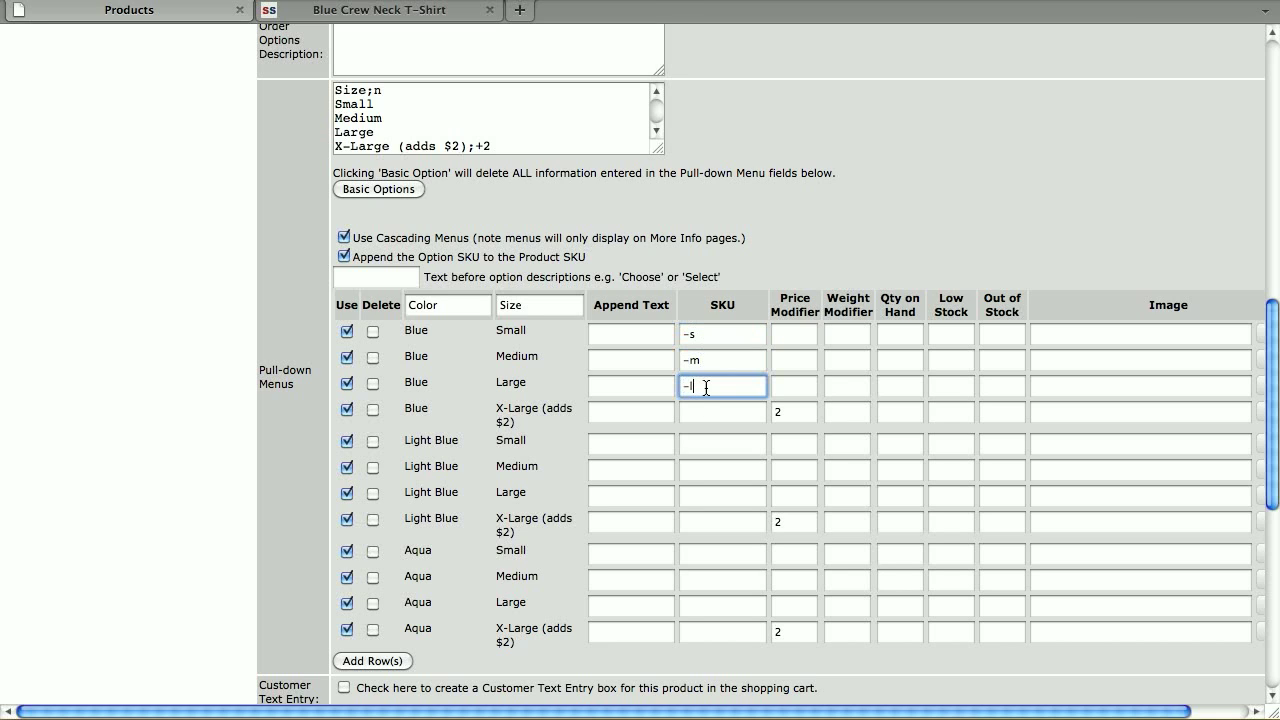
type("-xl")
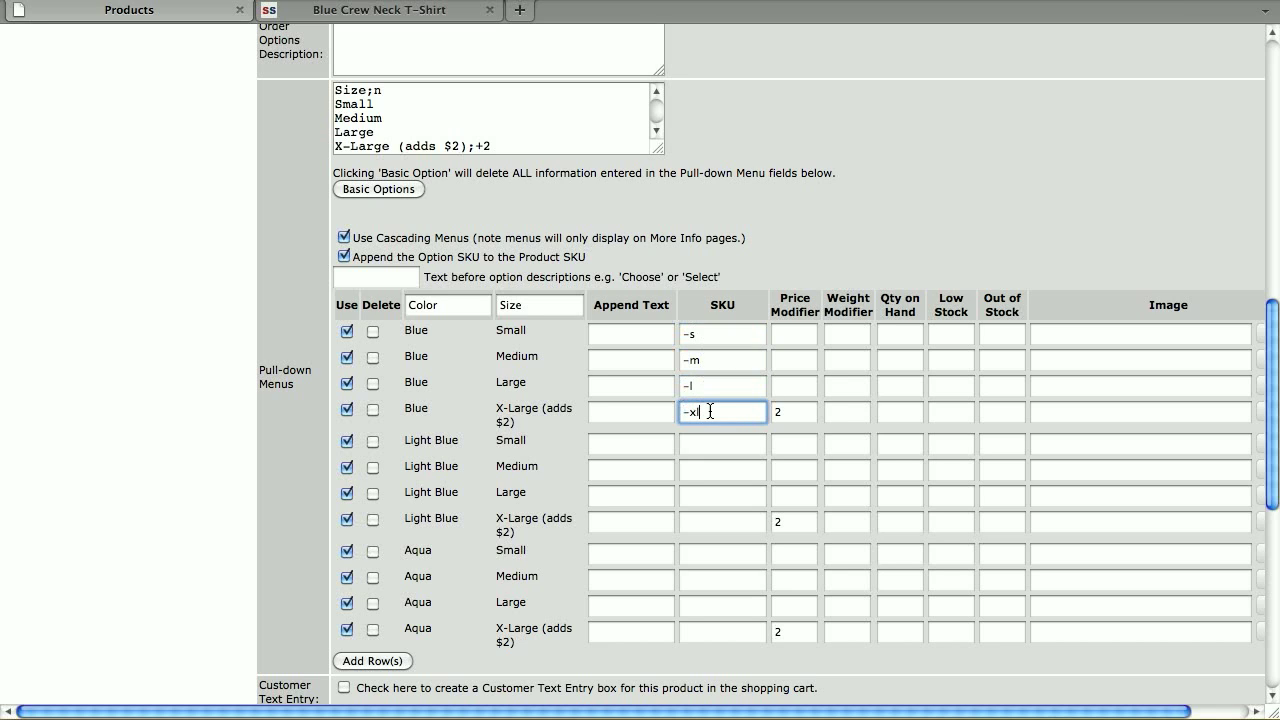
left_click(722, 444)
type("-s")
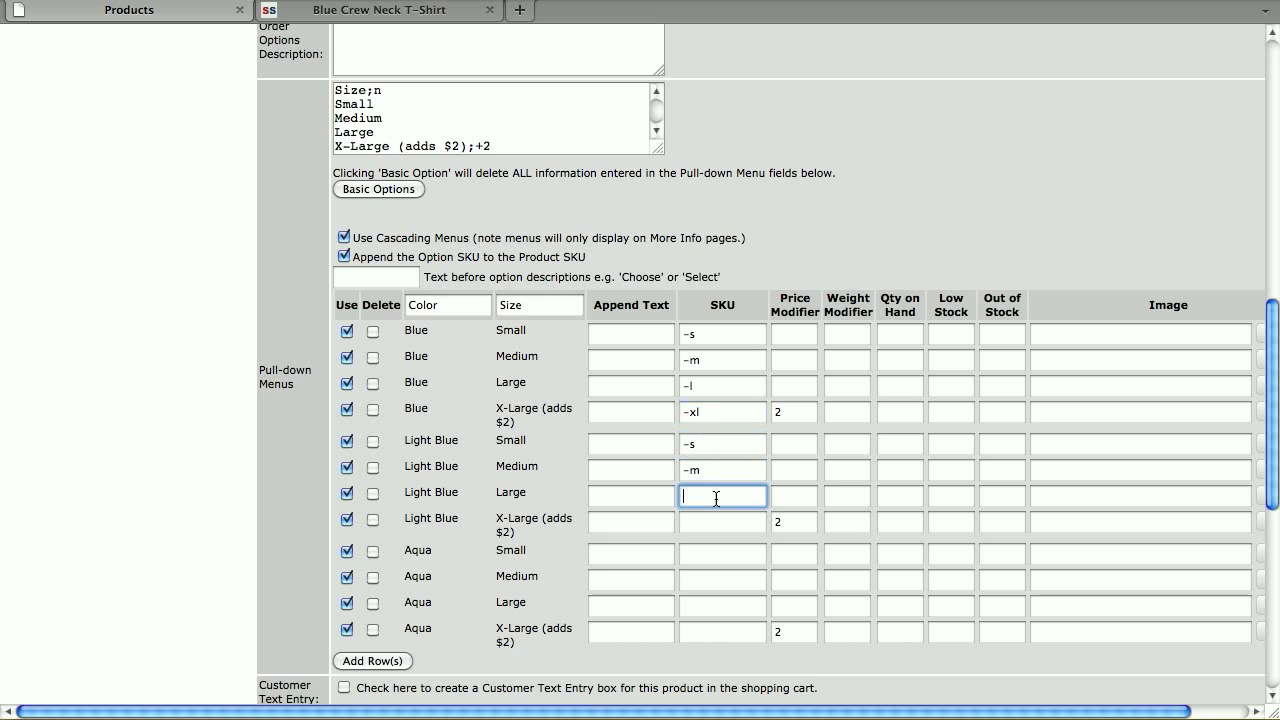
type("-l")
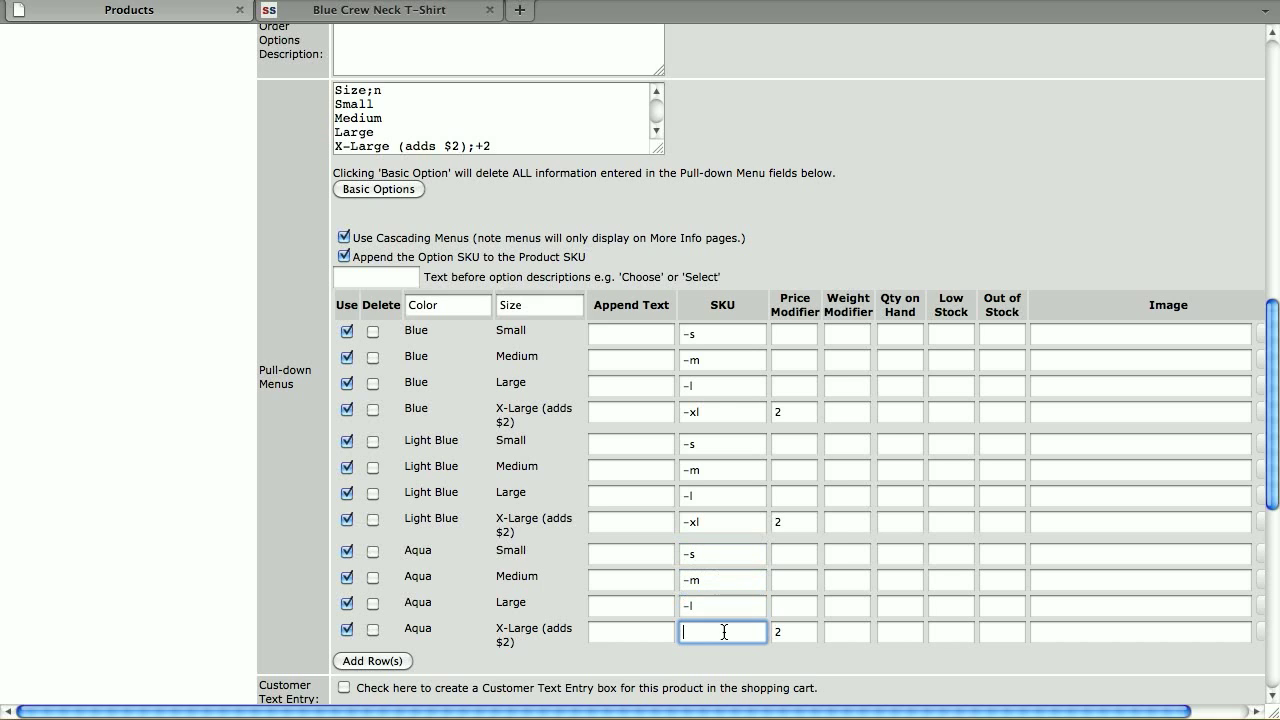
type("-xl")
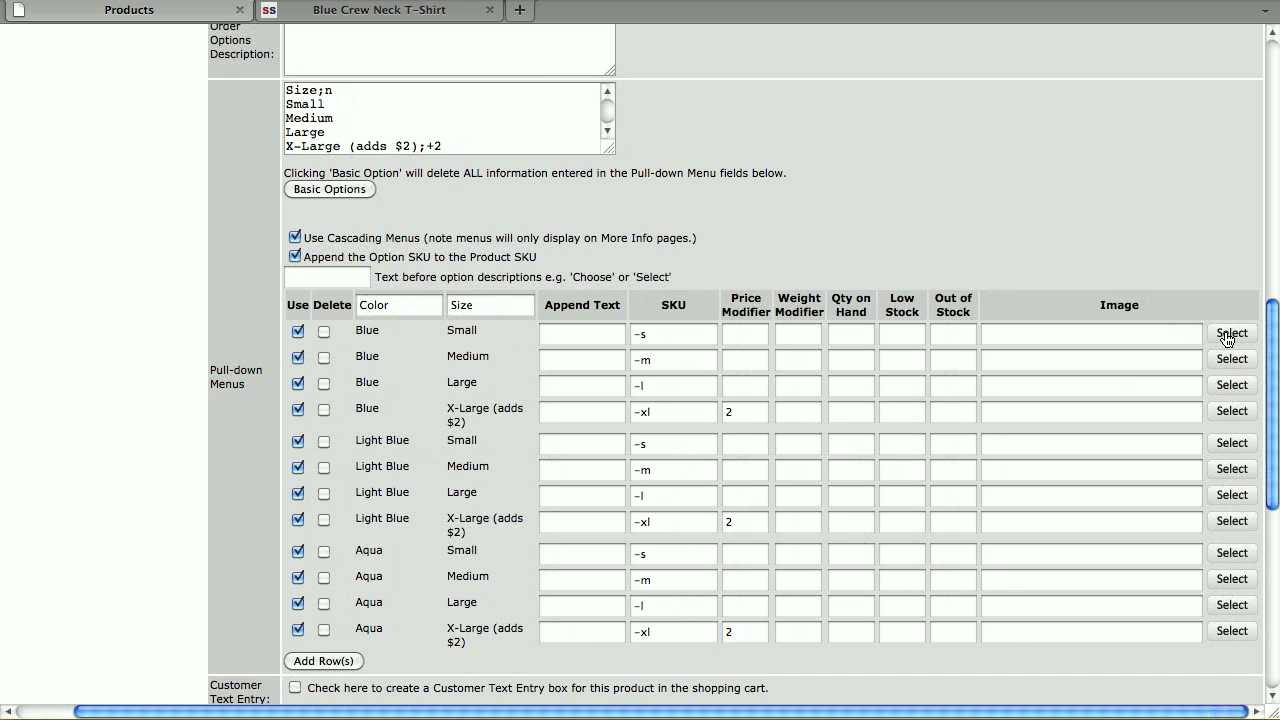
Step: Link store/shirt-blue.jpg and store/shirt-lightblue.jpg to the Blue and Light Blue option rows
left_click(1231, 333)
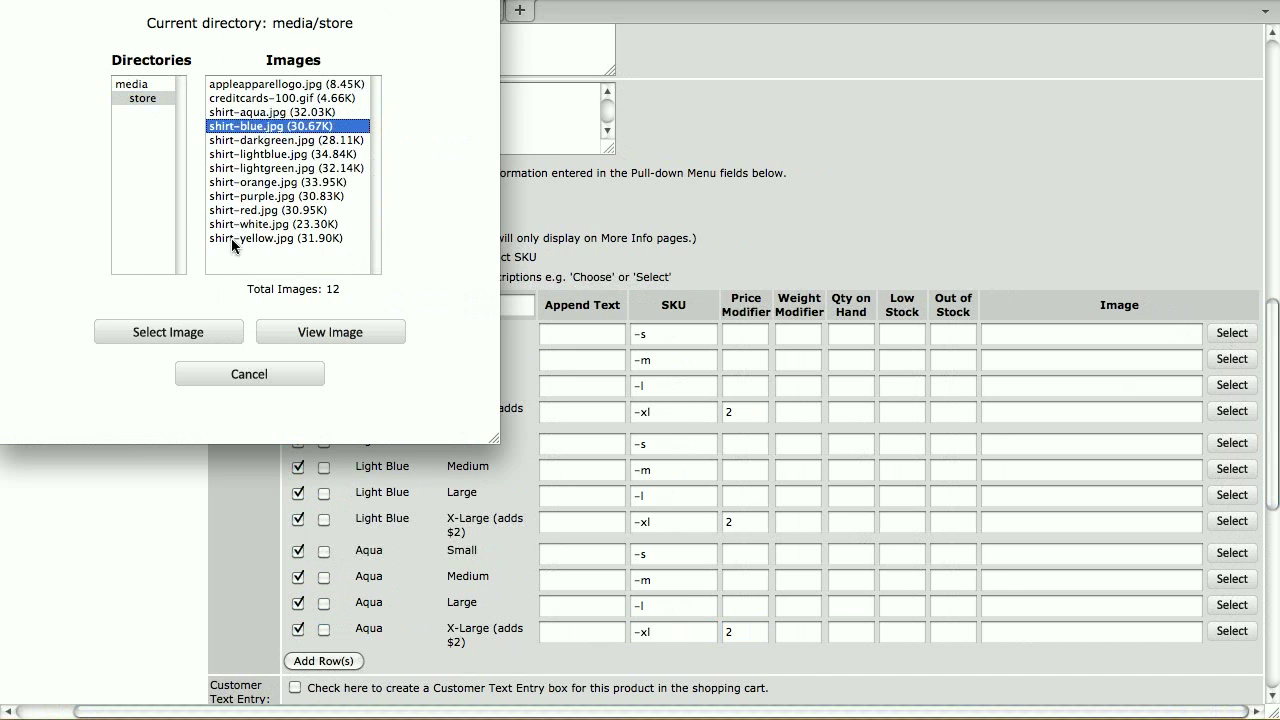
left_click(168, 331)
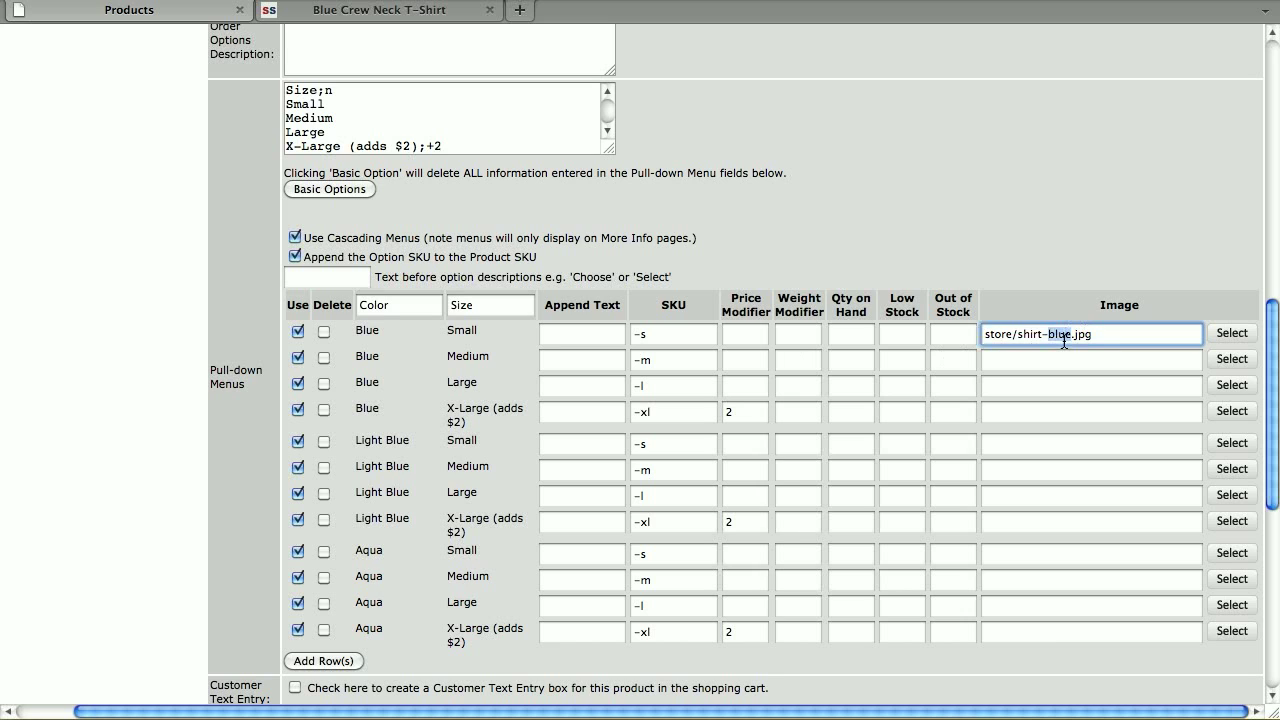
right_click(1090, 334)
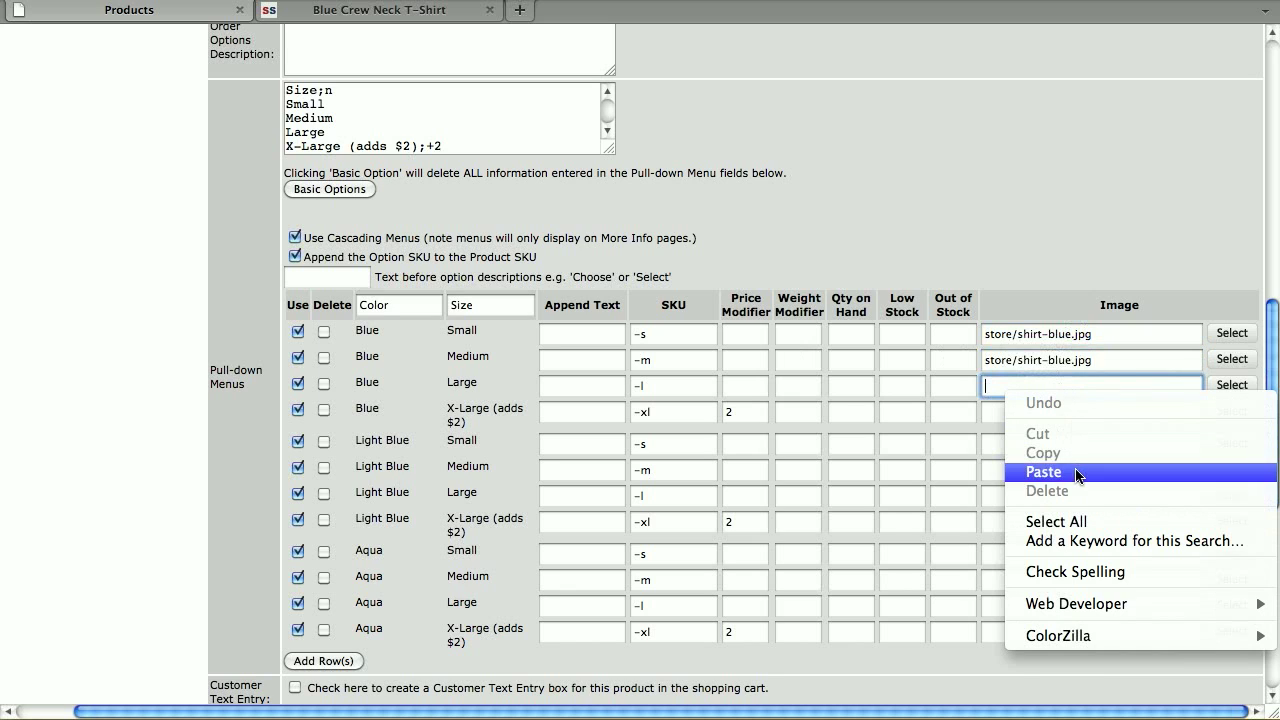
left_click(1043, 471)
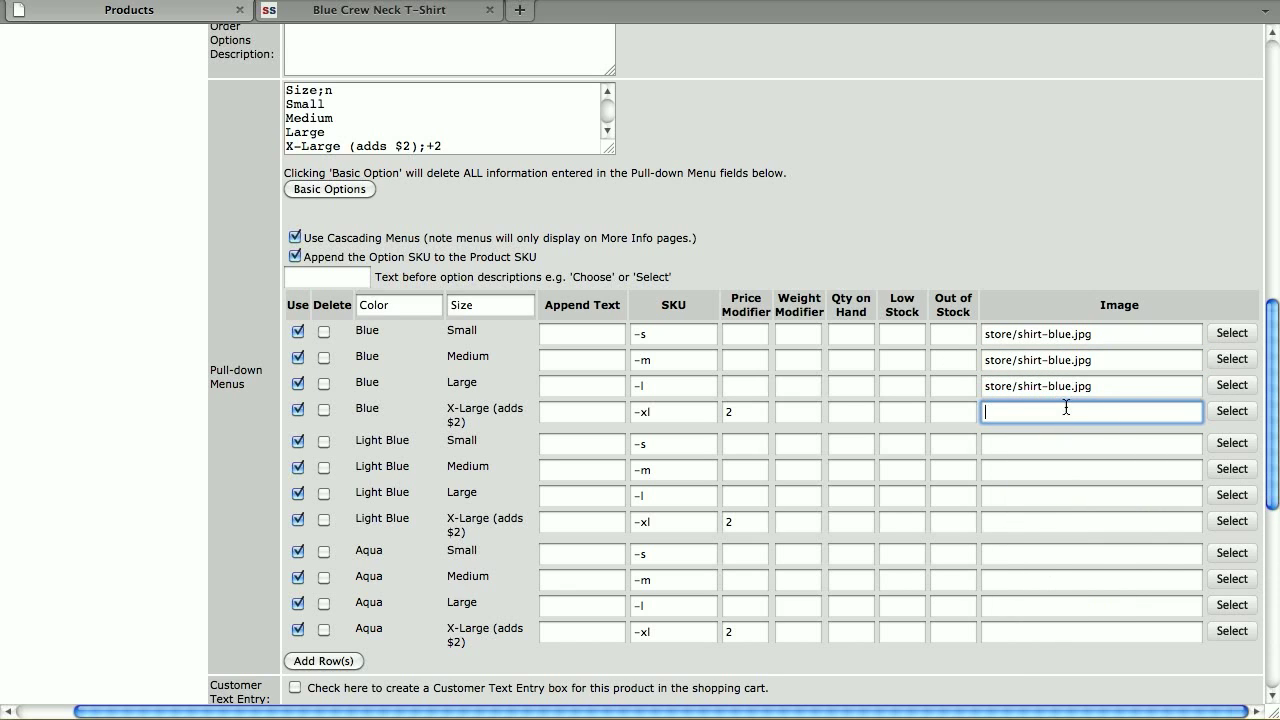
type("store/shirt-blue.jpg")
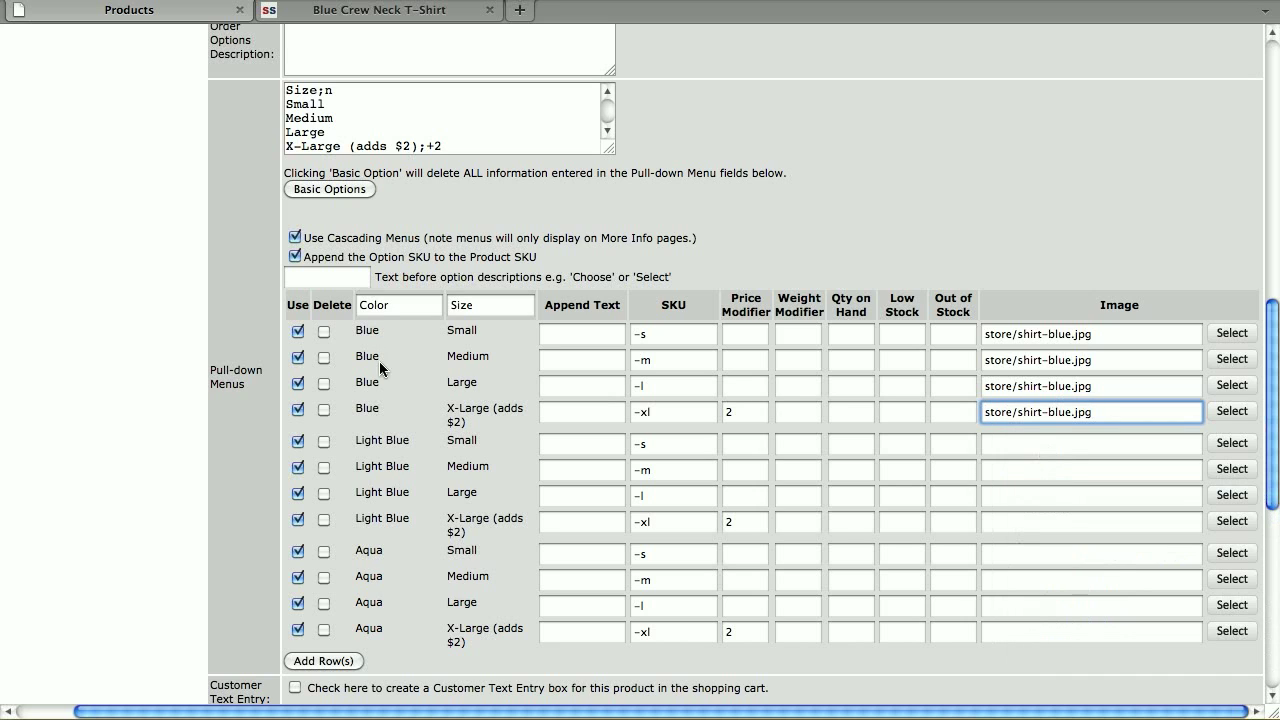
mouse_move(1040, 427)
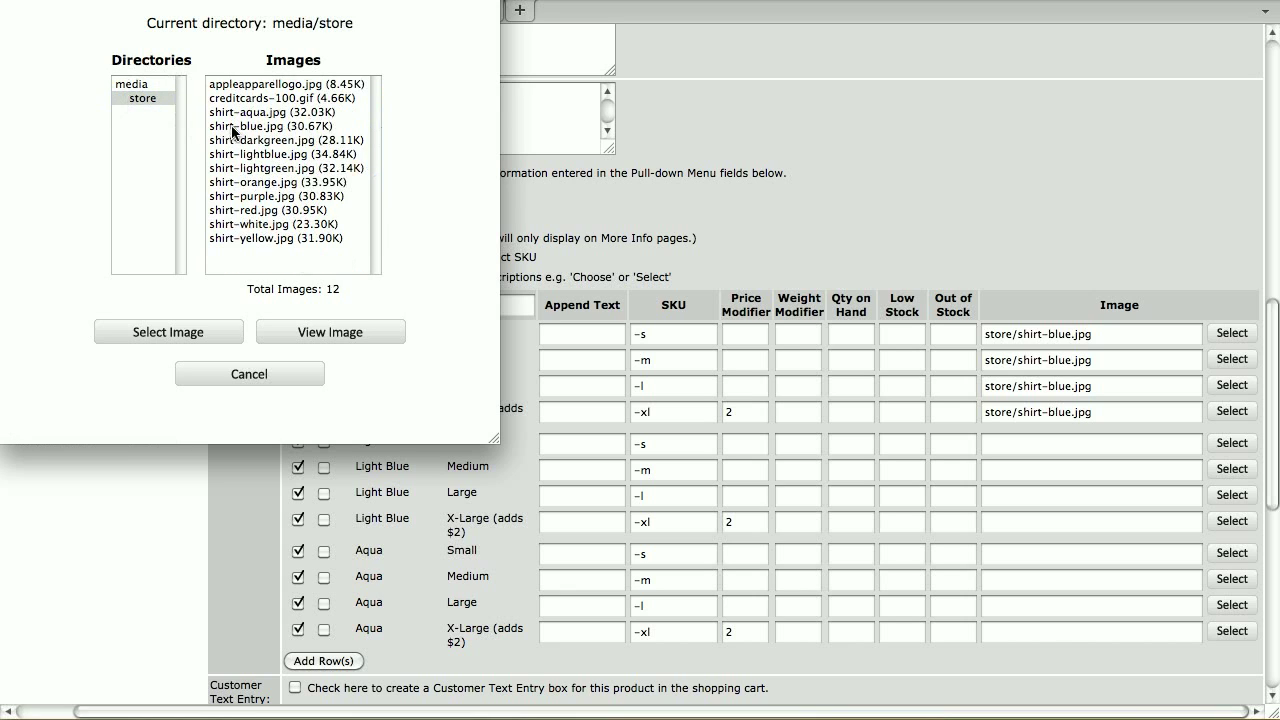
left_click(168, 331)
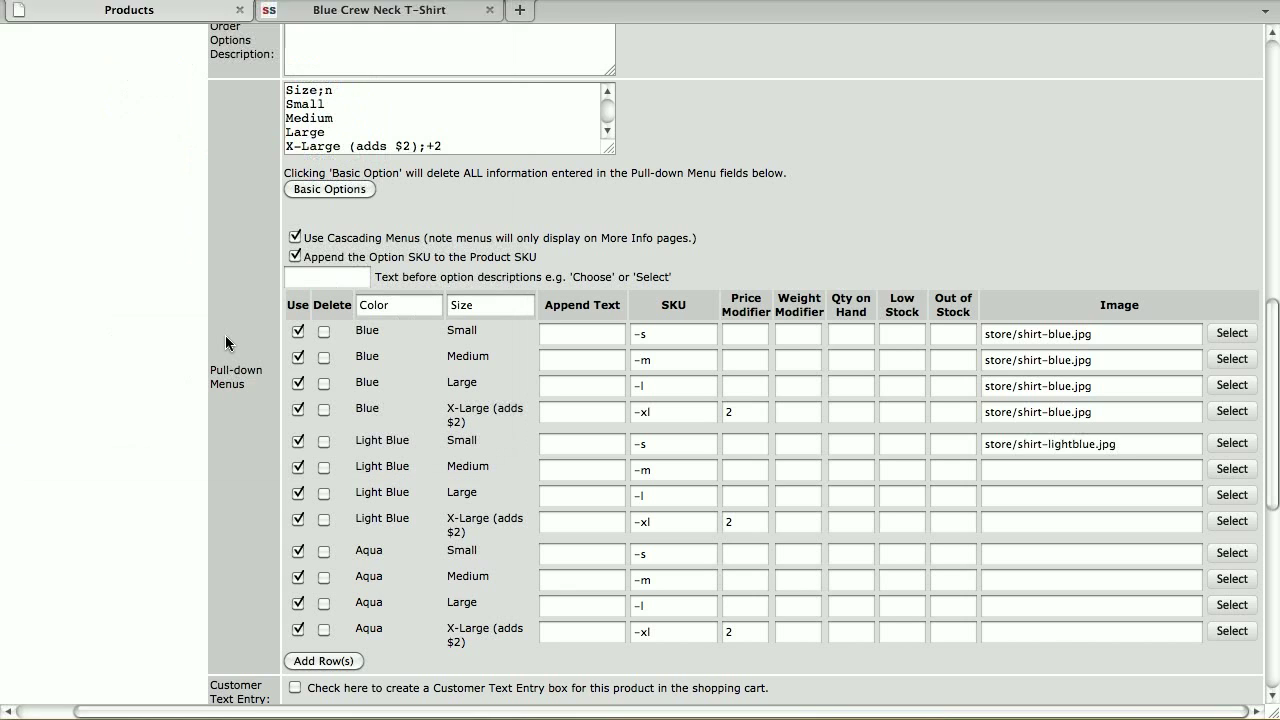
right_click(1049, 443)
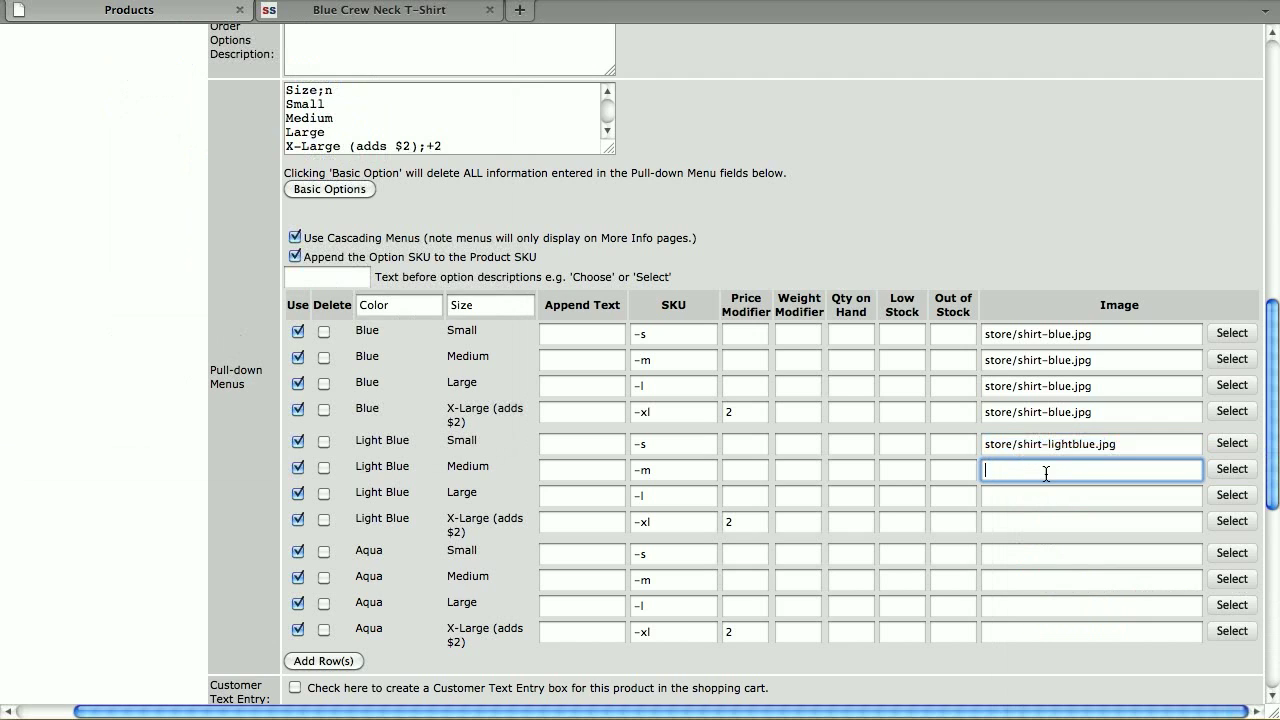
type("store/shirt-lightblue.jpg")
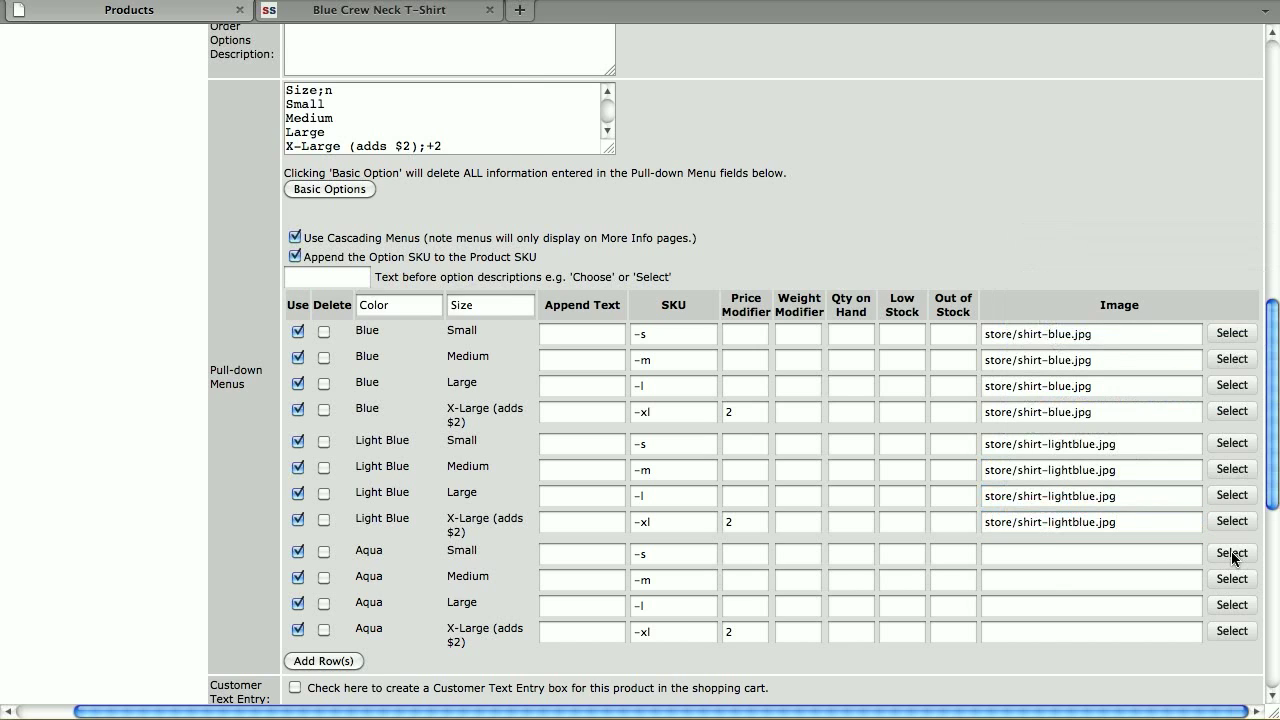
Step: Give the Aqua rows the shirt-aqua image and bring up the storefront product page
left_click(1232, 553)
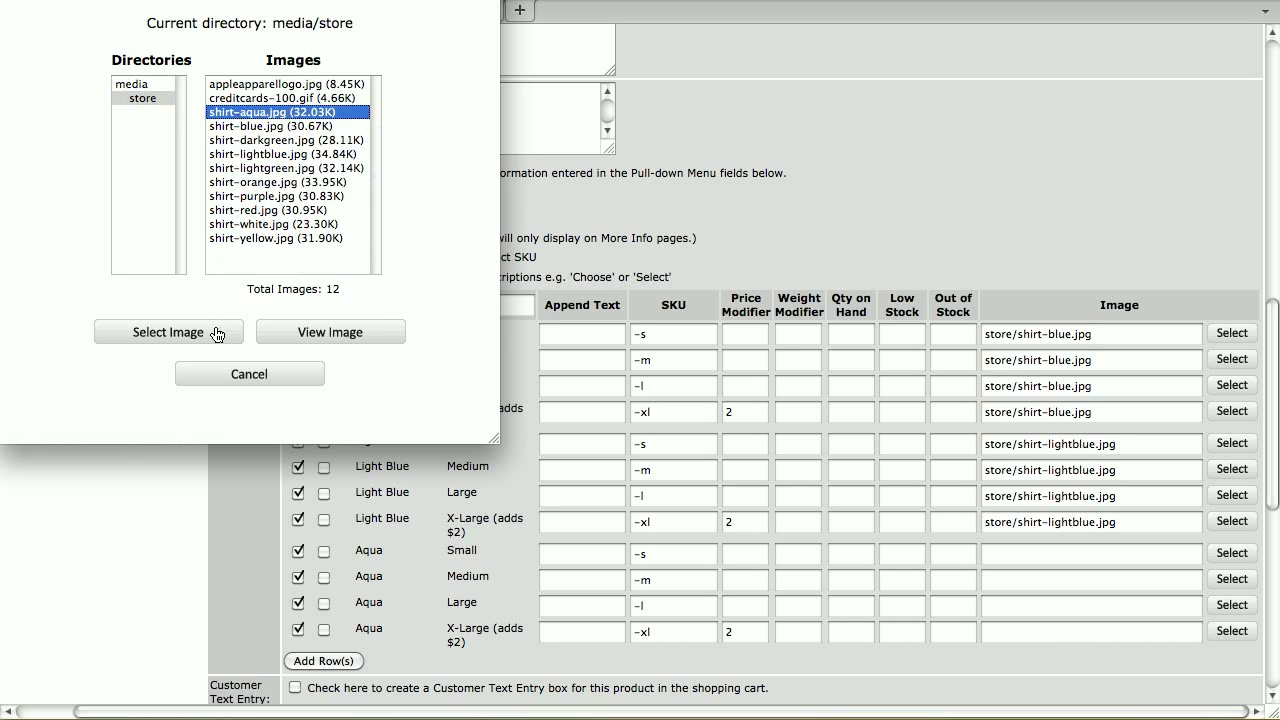
left_click(168, 332)
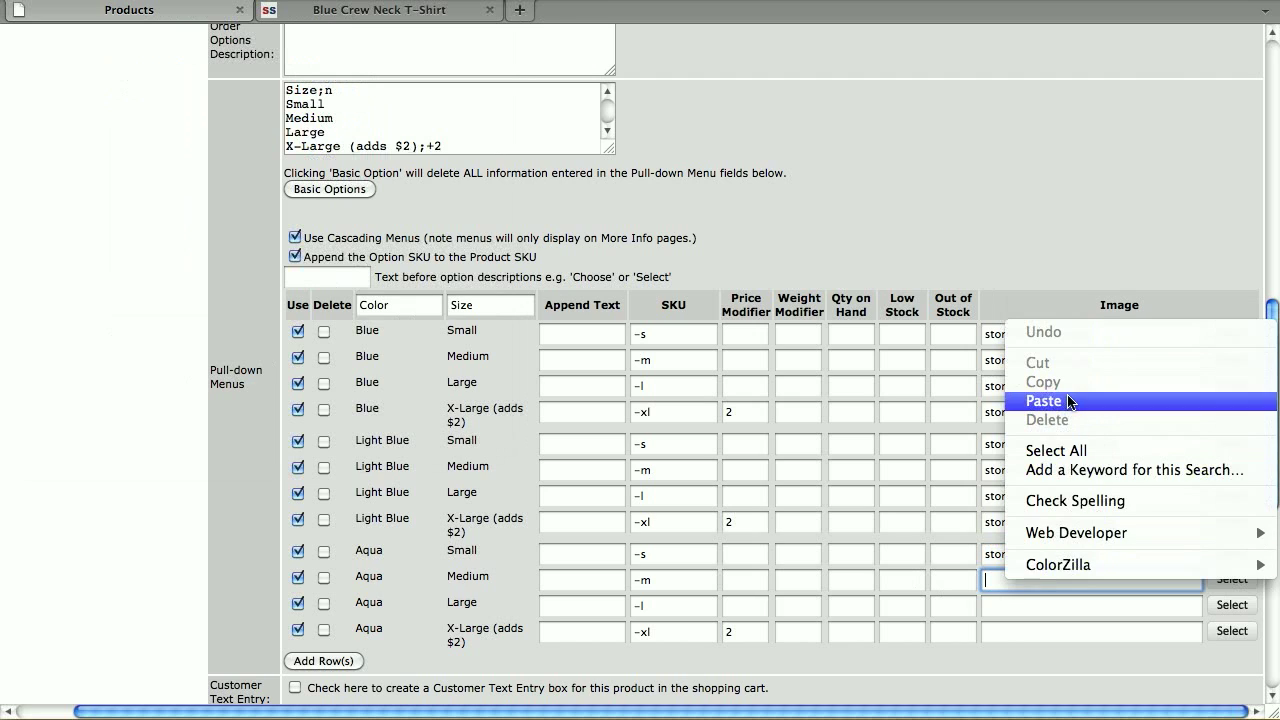
left_click(1043, 401)
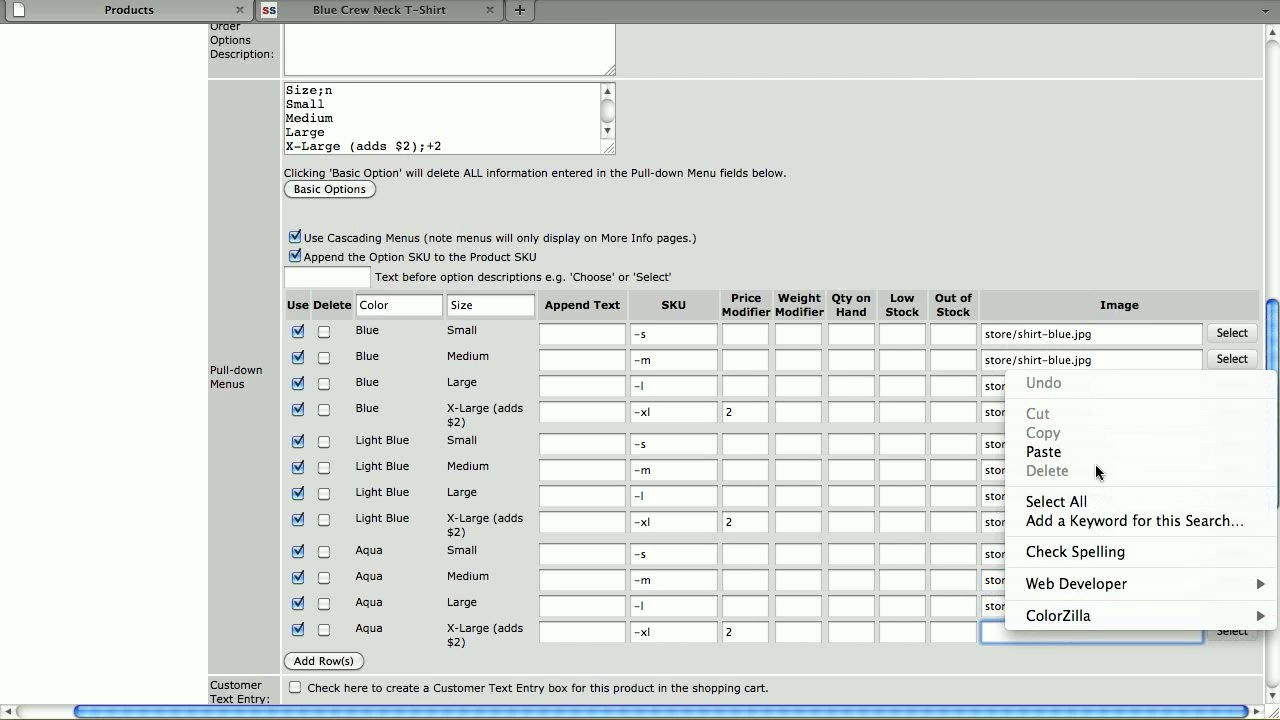
scroll("down", 3)
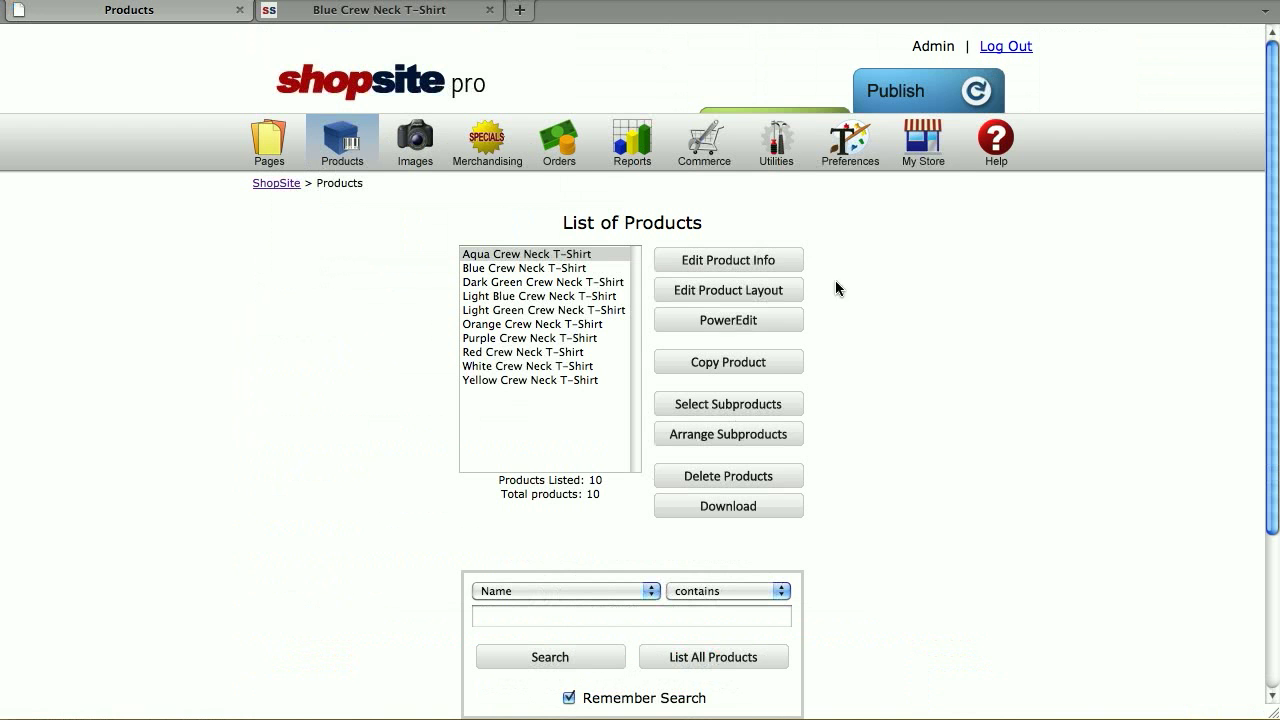
left_click(911, 90)
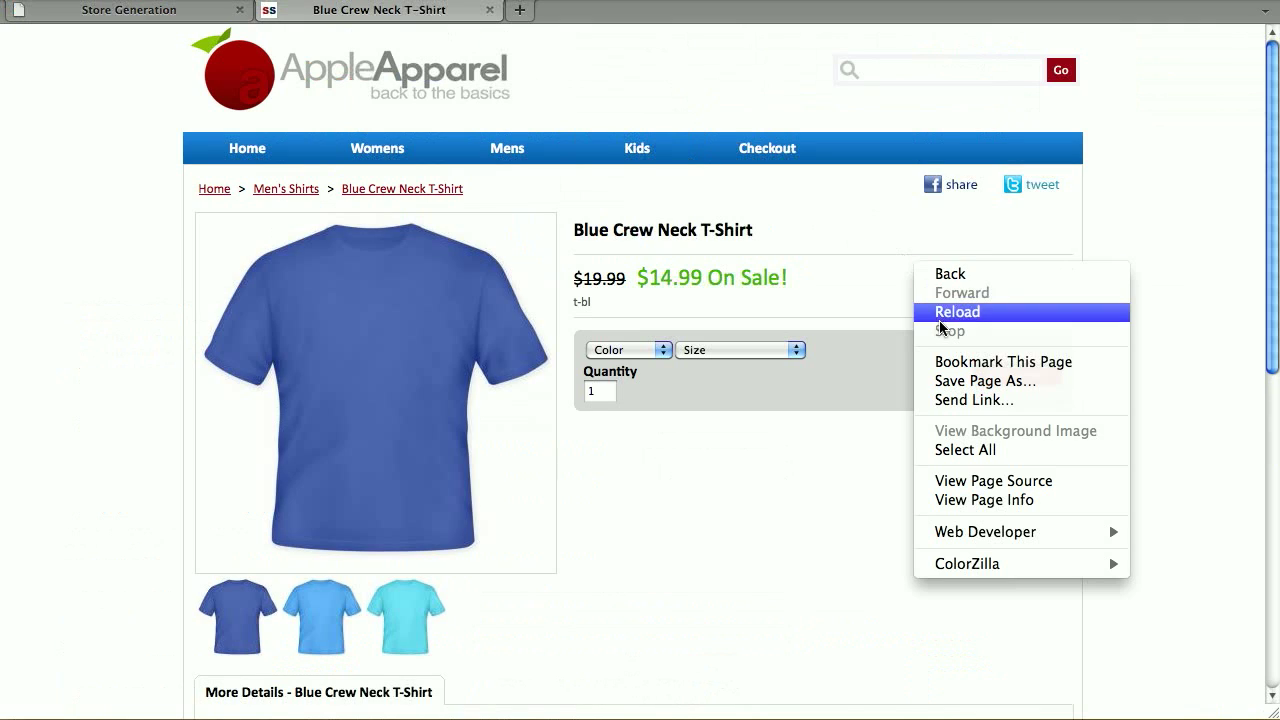
Step: Refresh the storefront, pick colour Aqua and size Medium, and add the shirt to cart
left_click(956, 312)
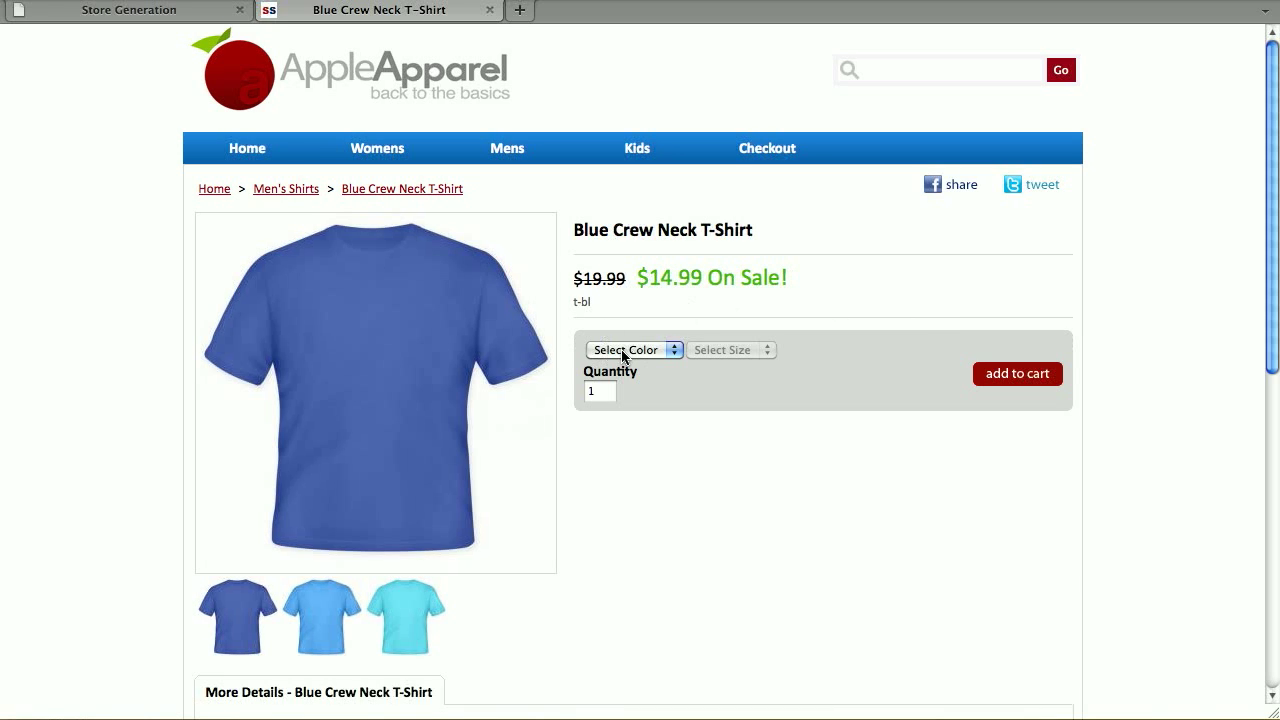
mouse_move(759, 364)
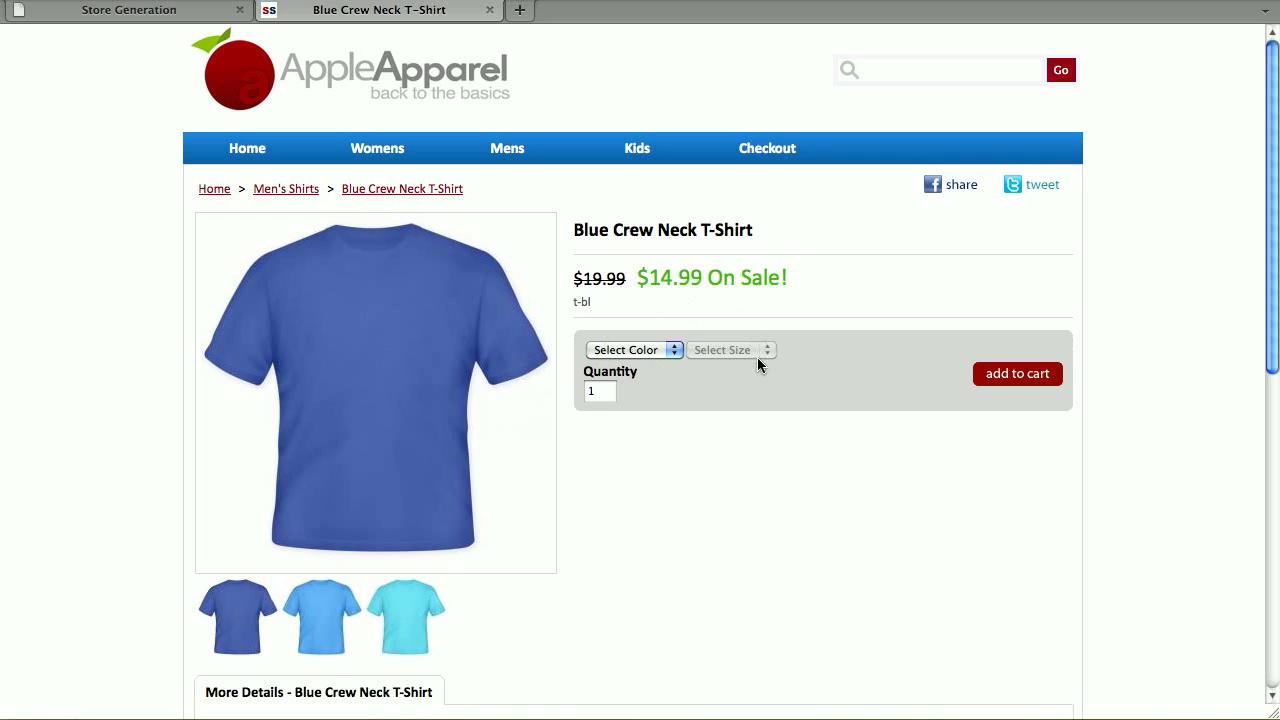
left_click(634, 350)
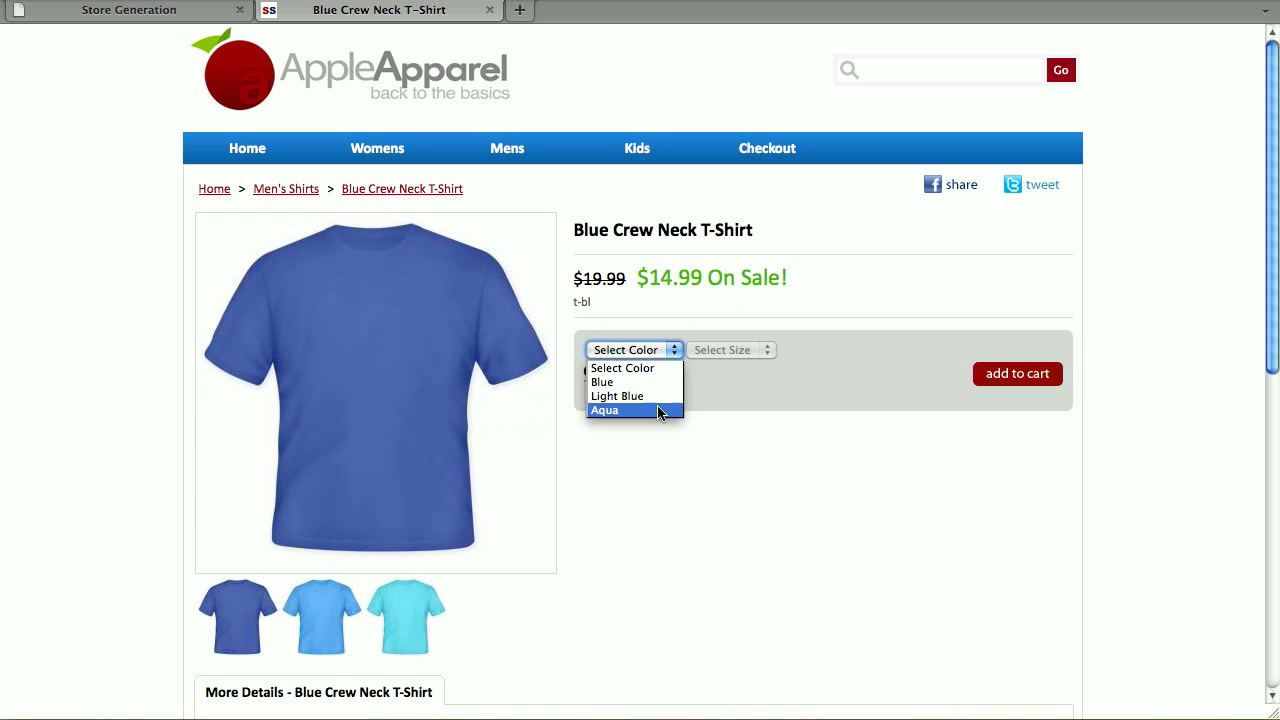
left_click(604, 410)
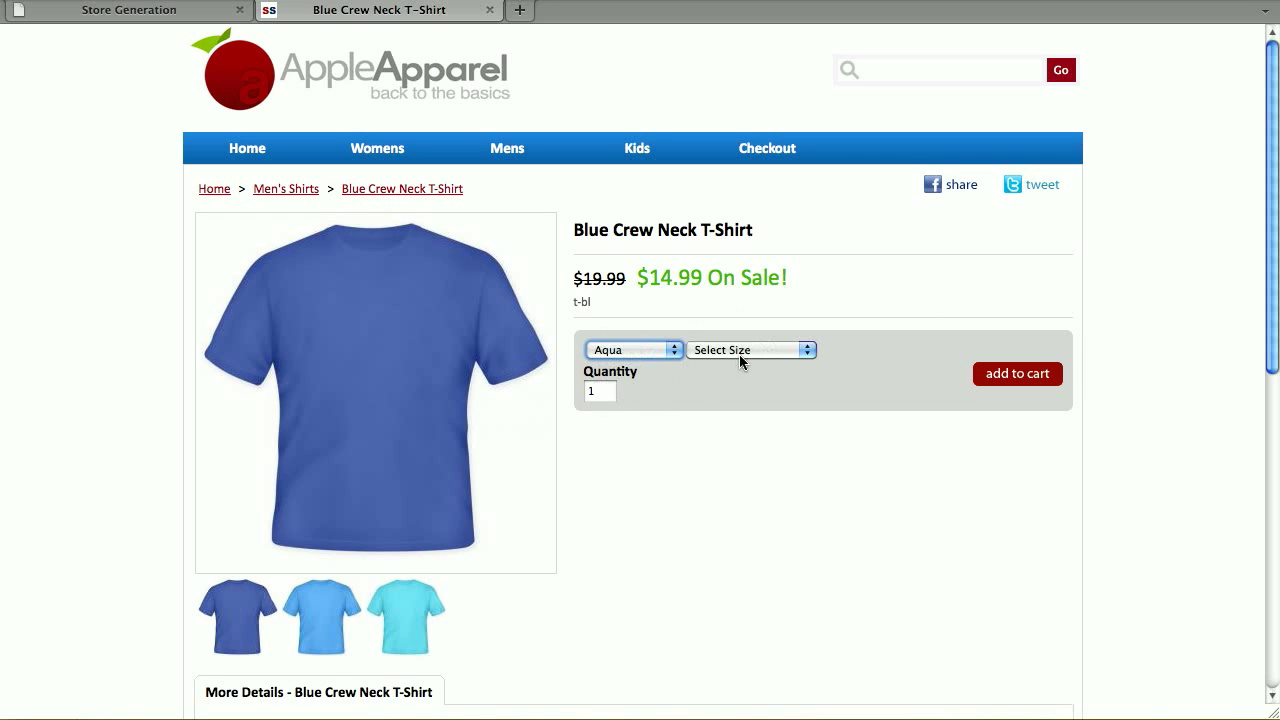
left_click(750, 349)
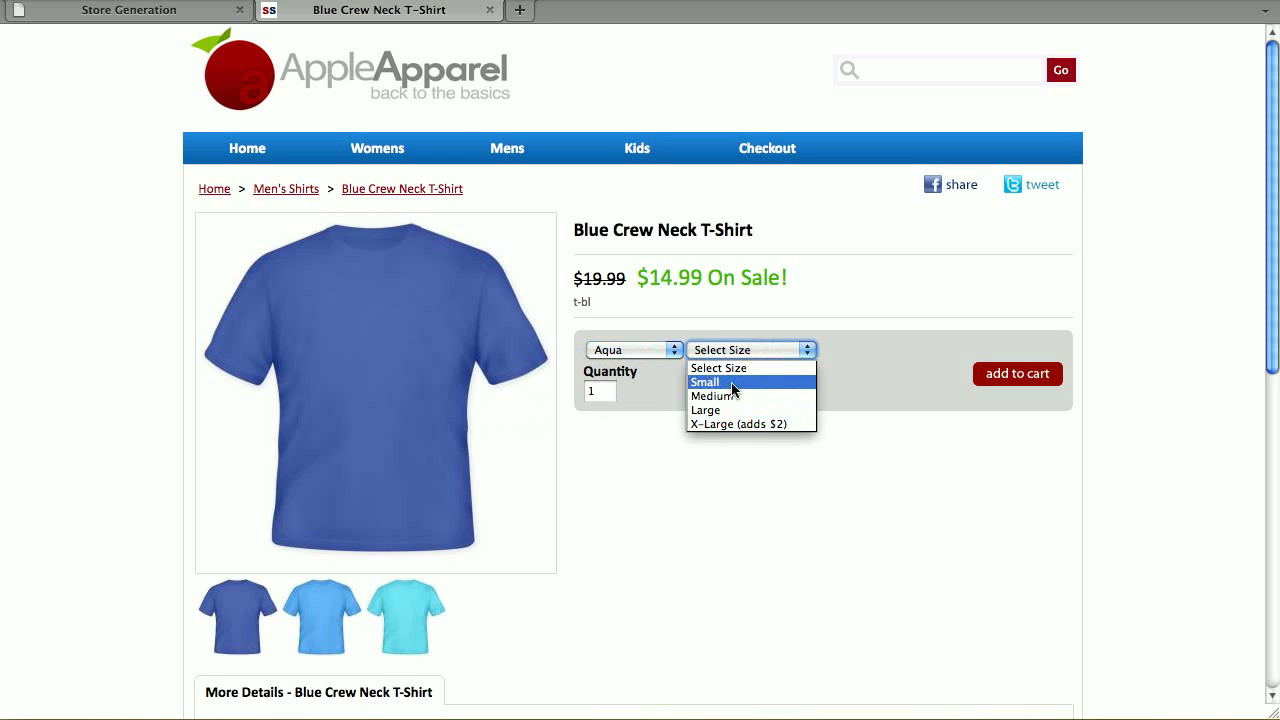
mouse_move(710, 396)
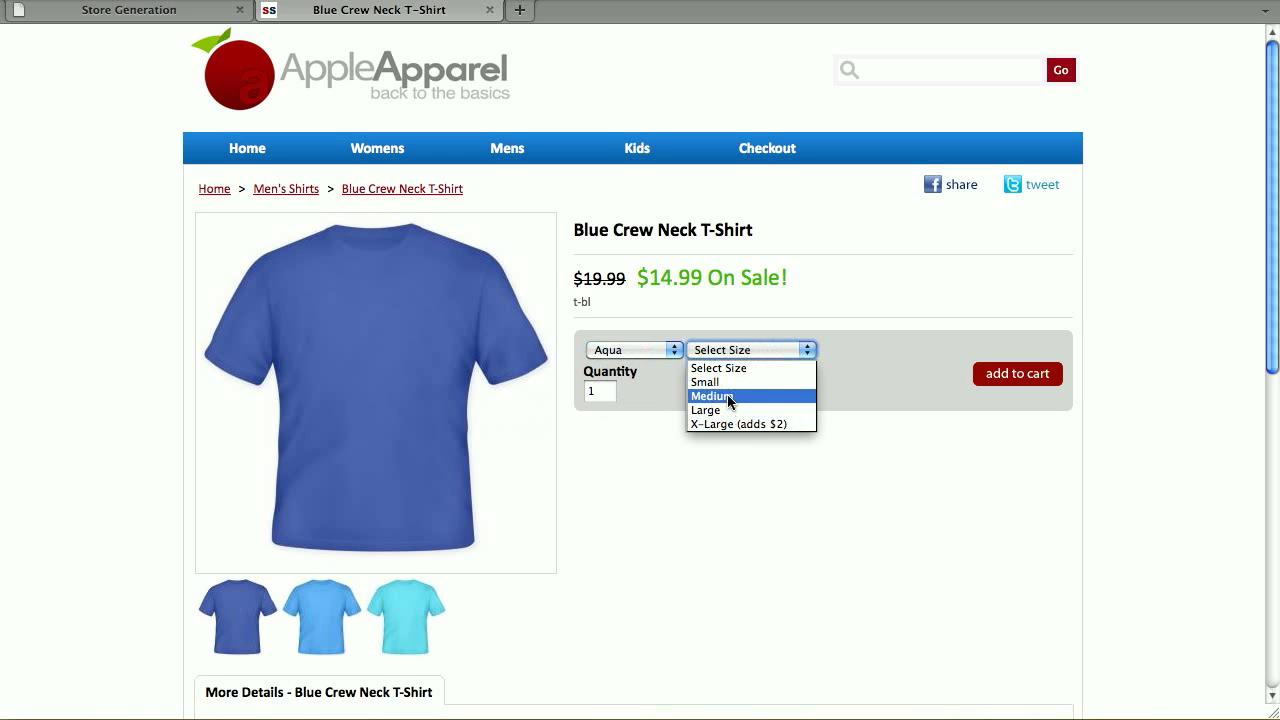
left_click(710, 396)
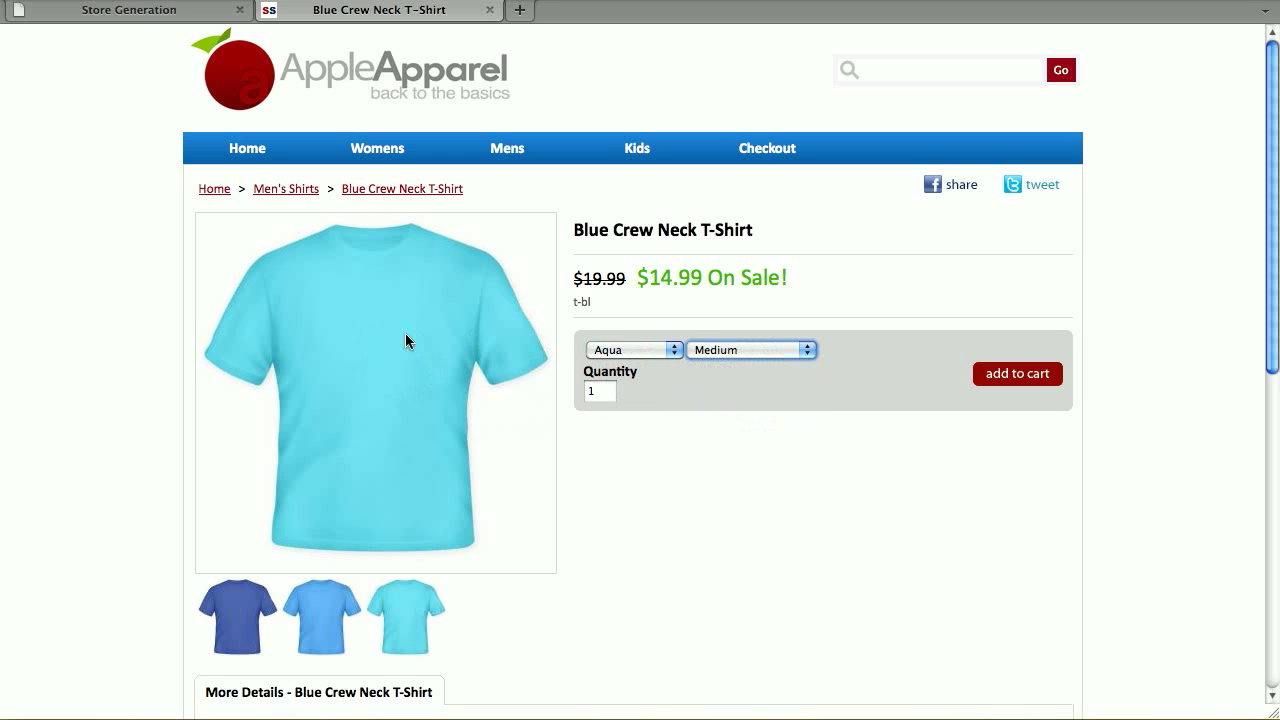
left_click(1017, 373)
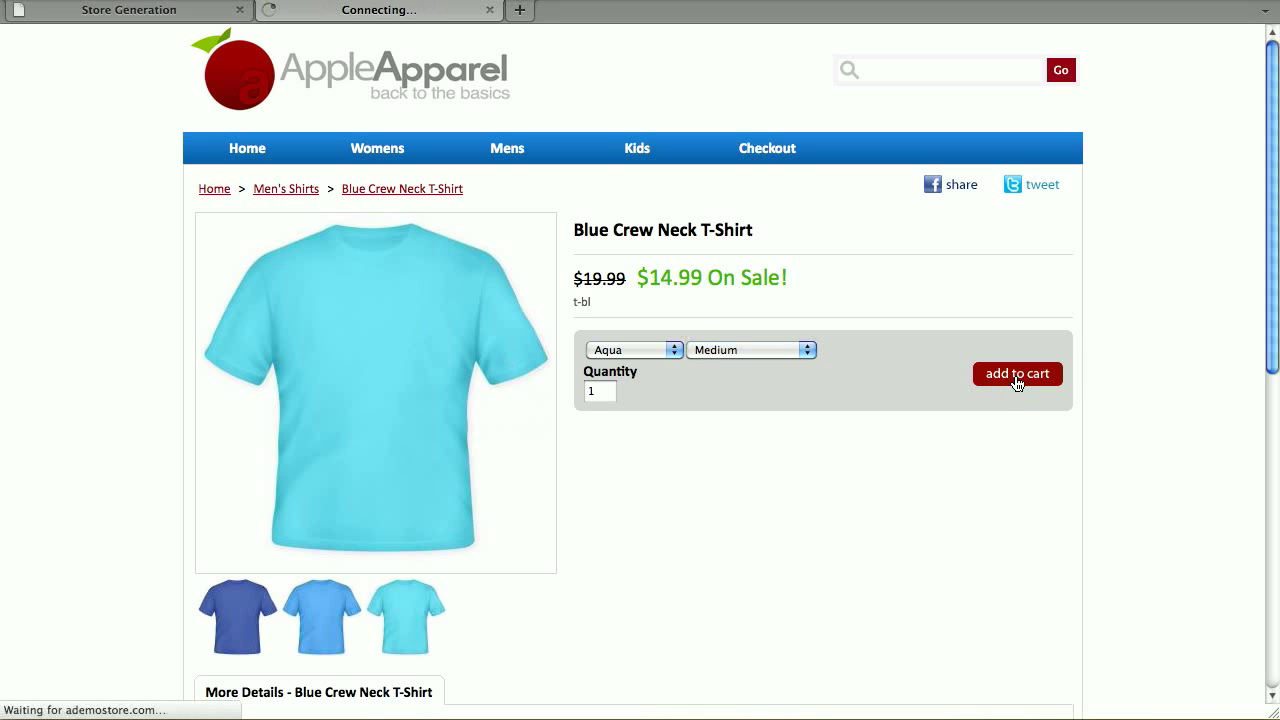
left_click(1016, 373)
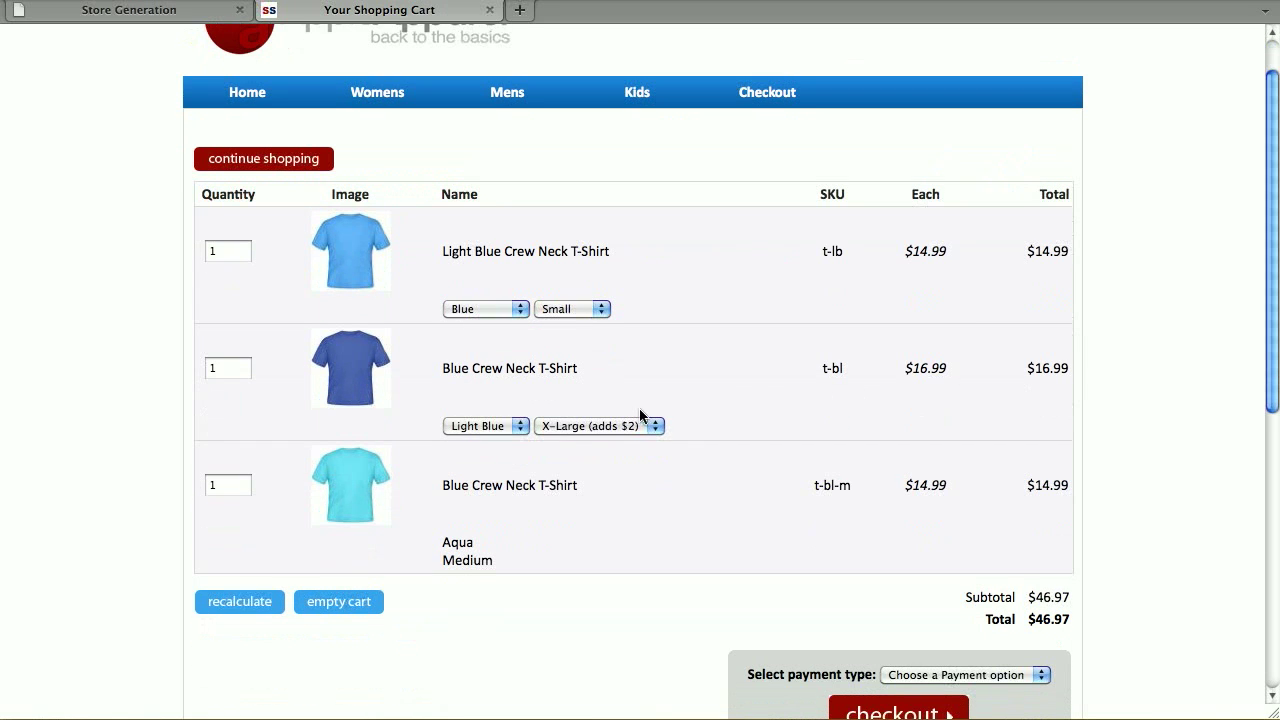
mouse_move(477, 560)
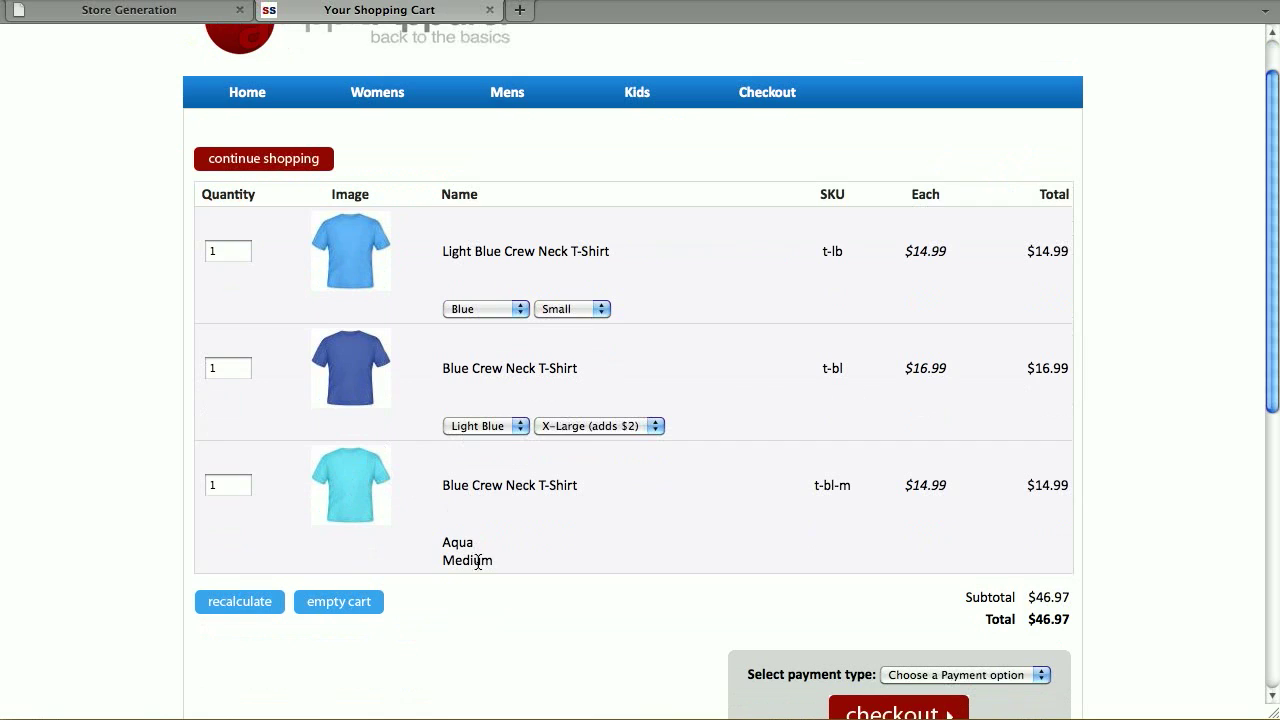
mouse_move(848, 480)
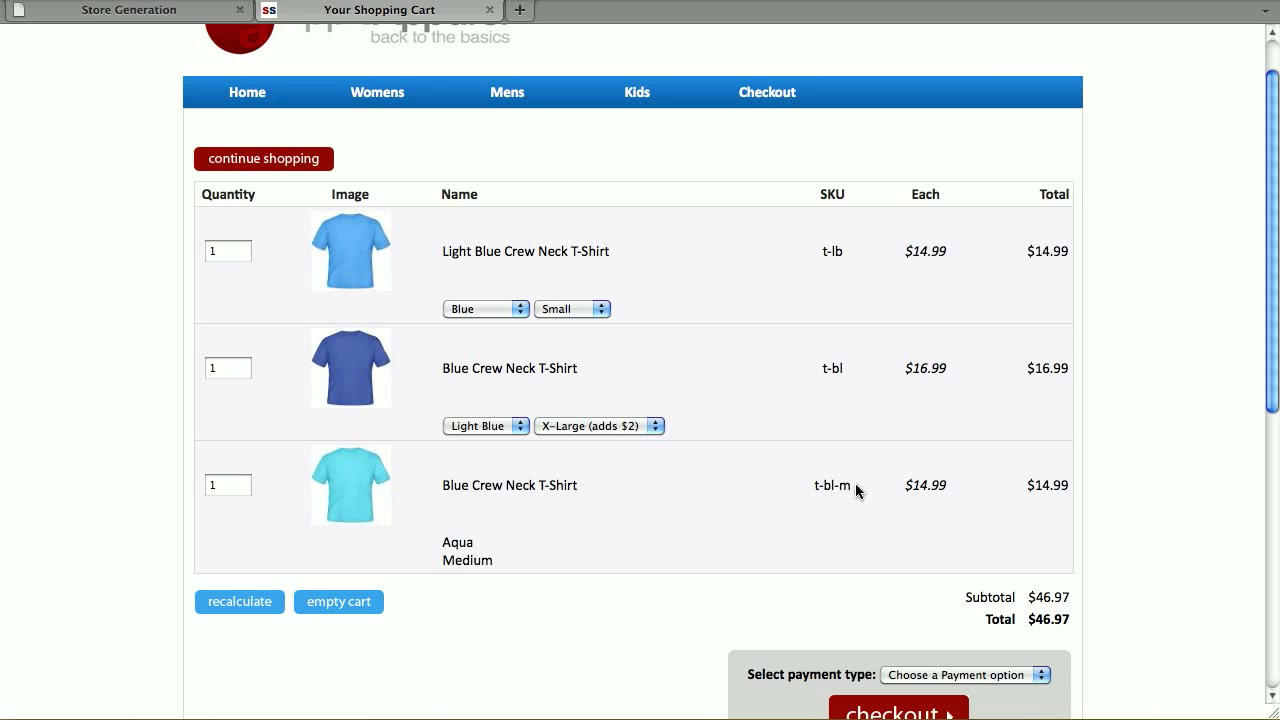
mouse_move(307, 182)
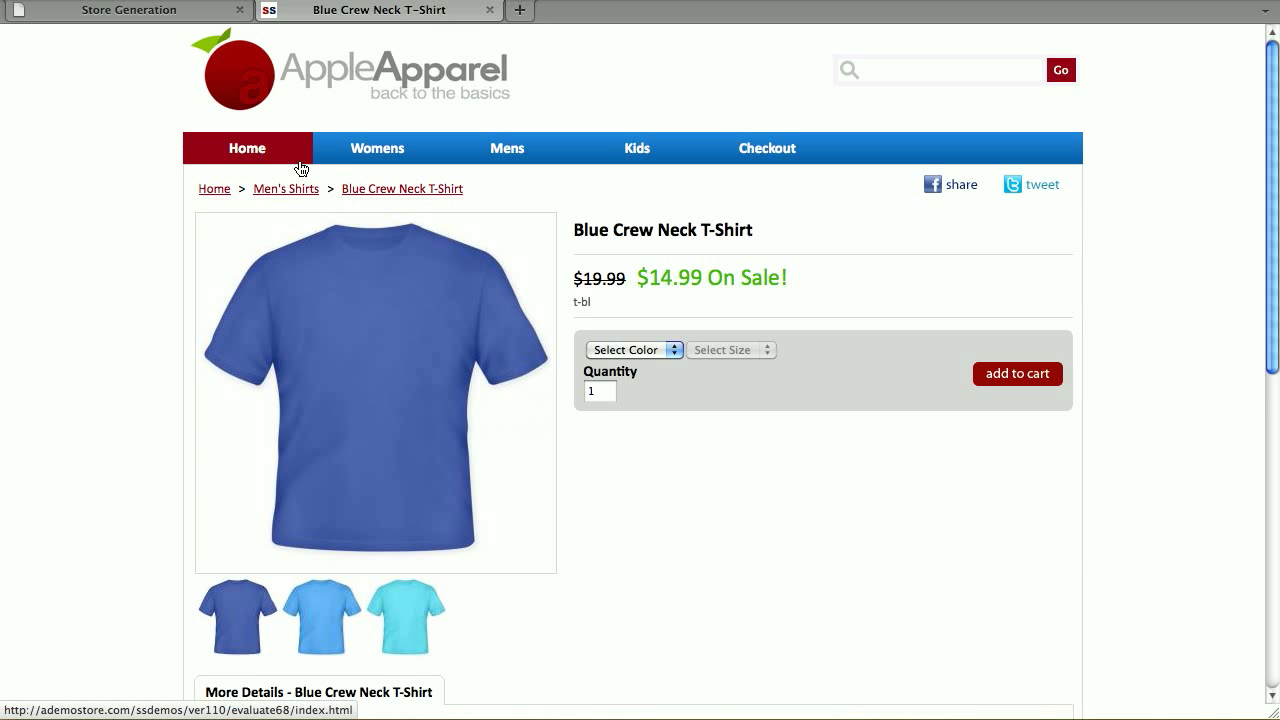
Step: From the admin Products list, edit Blue Crew Neck T-Shirt and scroll to its option grid
left_click(127, 9)
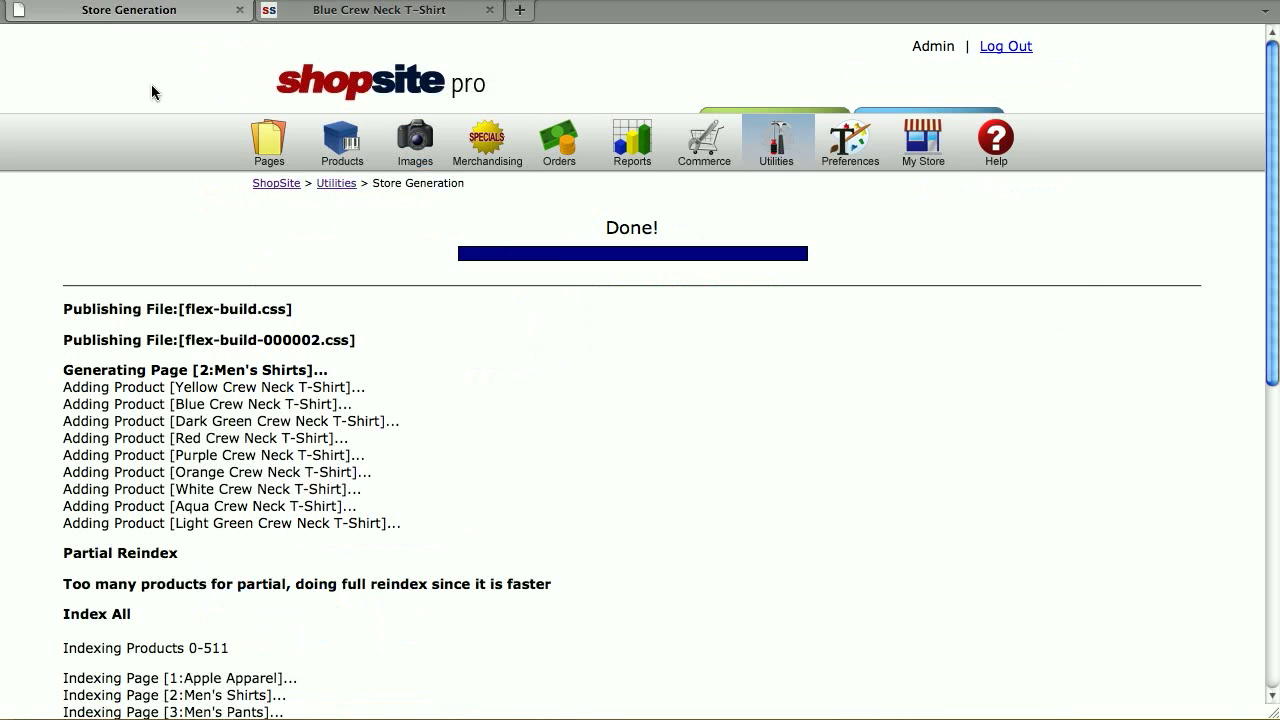
left_click(342, 140)
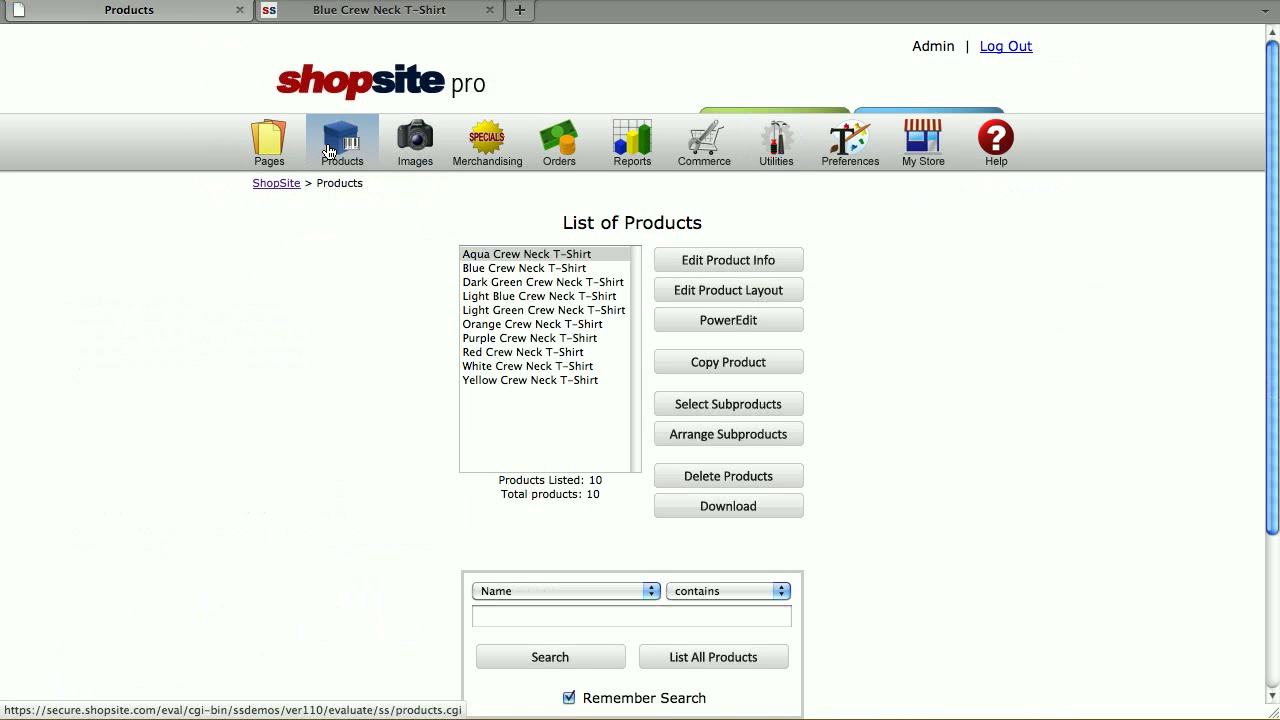
left_click(524, 268)
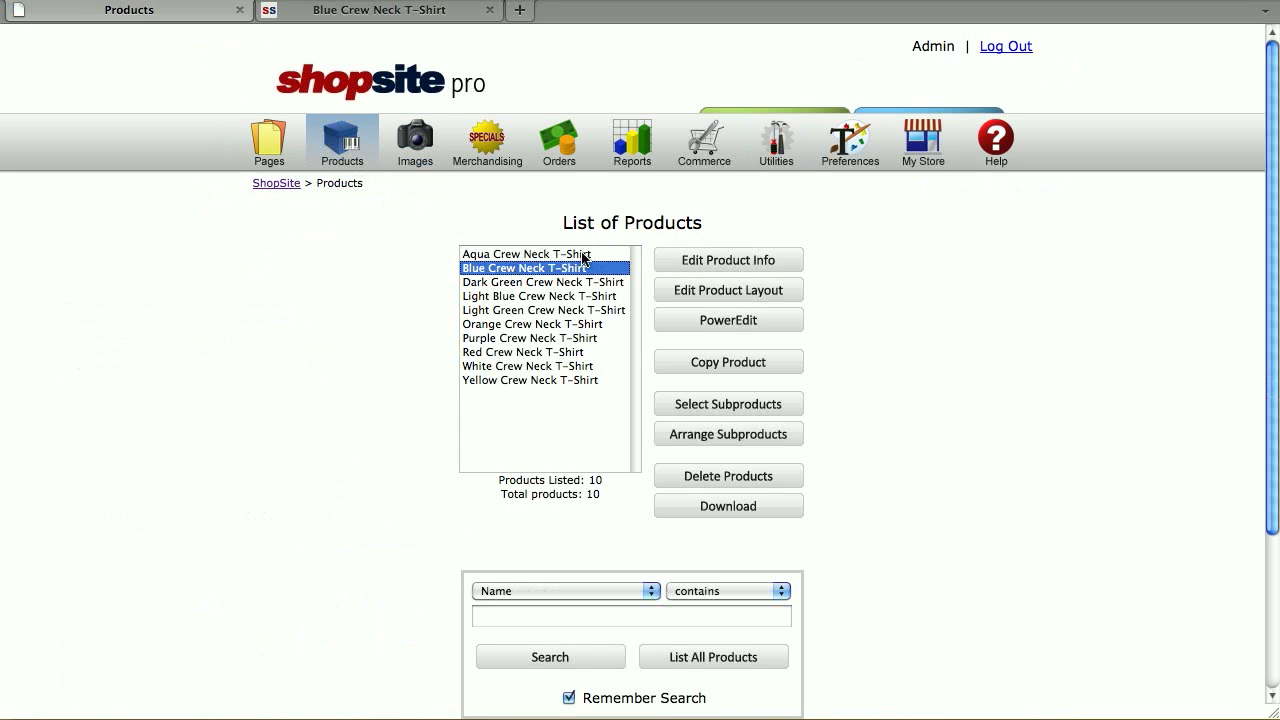
left_click(728, 260)
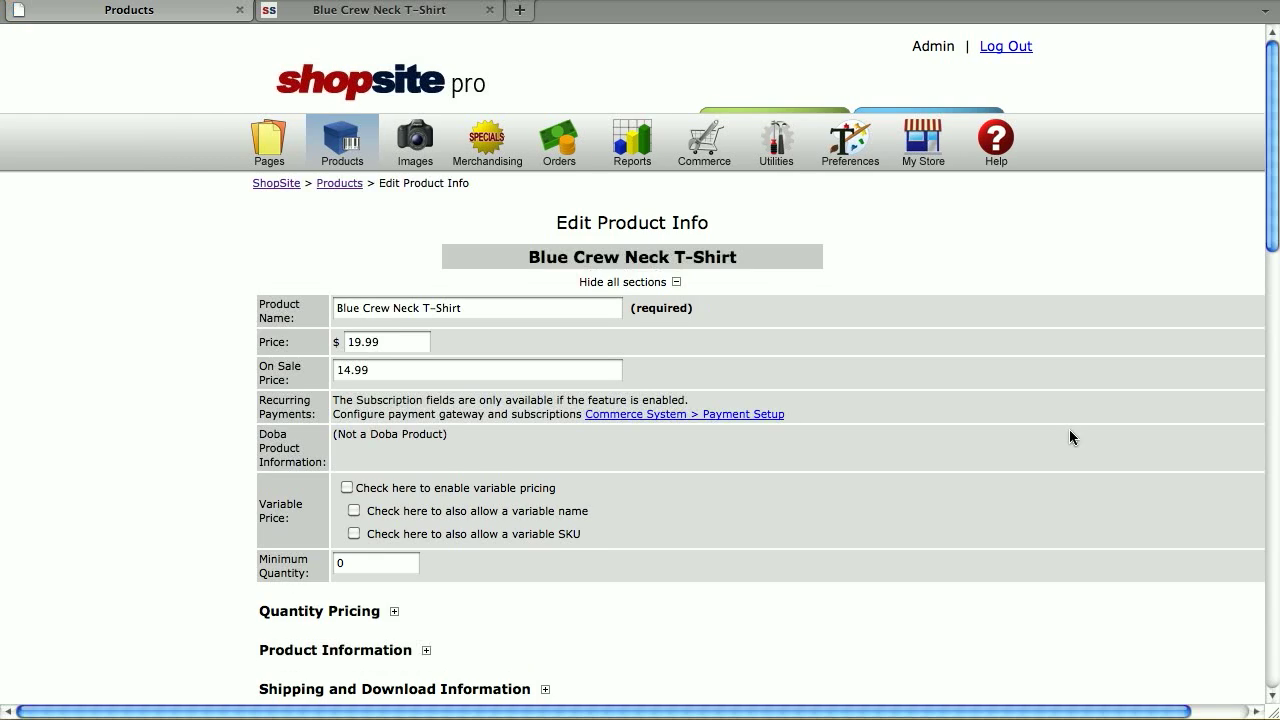
scroll("down", 3)
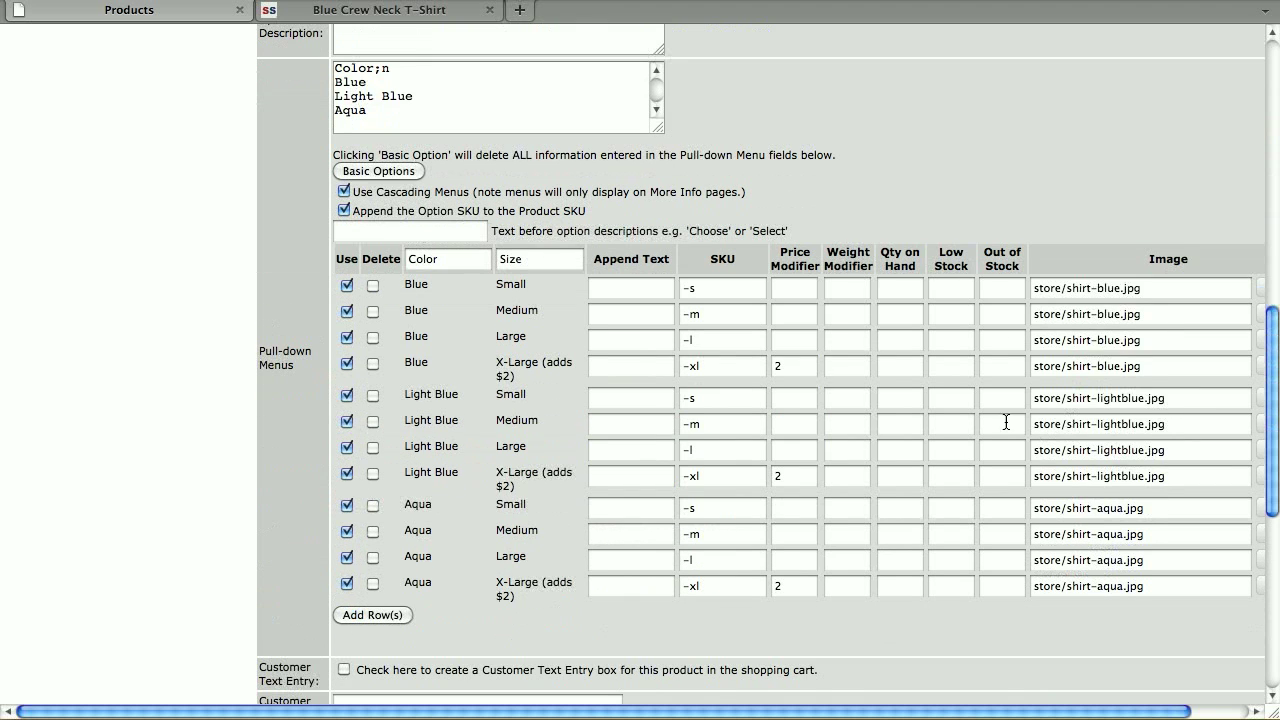
mouse_move(480, 413)
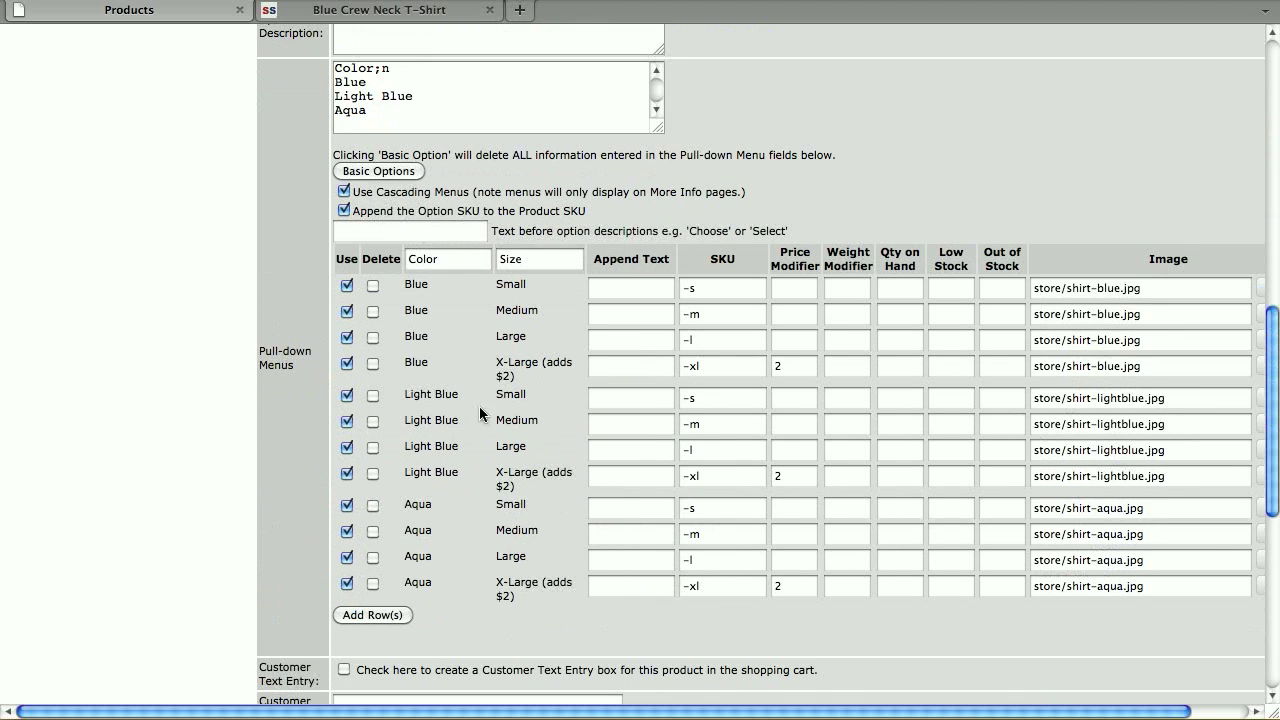
mouse_move(357, 470)
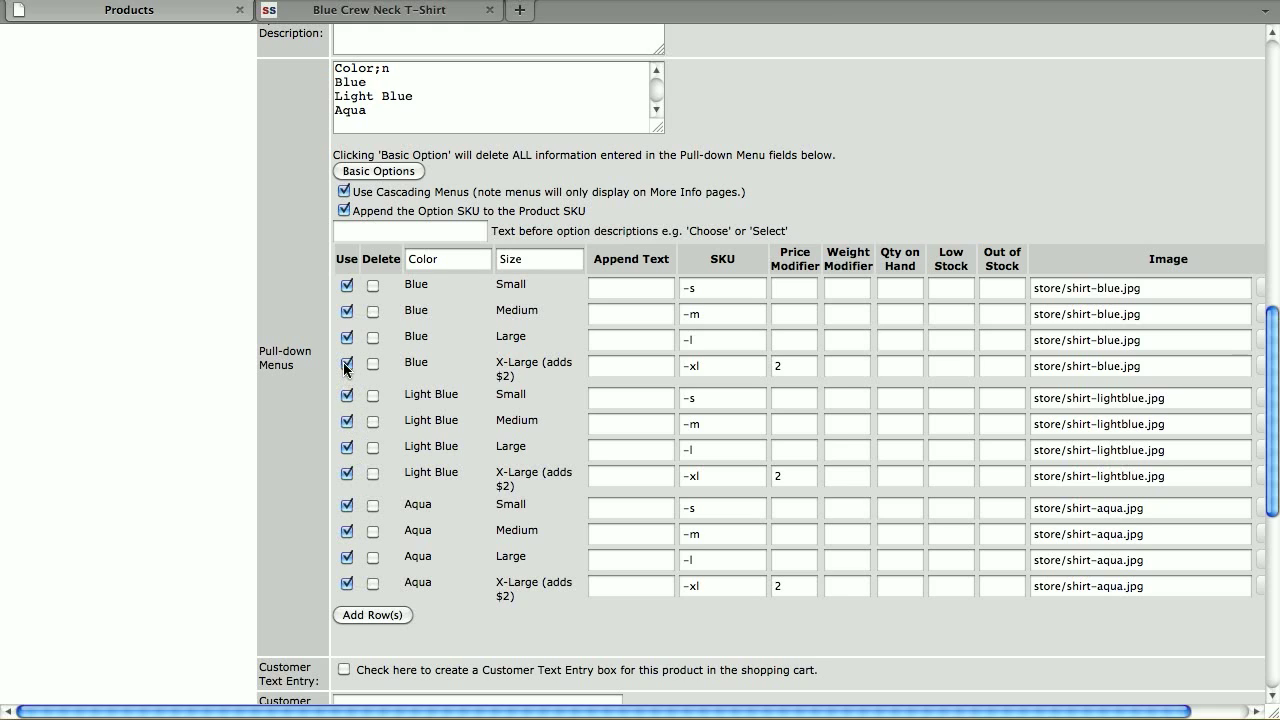
Step: Disable the Blue X-Large option, save the product, and return to the storefront page
left_click(347, 364)
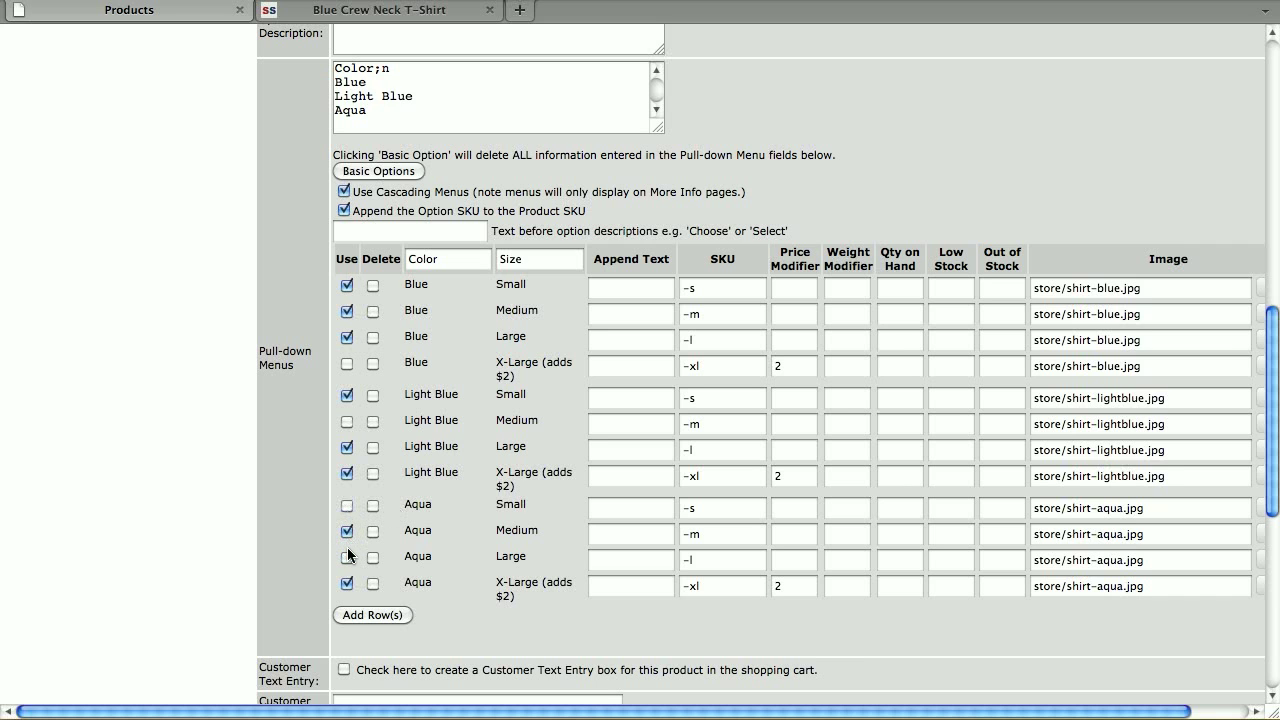
scroll("down", 3)
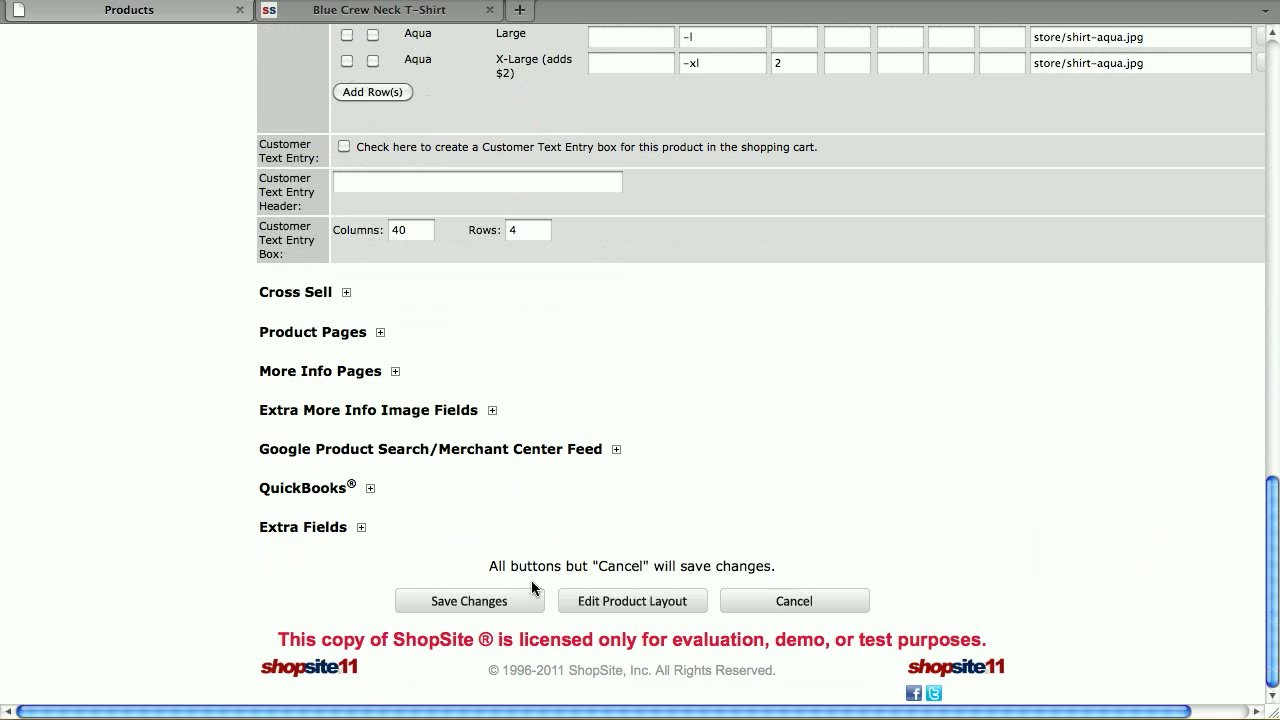
left_click(468, 601)
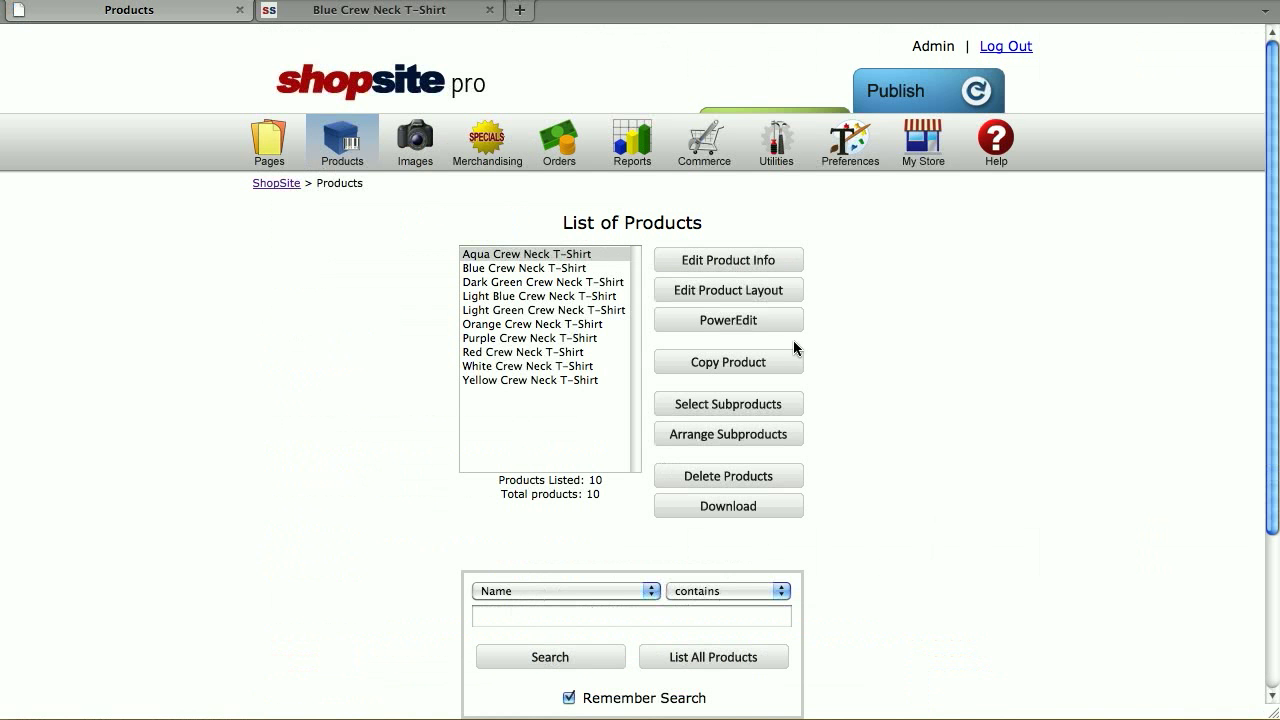
left_click(927, 90)
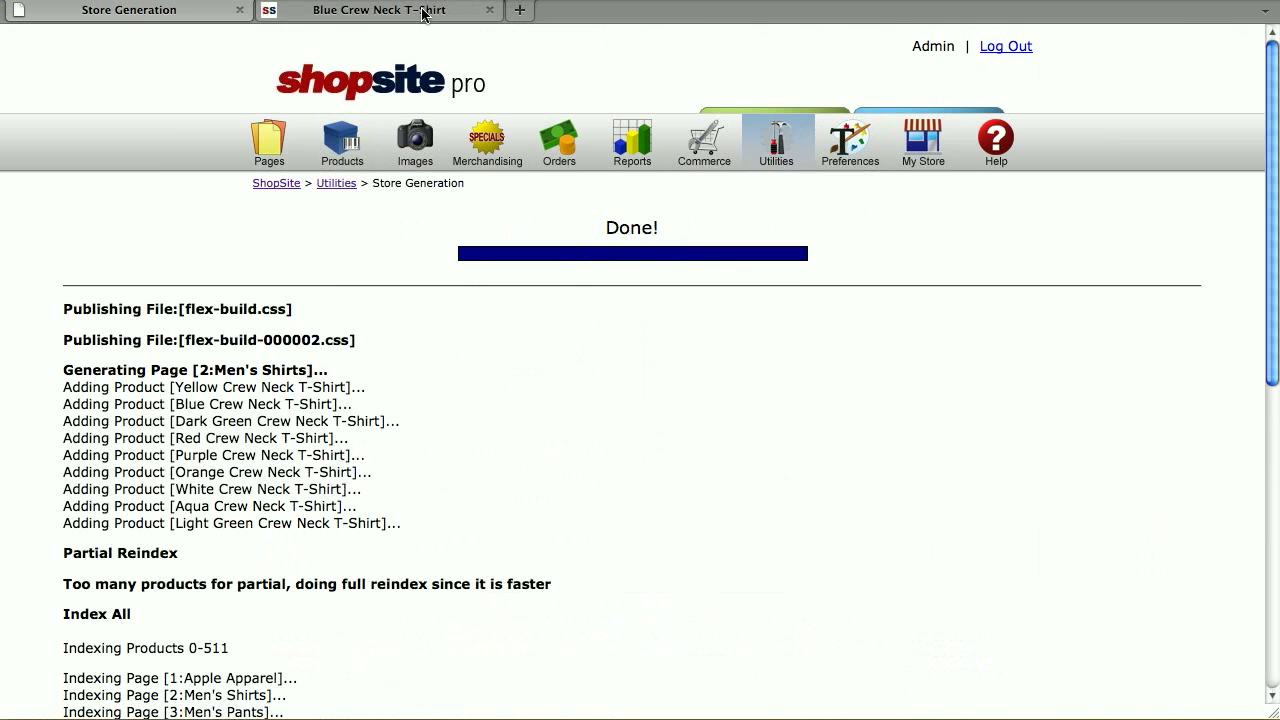
right_click(900, 345)
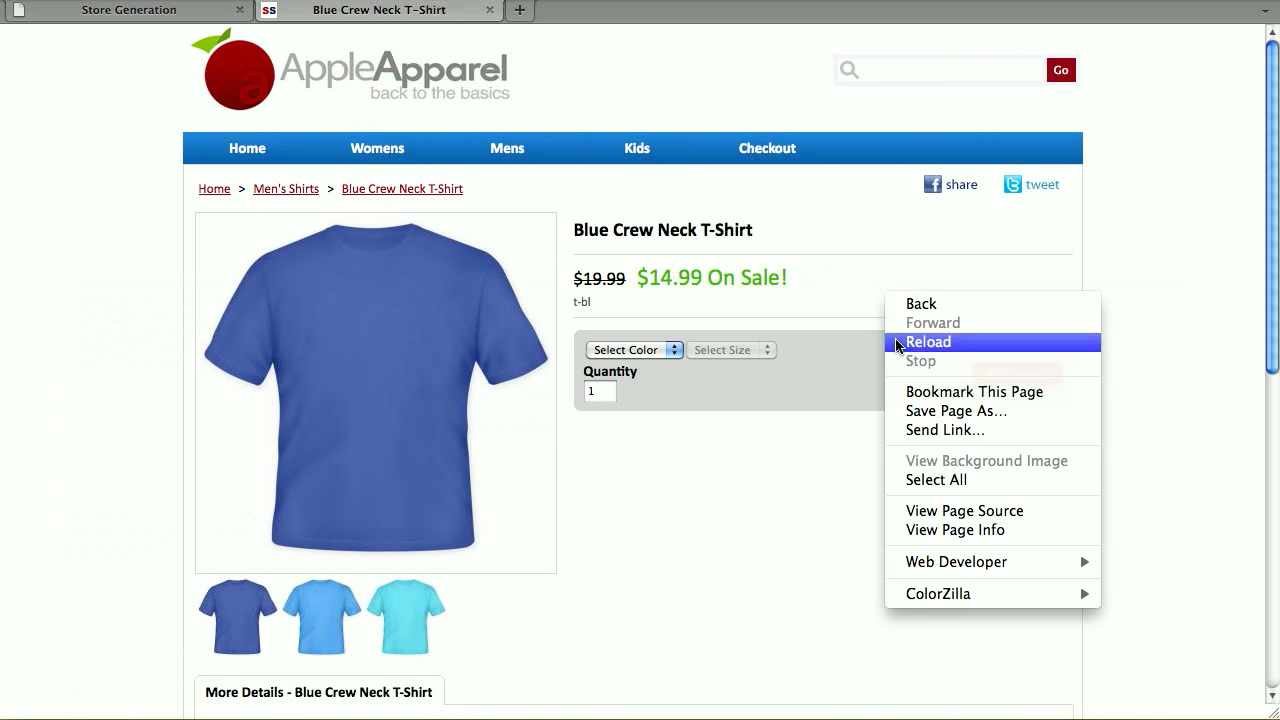
left_click(928, 342)
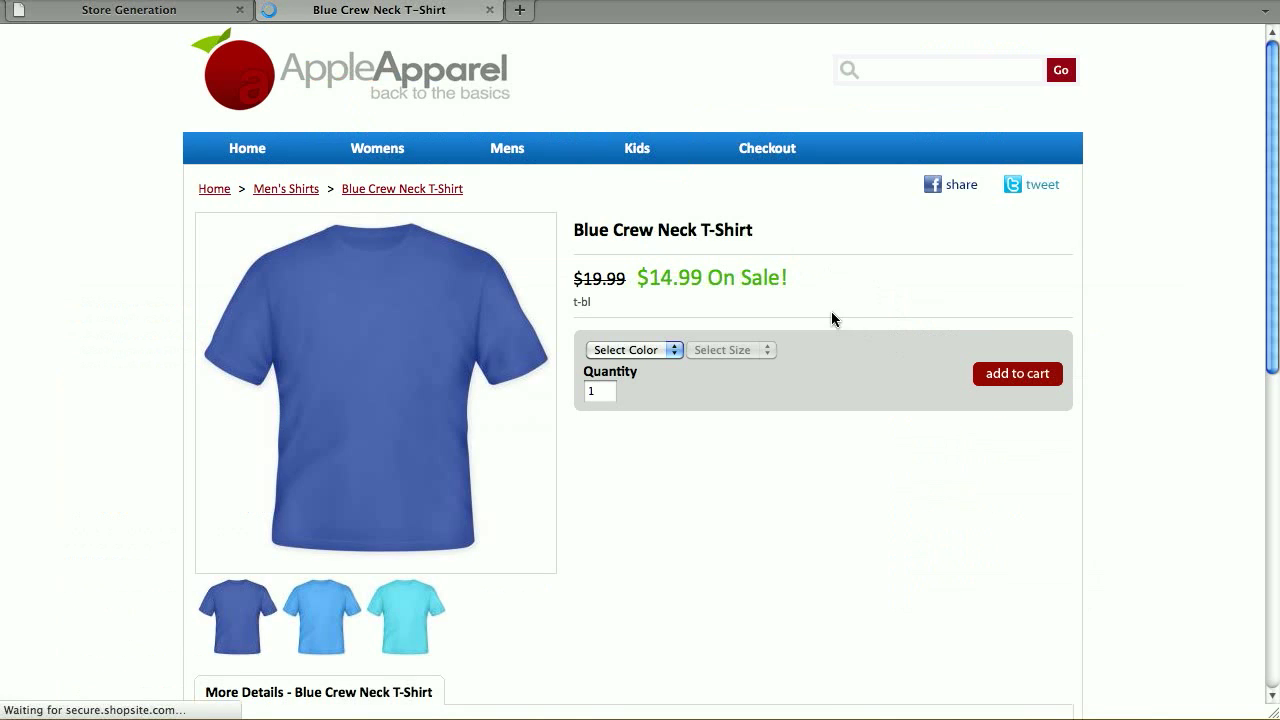
left_click(634, 349)
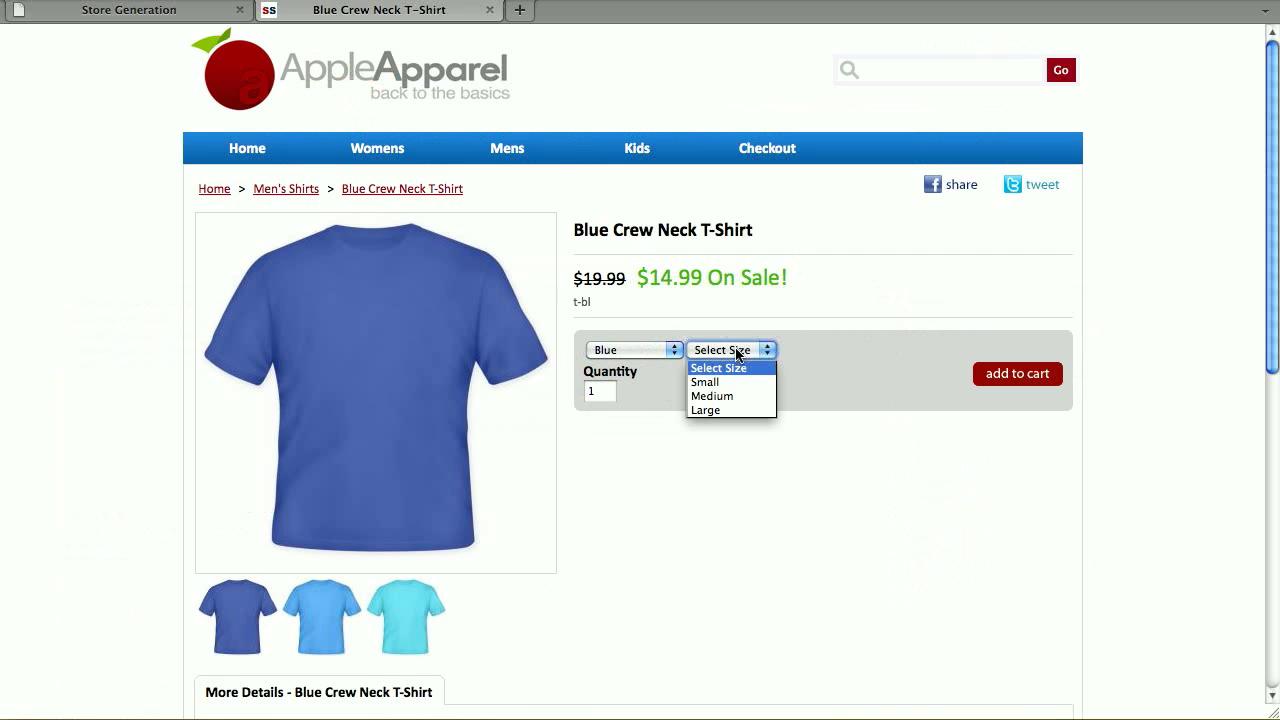
mouse_move(738, 410)
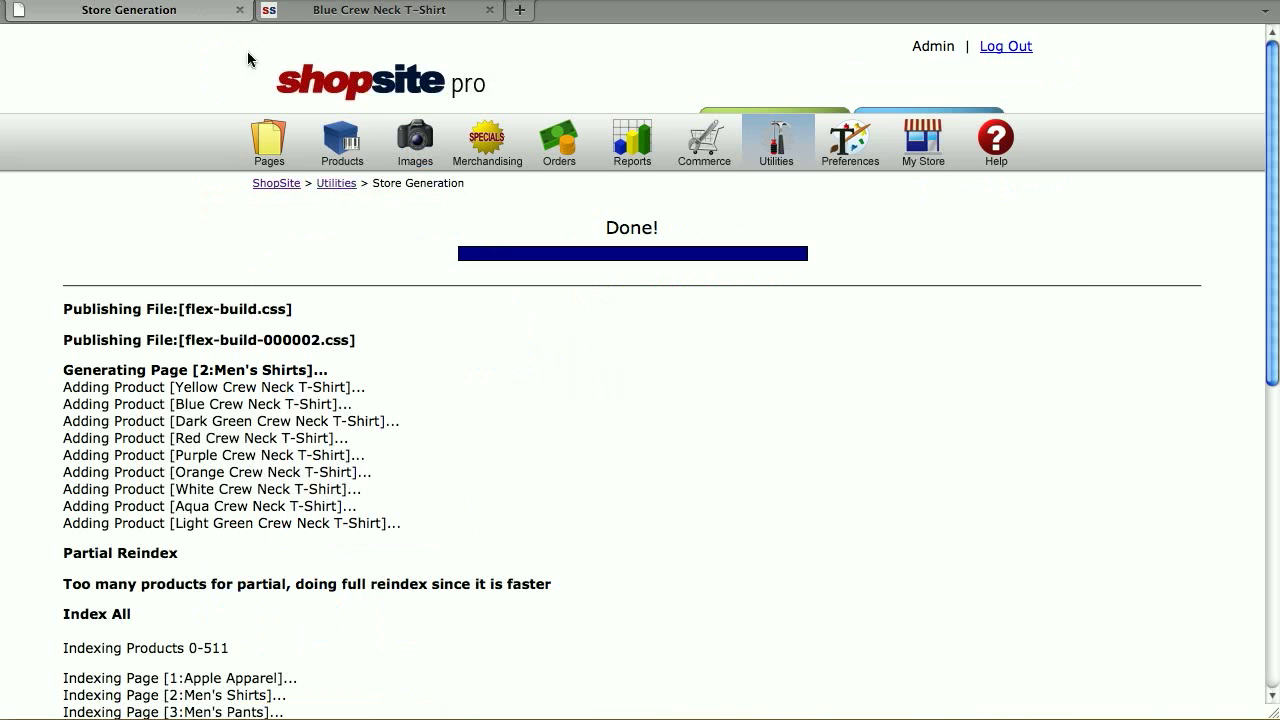
Step: Uncheck Use Cascading Menus on Blue Crew Neck T-Shirt, save, and publish the store
left_click(341, 140)
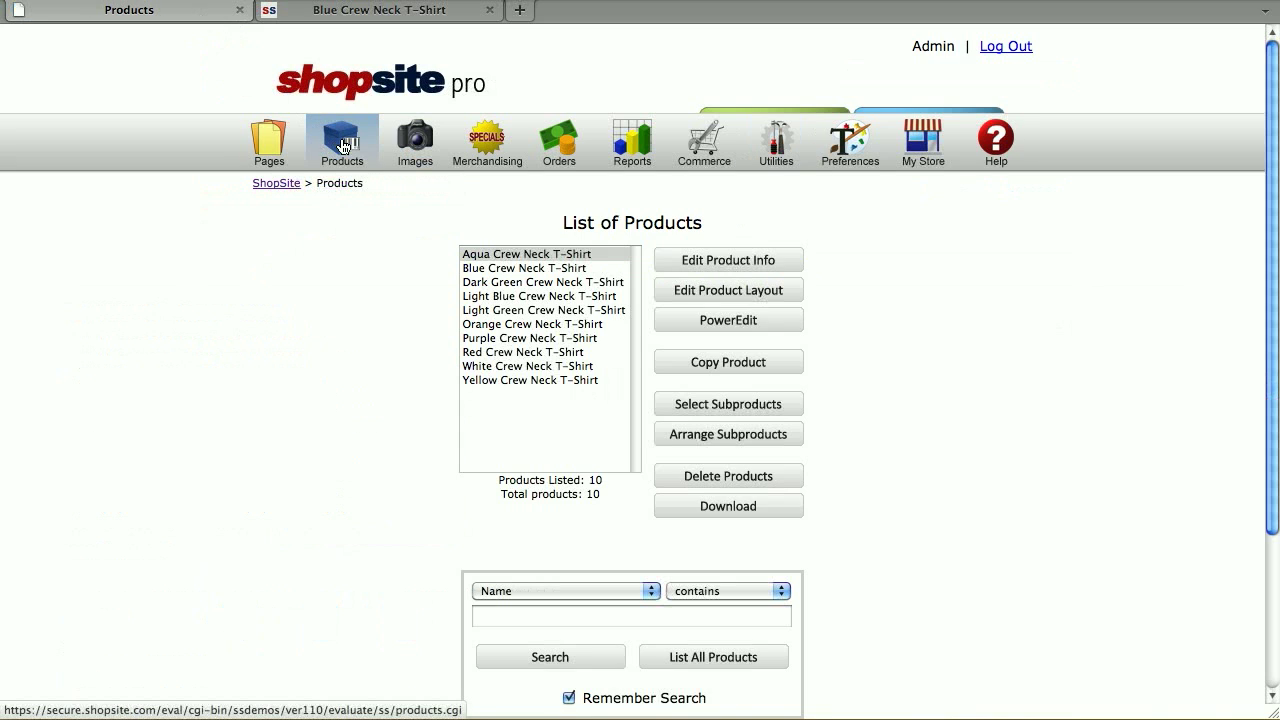
left_click(525, 267)
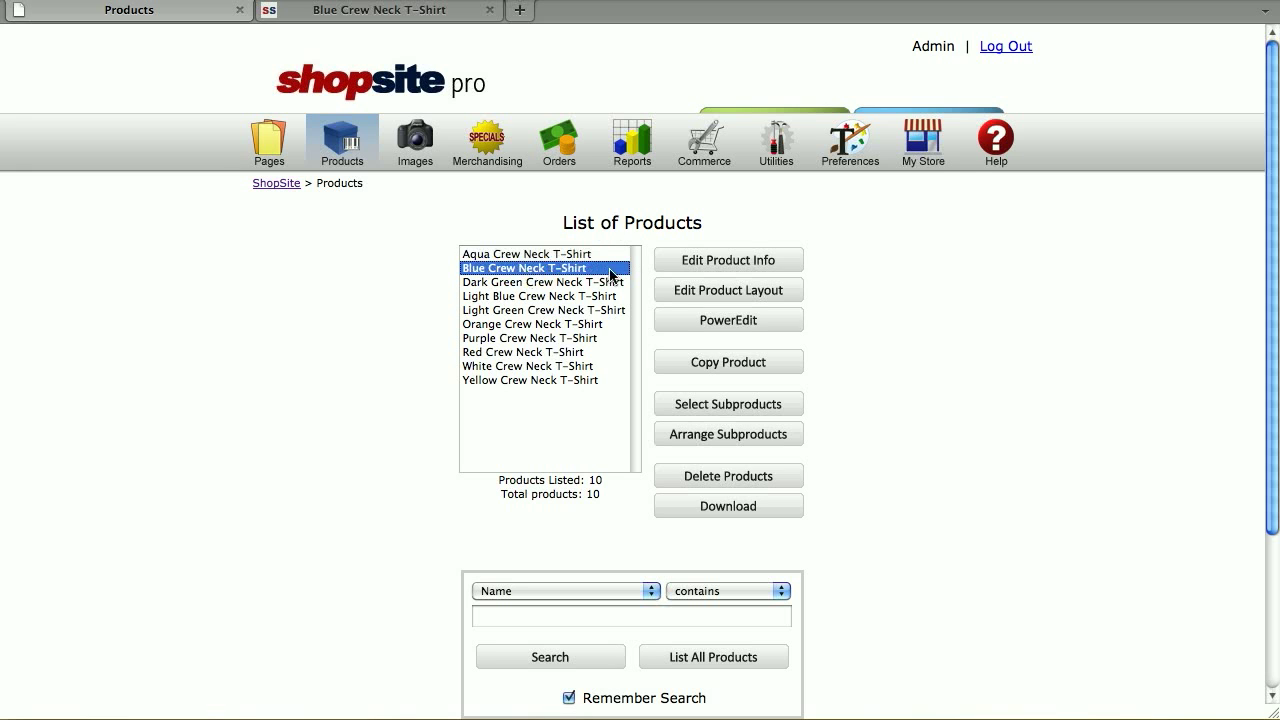
left_click(728, 260)
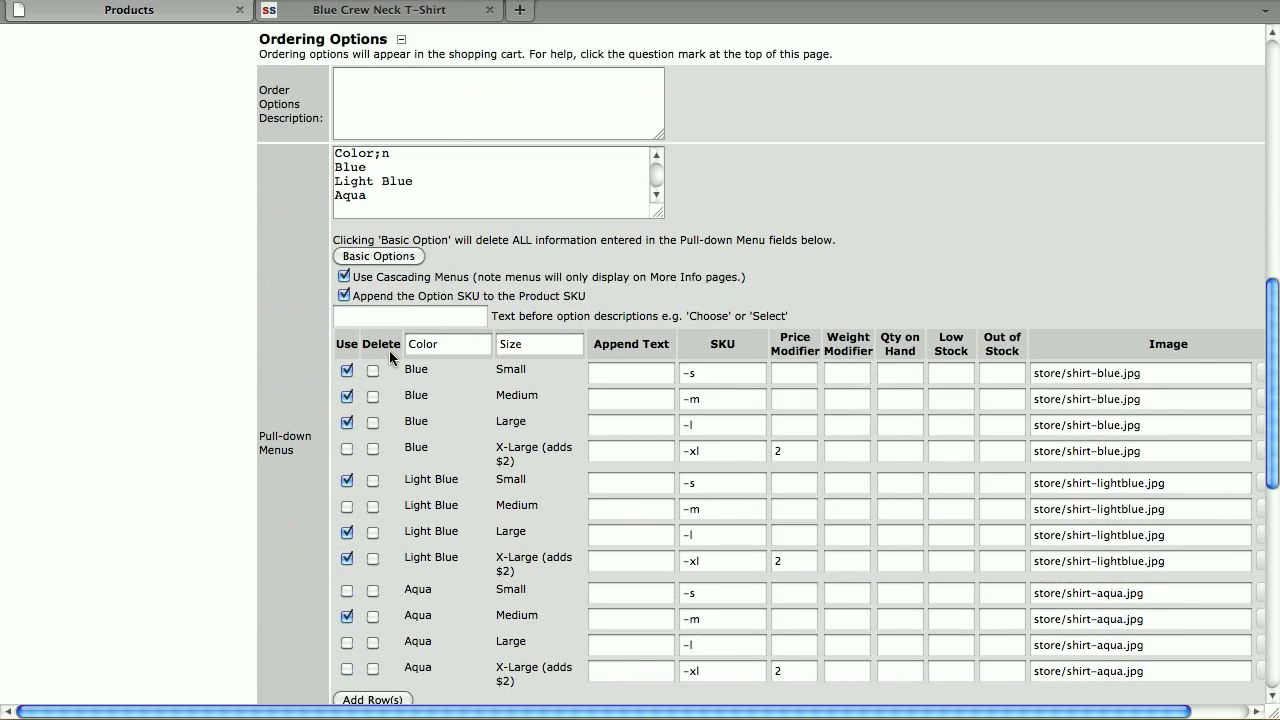
left_click(344, 276)
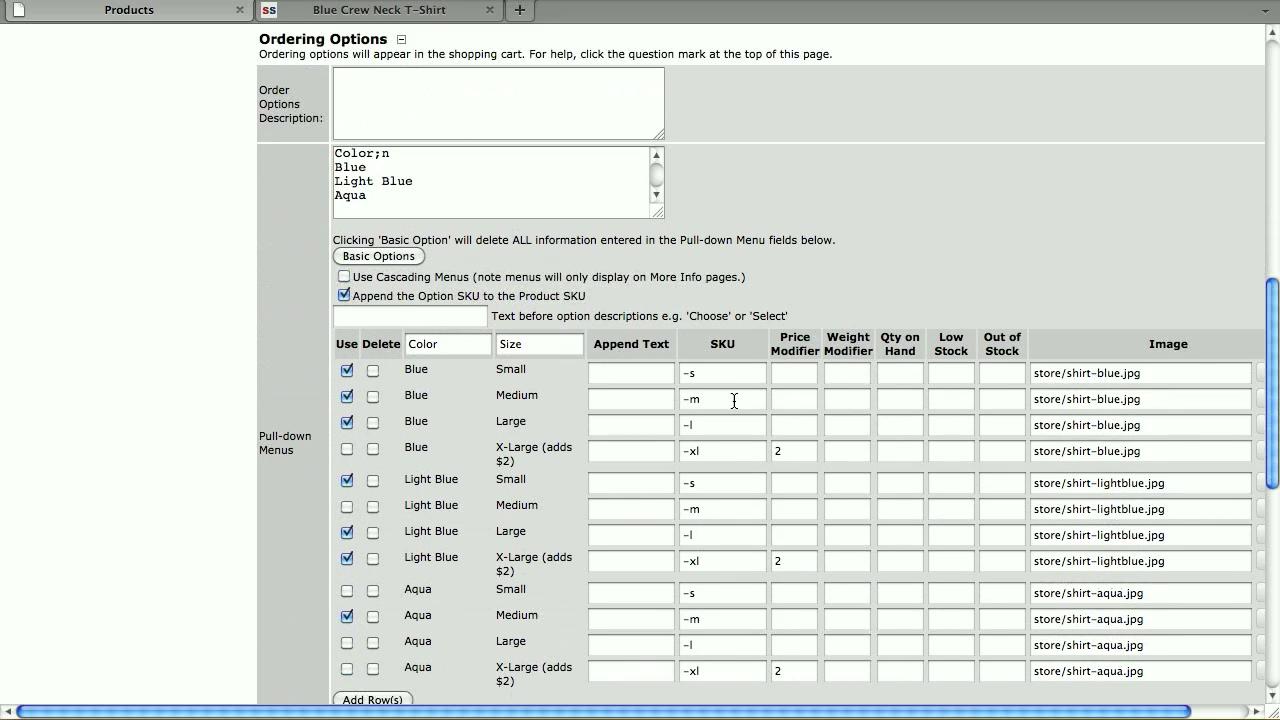
scroll("down", 3)
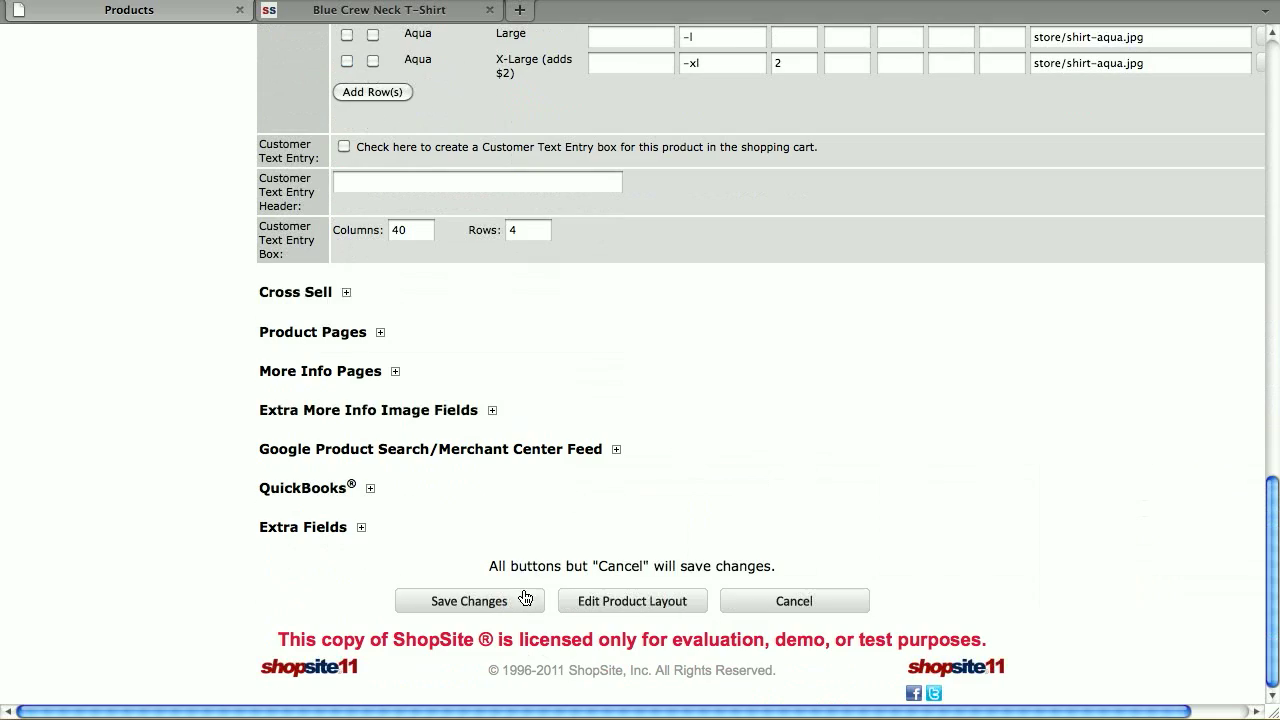
left_click(468, 601)
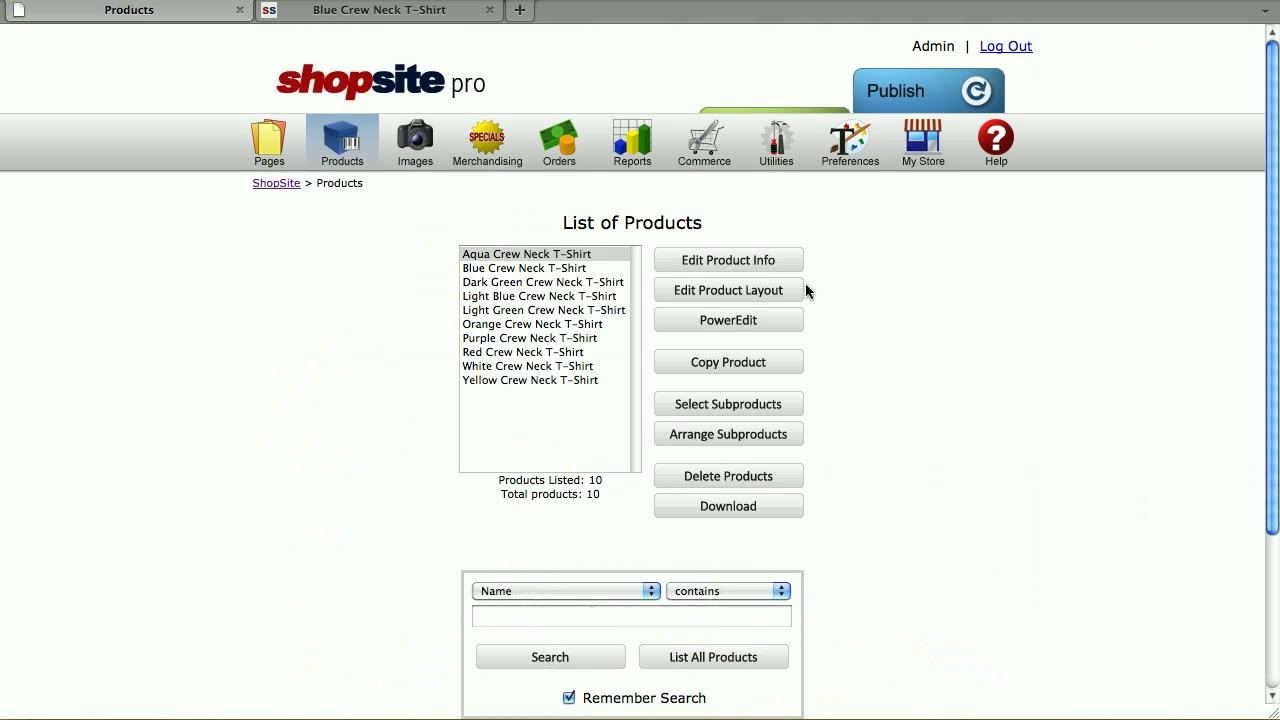
left_click(895, 90)
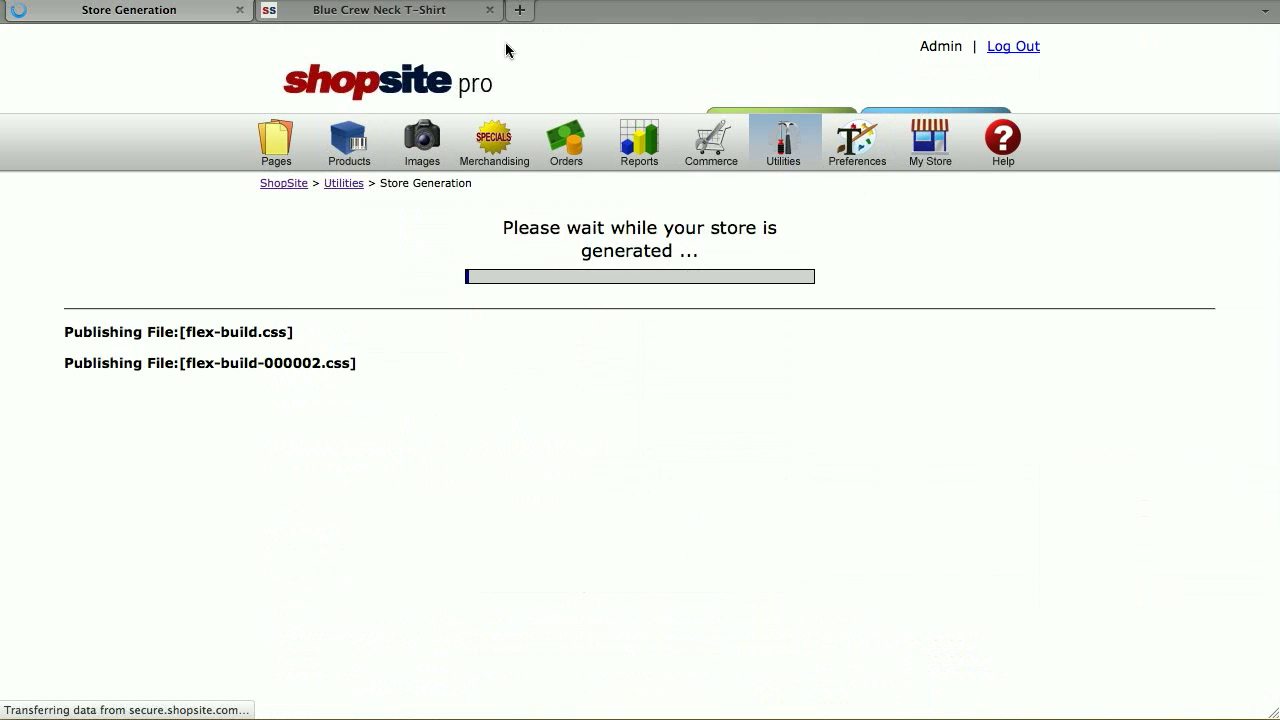
Step: Refresh the storefront, choose Blue Medium from the combined menu, and add it to cart
right_click(875, 262)
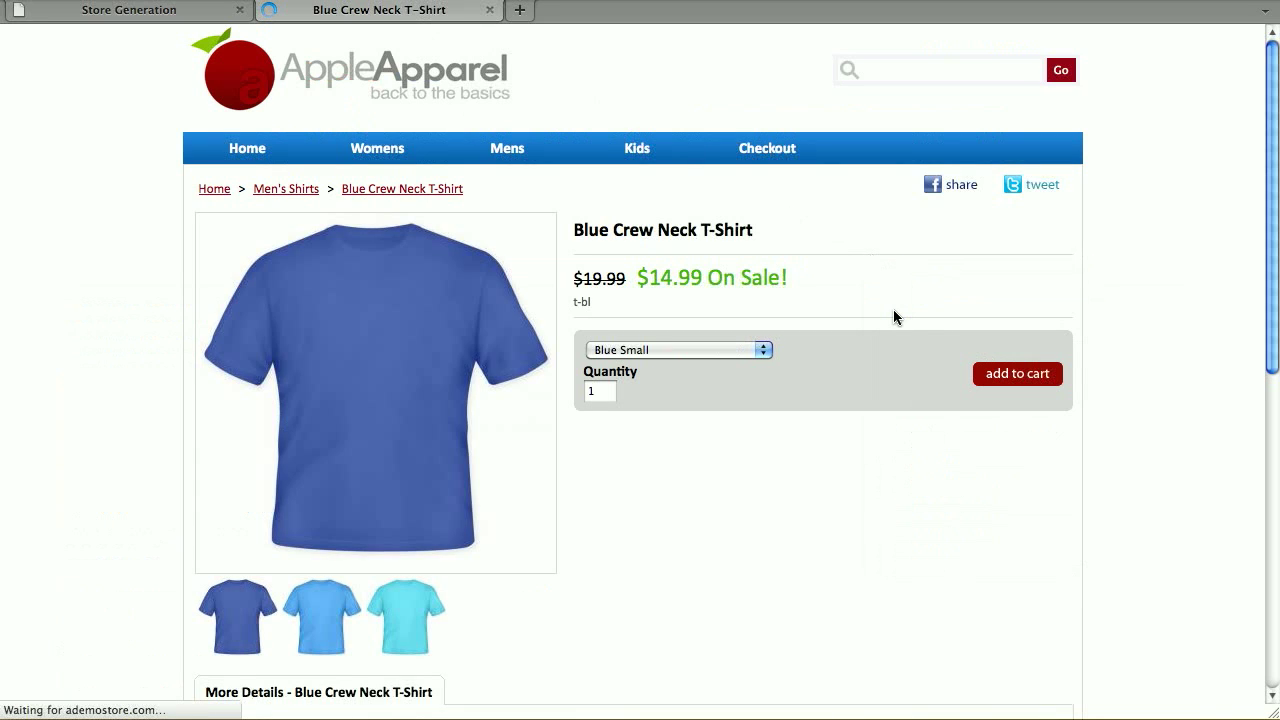
left_click(678, 349)
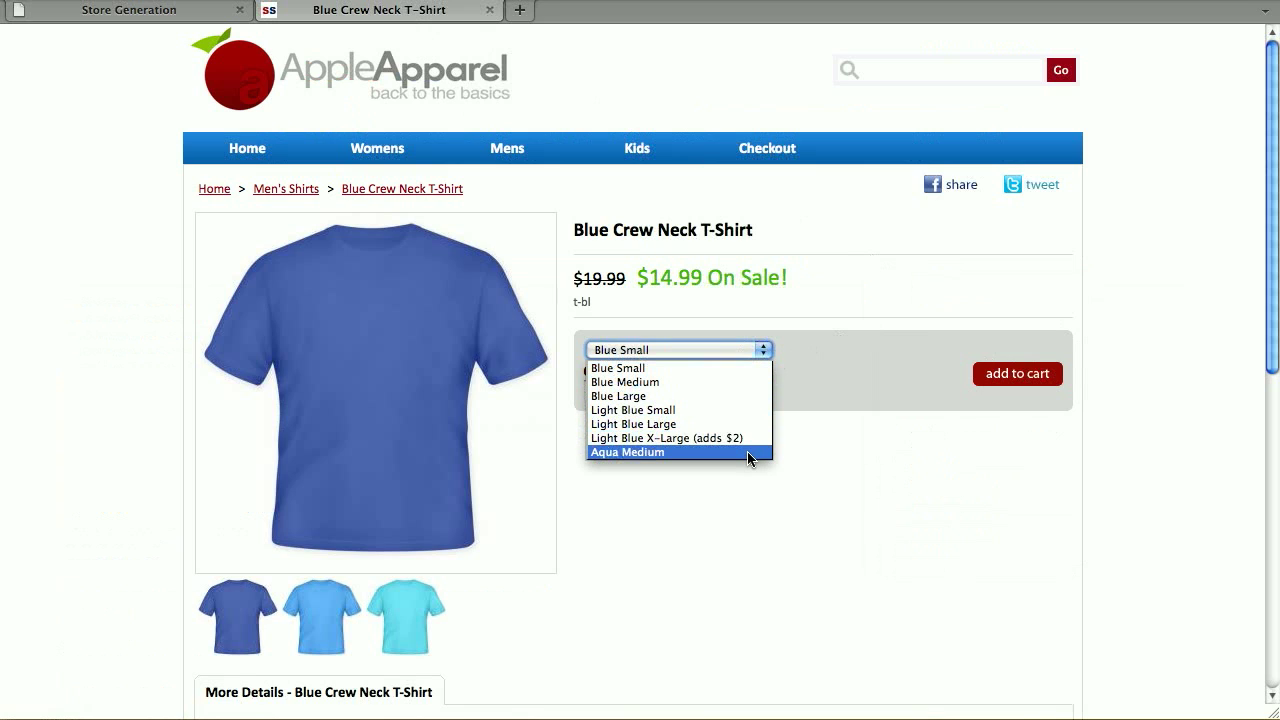
mouse_move(737, 367)
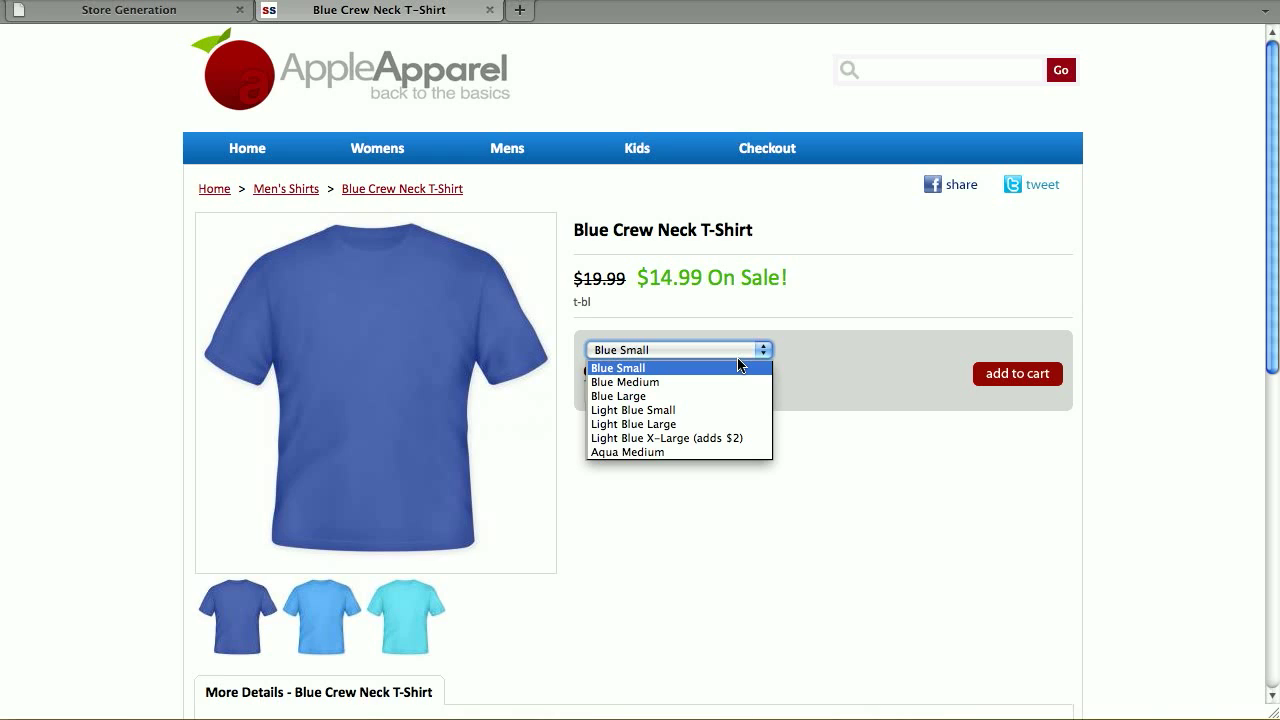
mouse_move(737, 452)
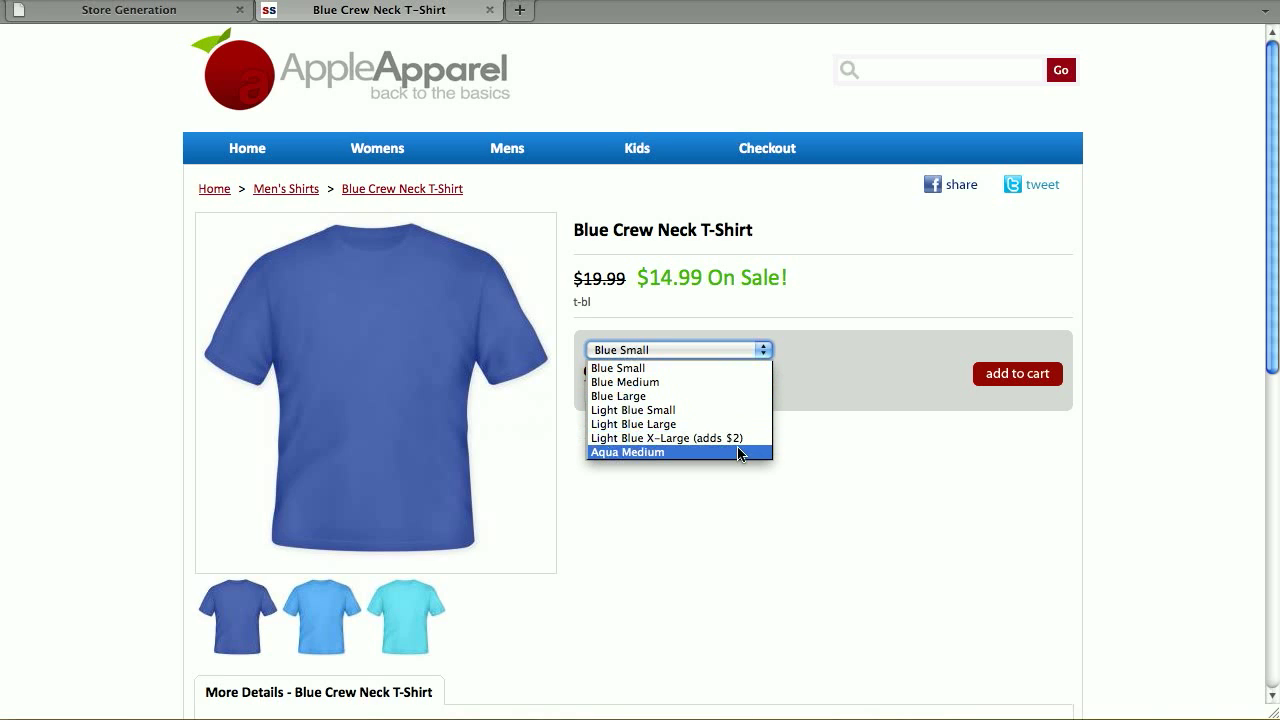
mouse_move(733, 424)
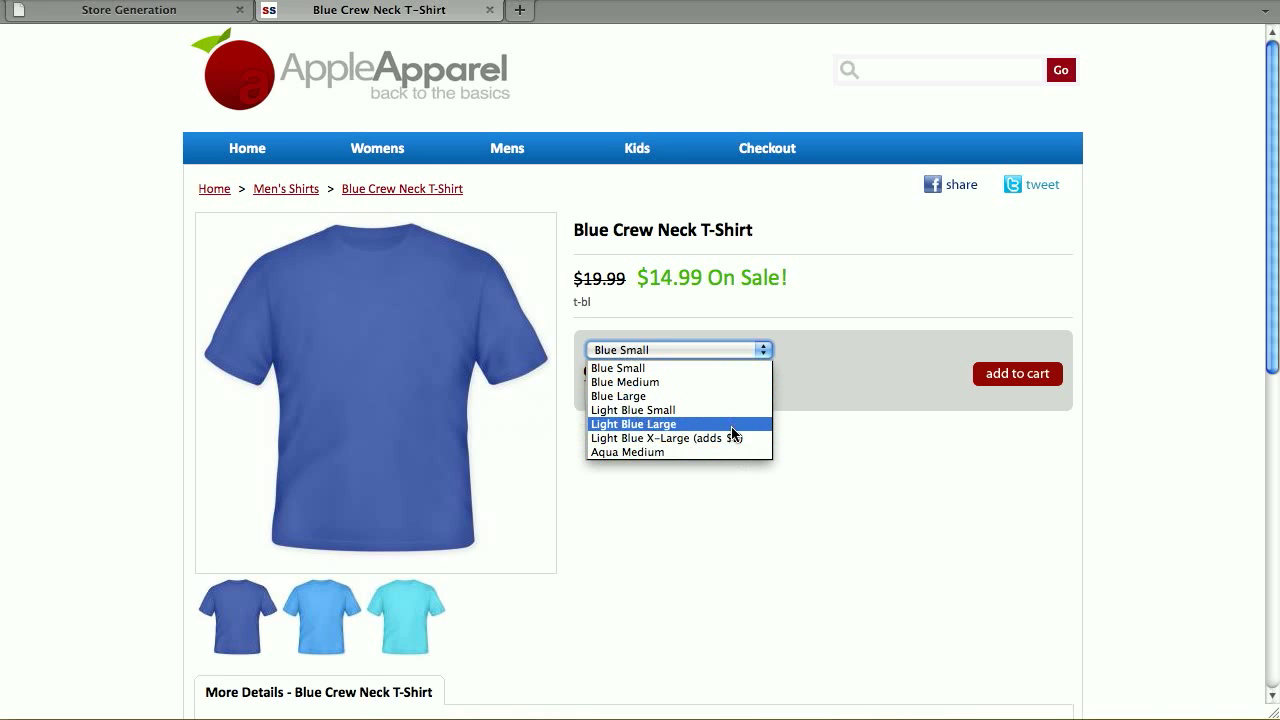
mouse_move(713, 396)
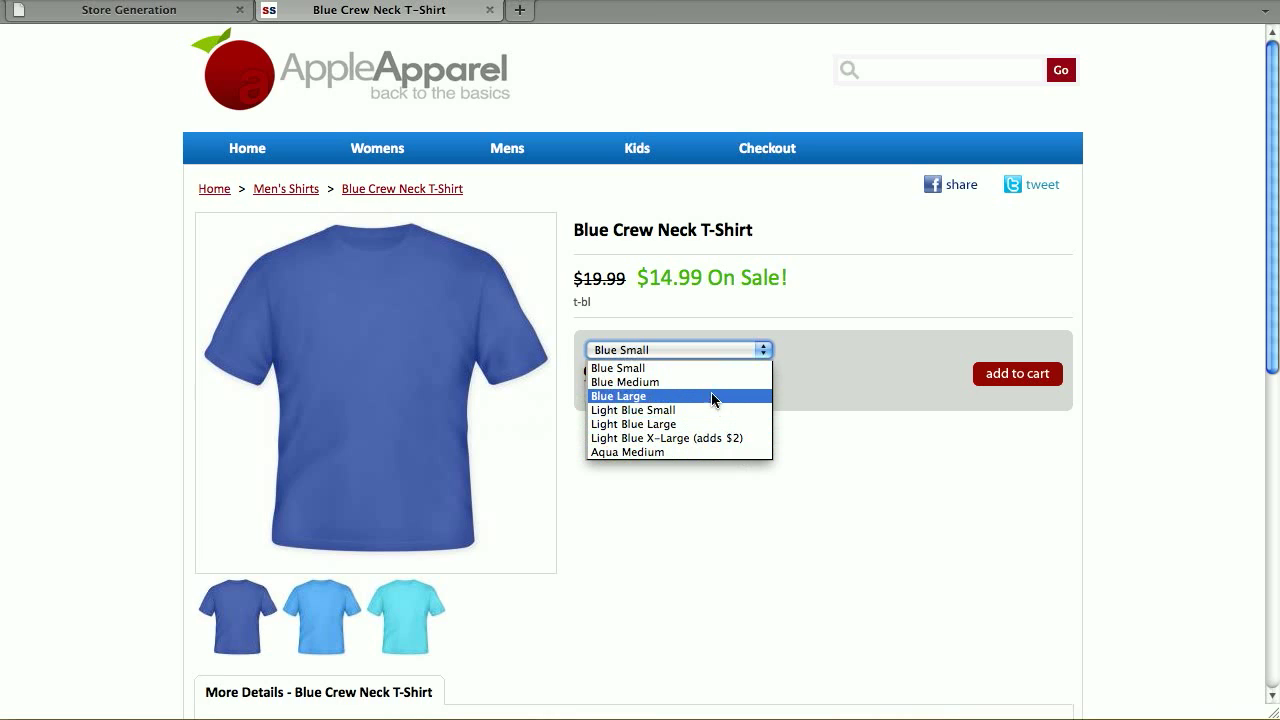
left_click(624, 382)
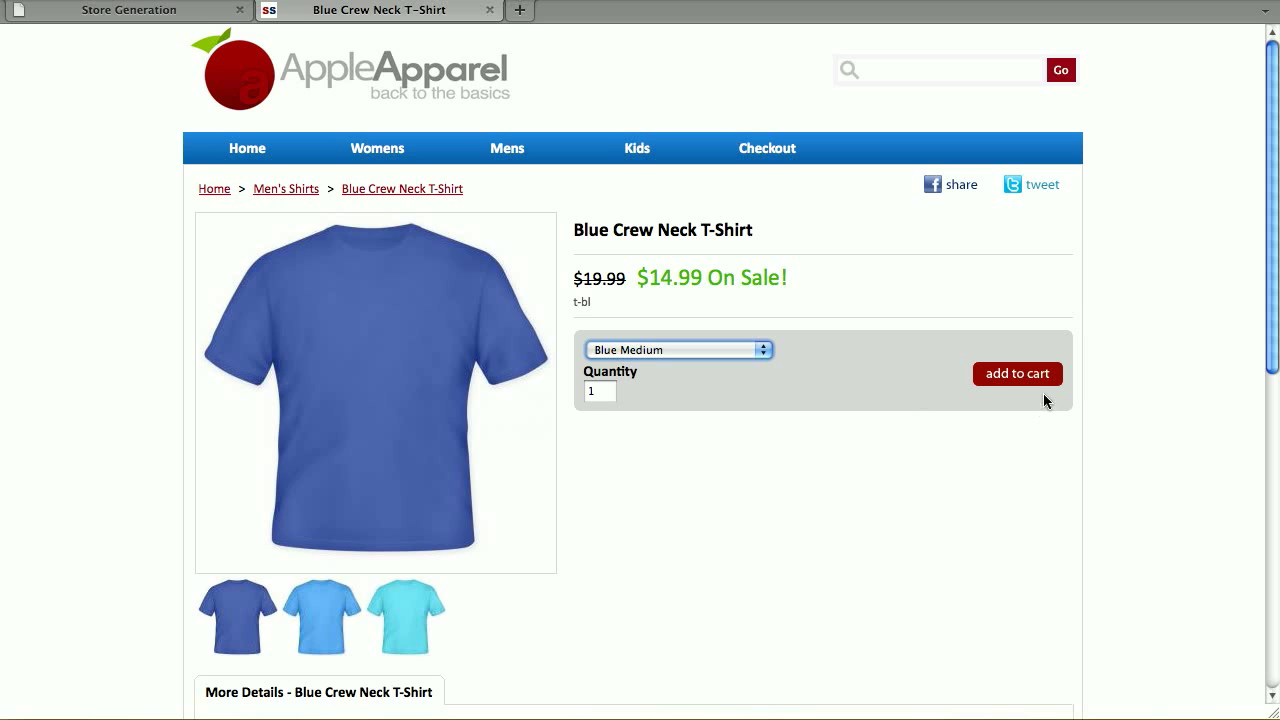
left_click(1016, 373)
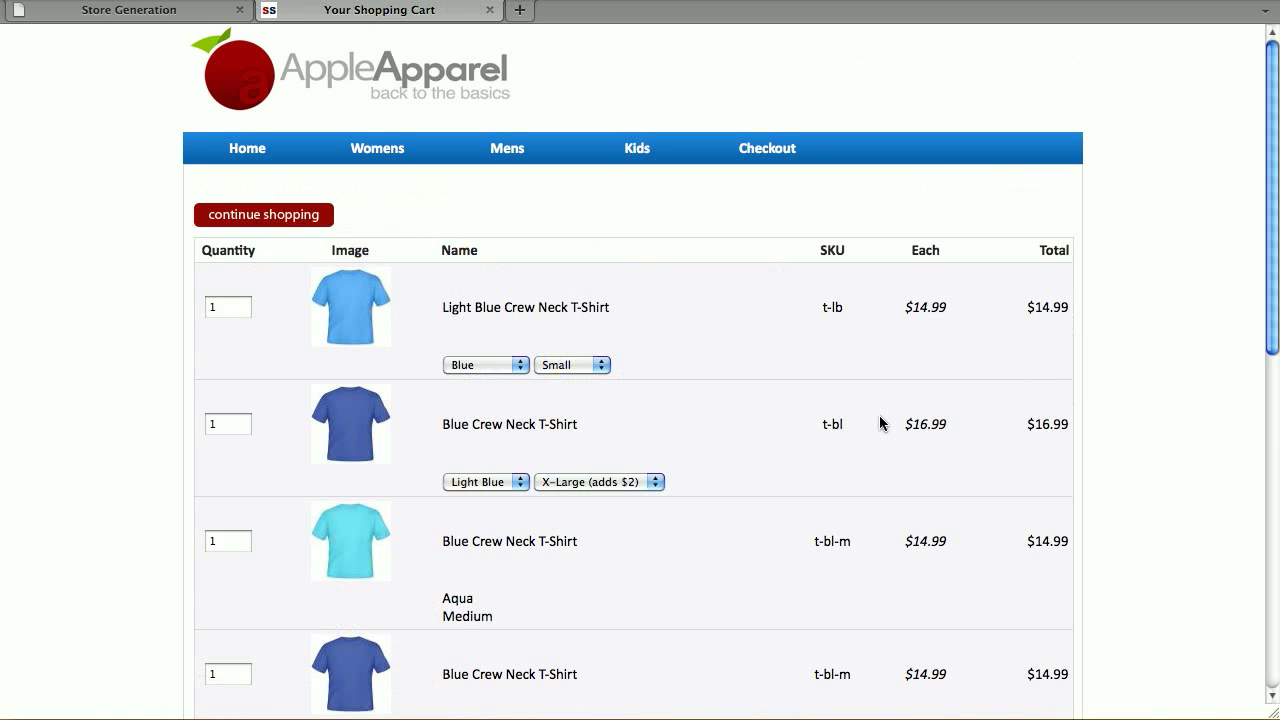
left_click(535, 470)
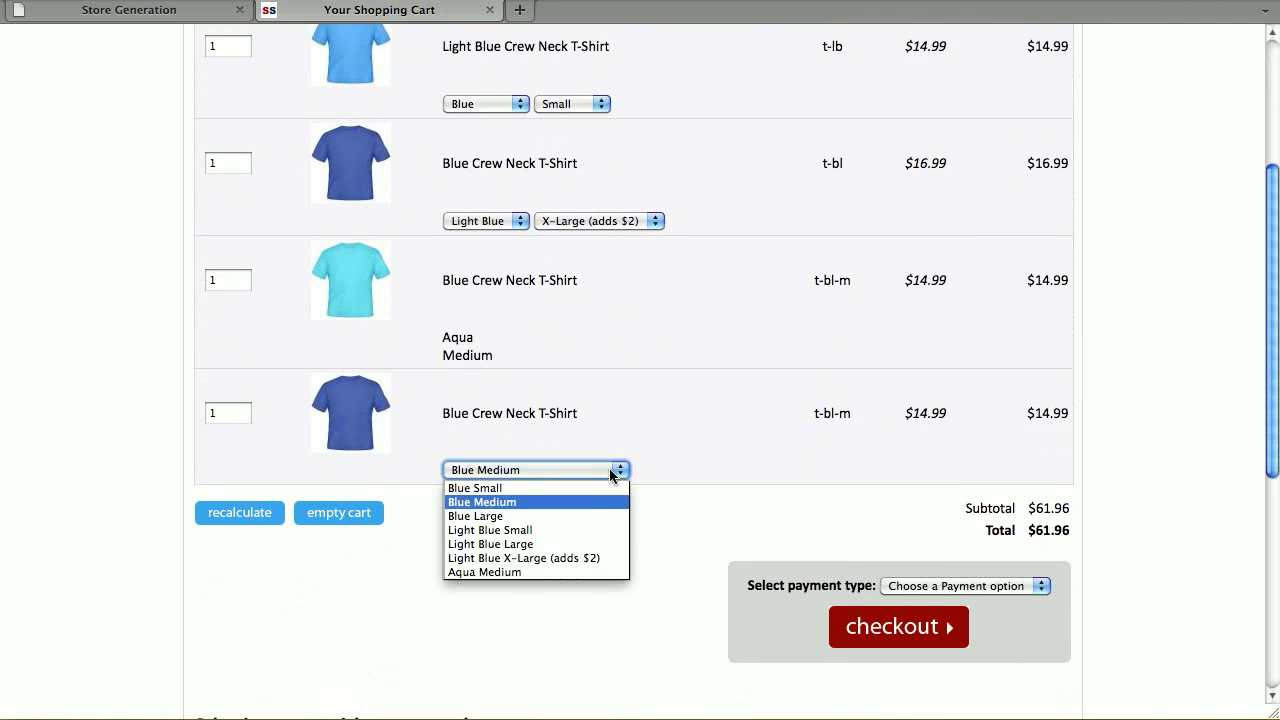
left_click(482, 501)
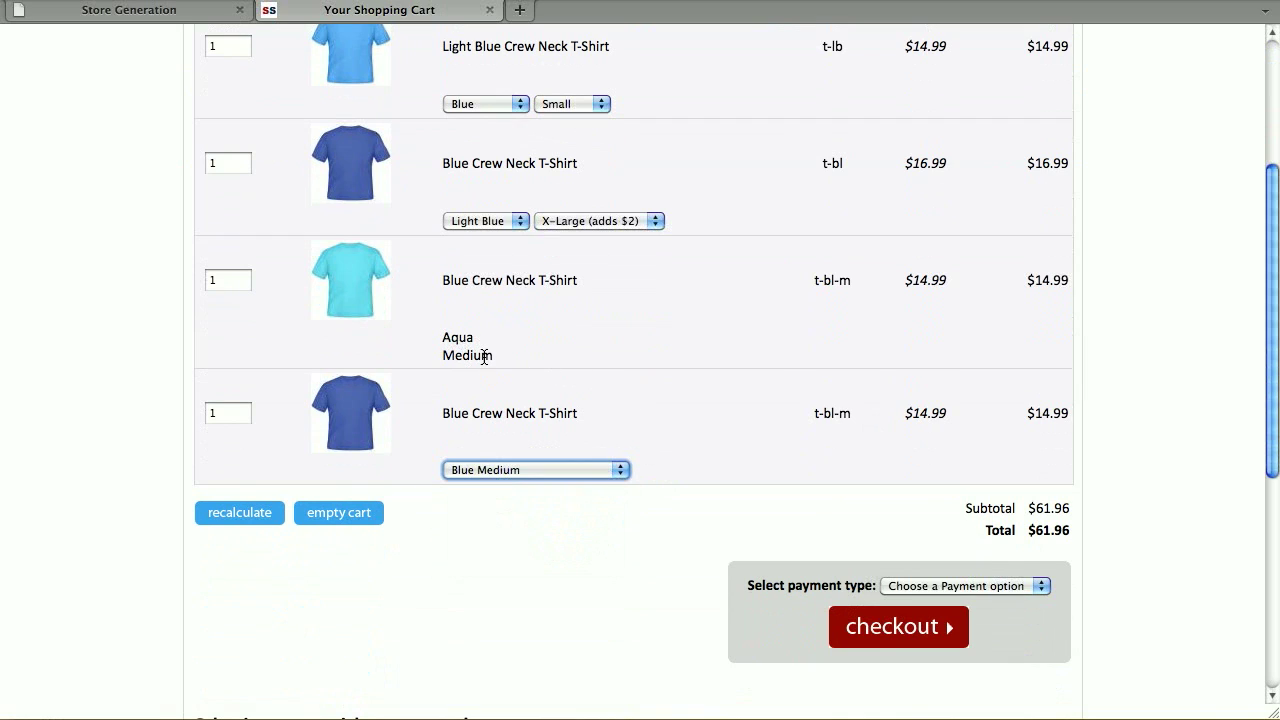
scroll("up", 3)
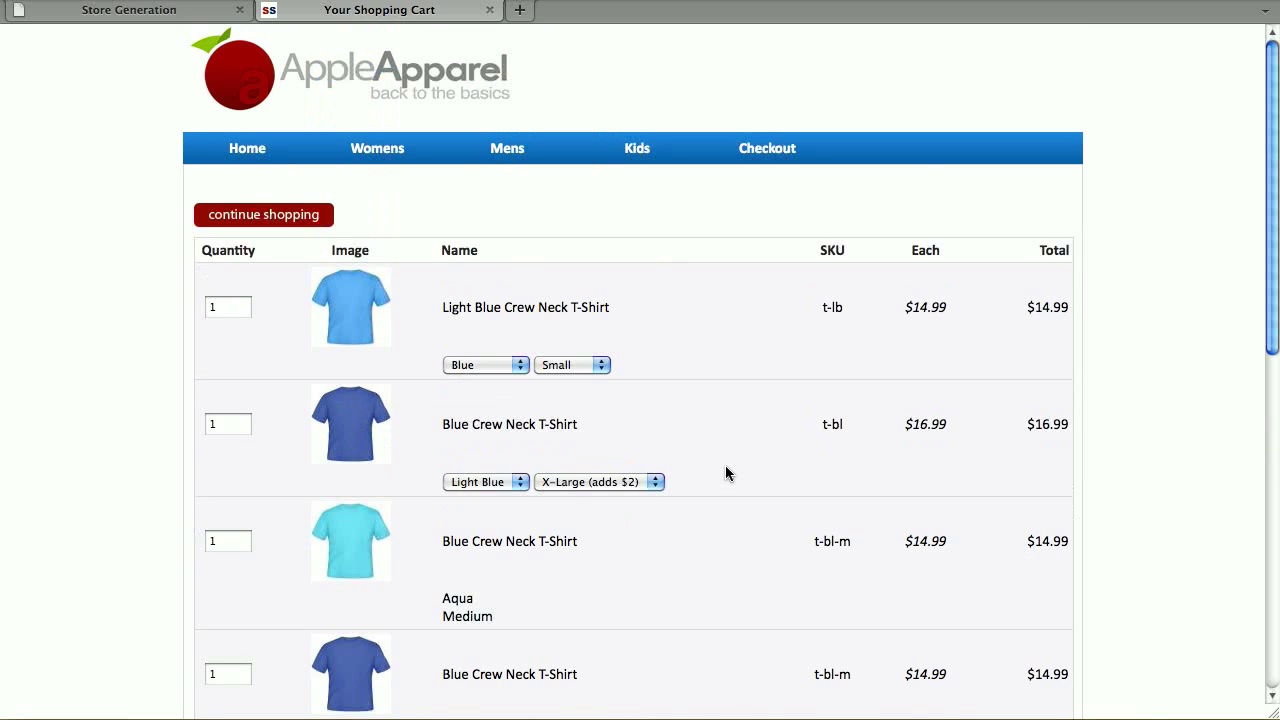